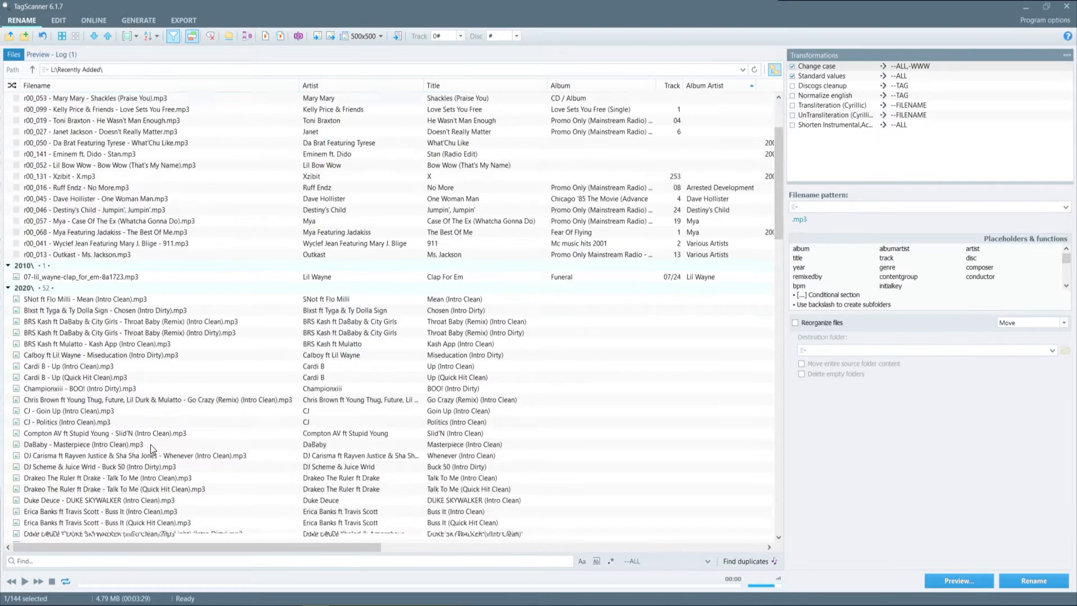
Step: Scroll down to the Albums\The Simpsons Sing The Blues group and select its header
scroll(down, 3)
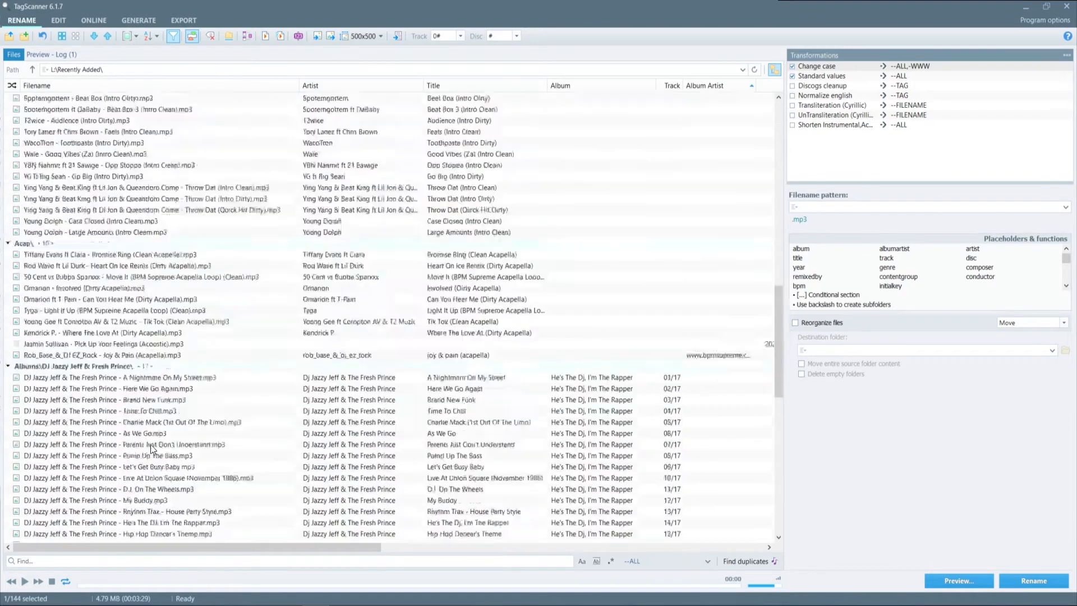
scroll(down, 3)
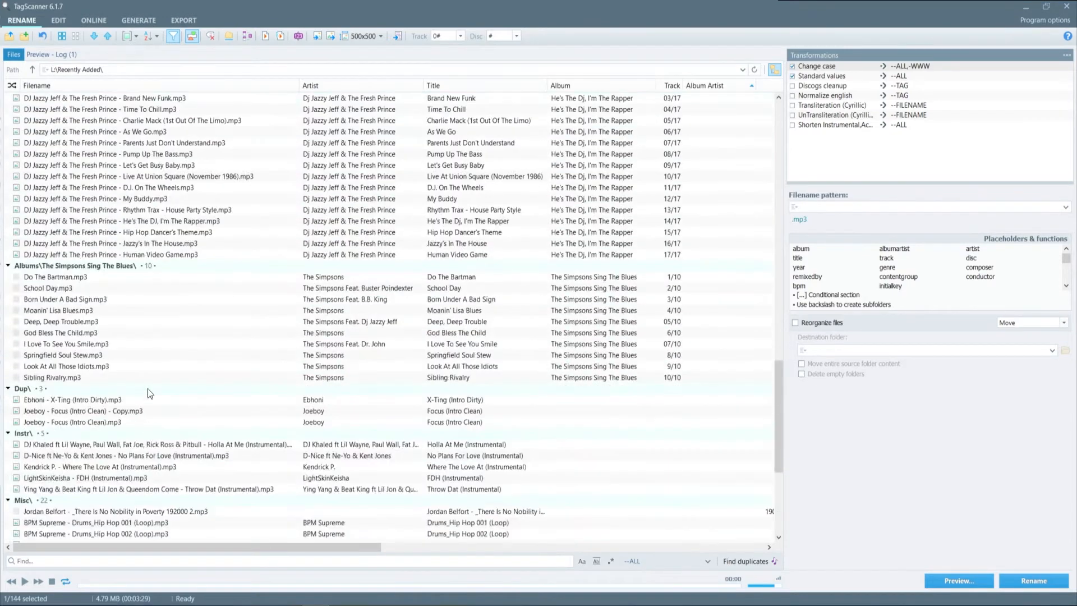
click(74, 265)
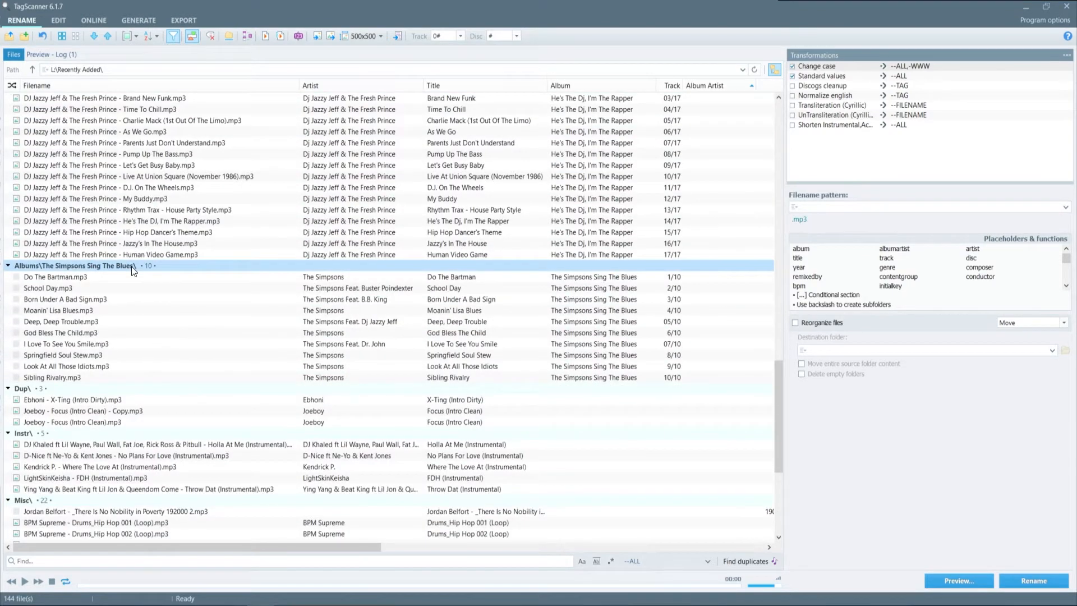
mouse_move(507, 417)
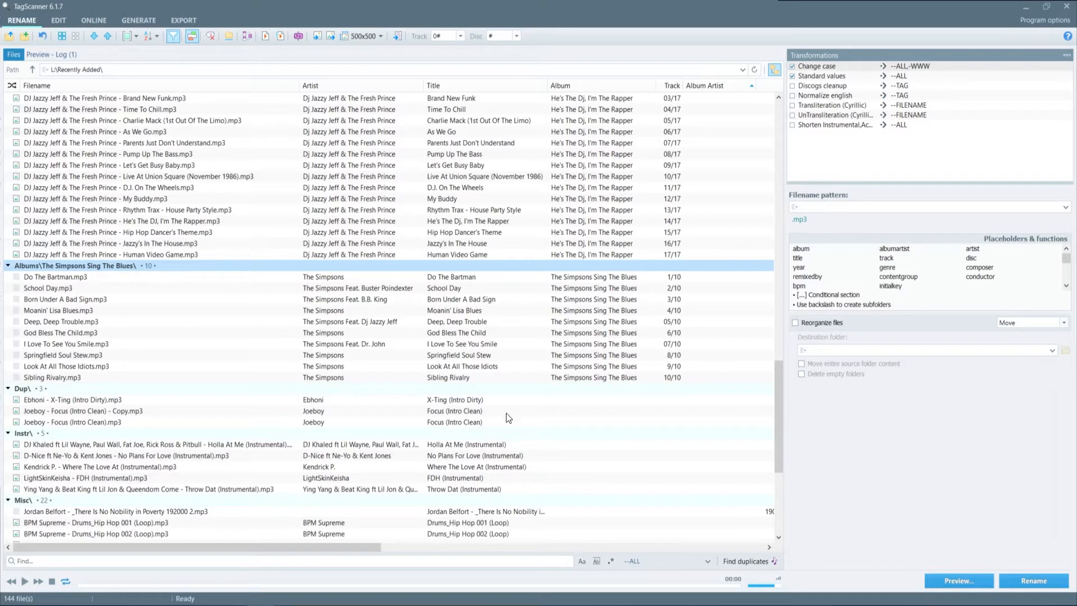
mouse_move(851, 218)
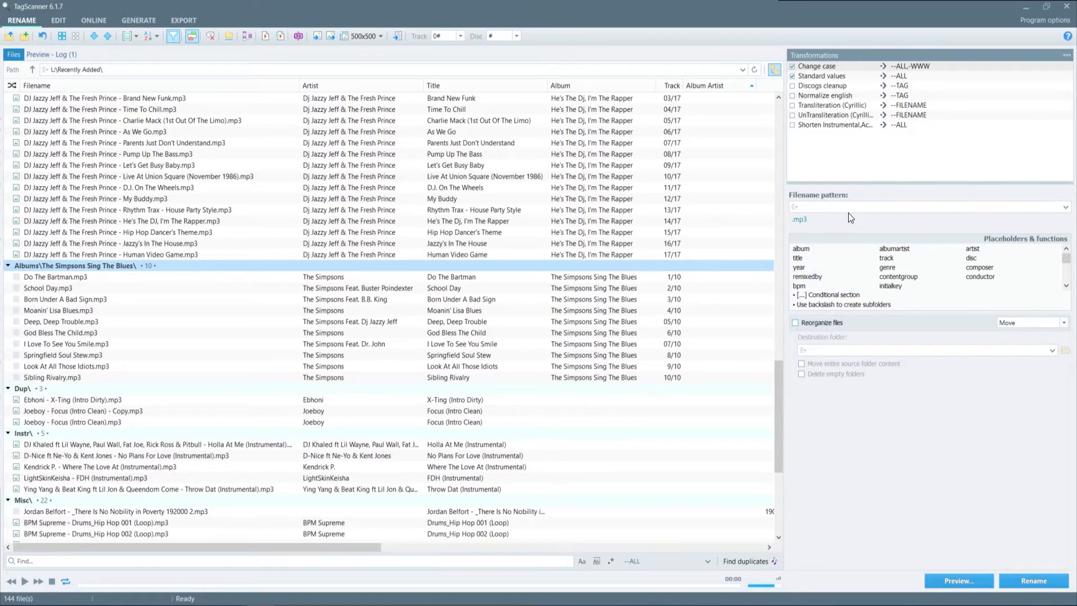
Step: Select Do The Bartman, enable Reorganize files, and inspect the move or copy options
click(848, 206)
text(%artist% - %title%)
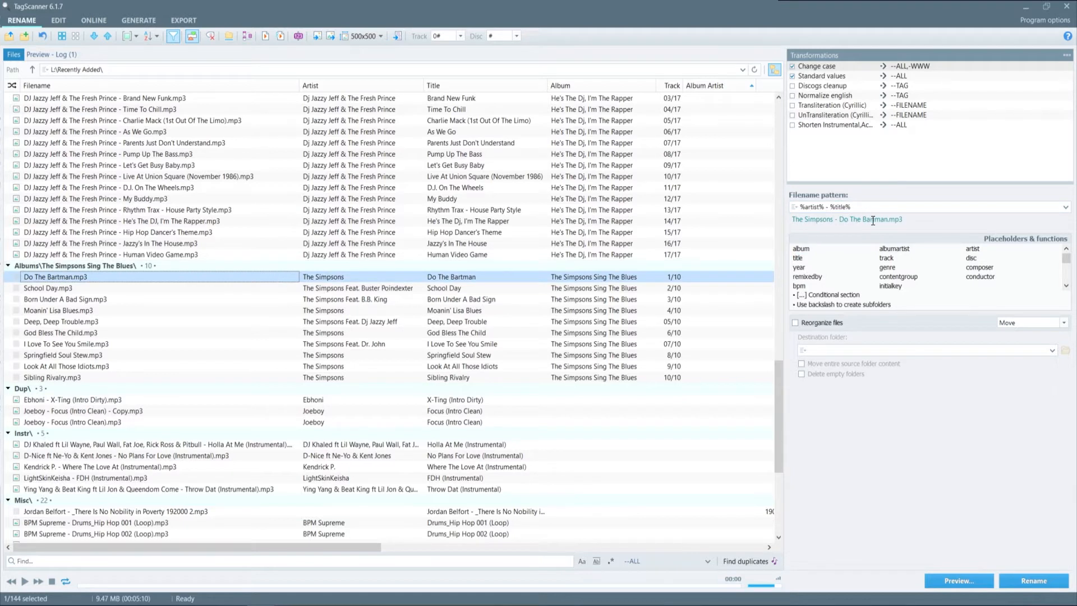
click(795, 323)
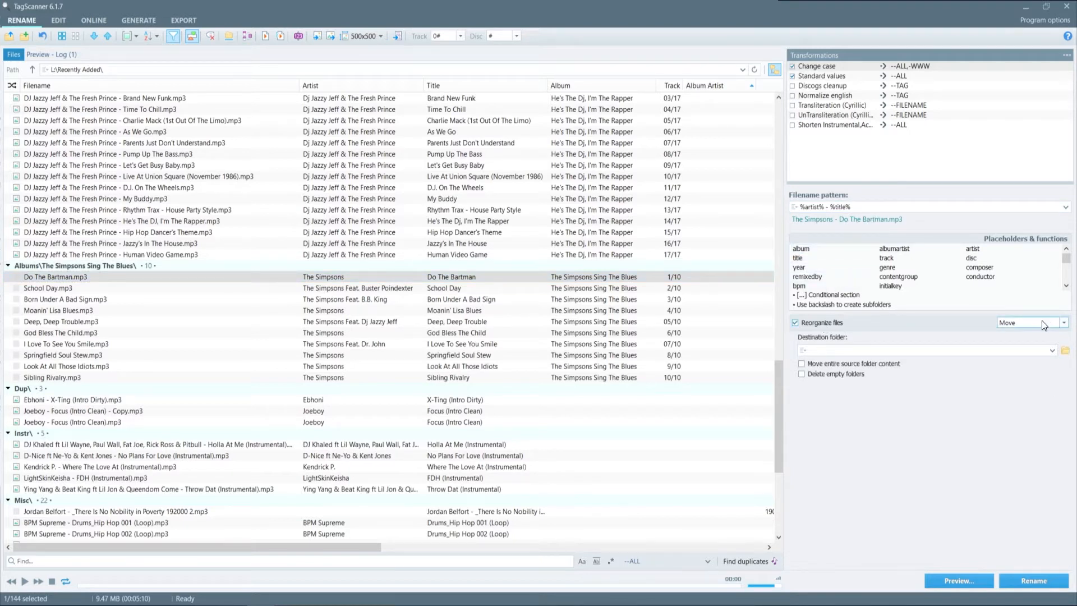
click(1063, 322)
text(%track% - )
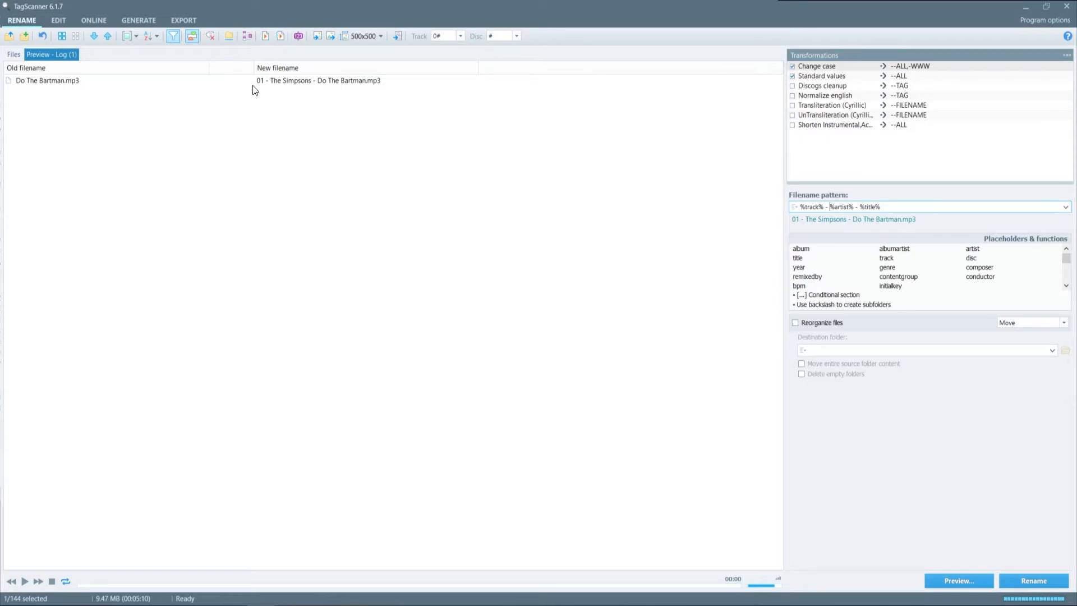
mouse_move(171, 83)
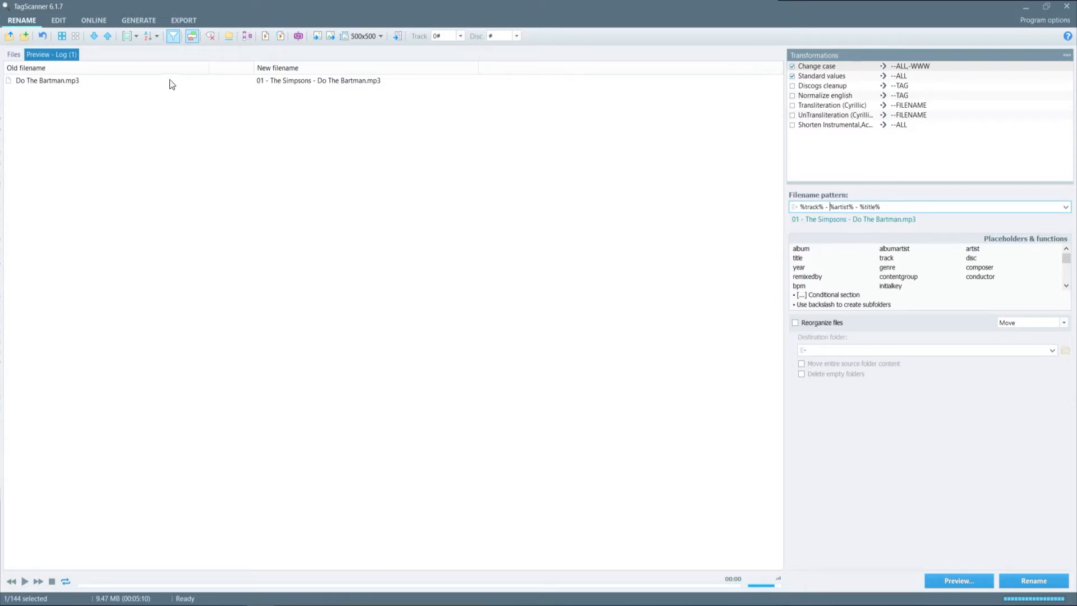
Step: Return to the full file list and rename all ten selected album files
click(13, 54)
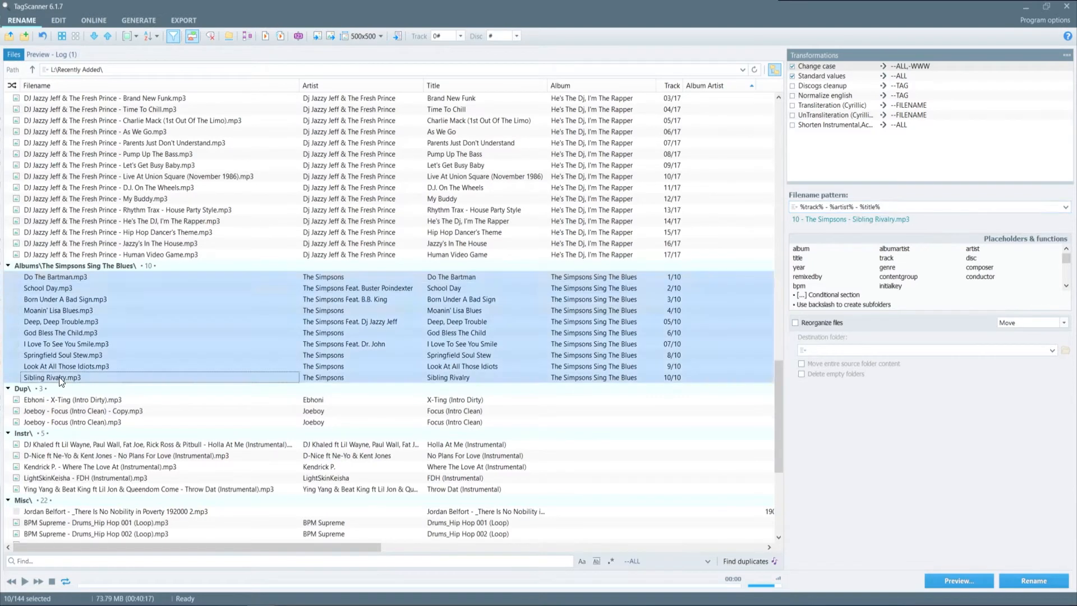
mouse_move(954, 543)
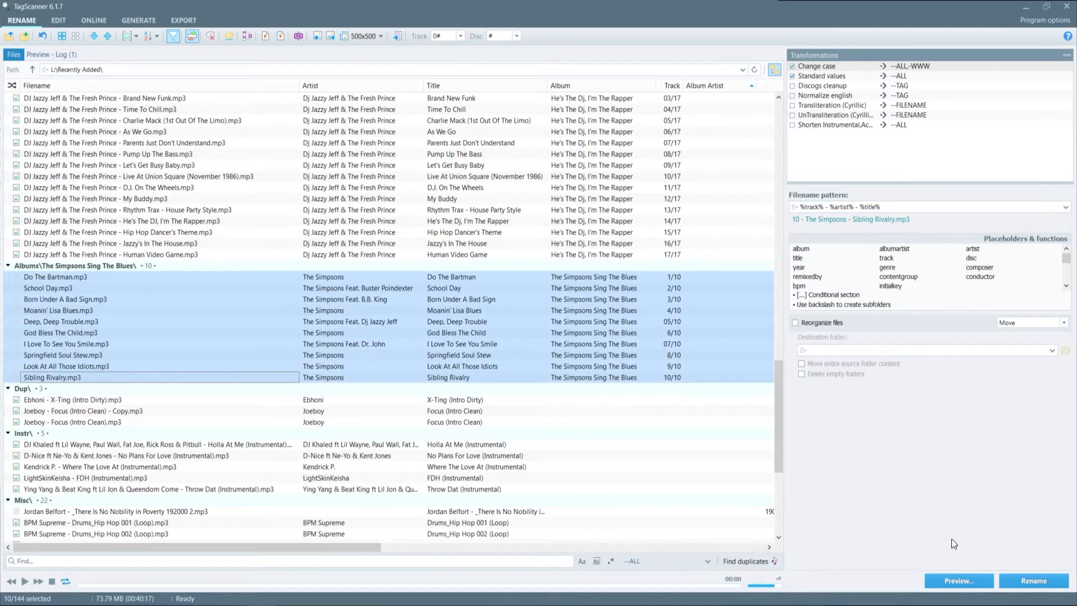
click(958, 580)
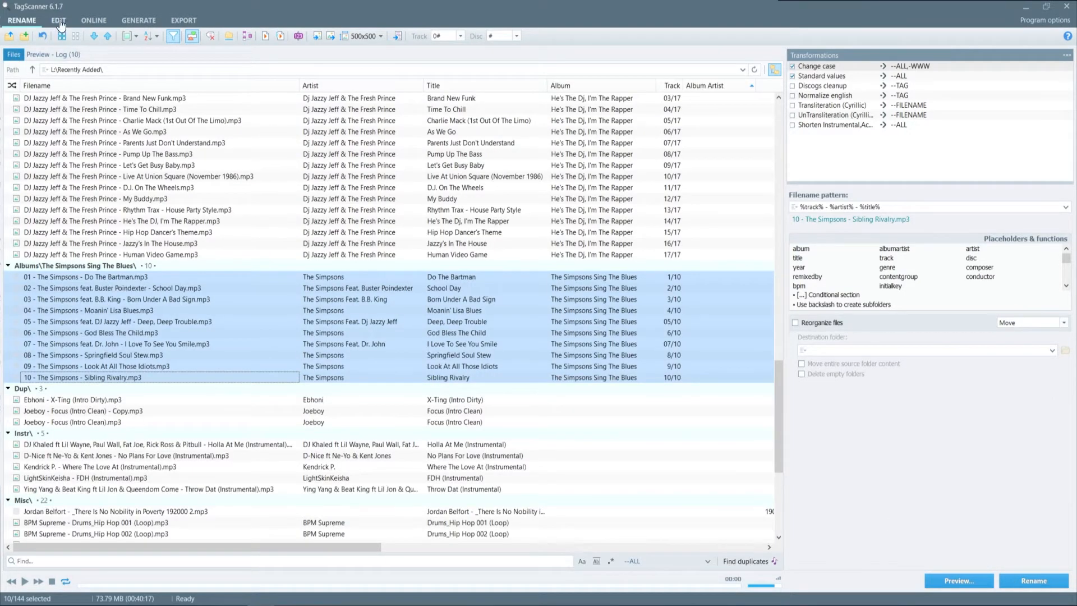
Step: Switch to the EDIT tab to show the renamed tracks' tag details
click(59, 20)
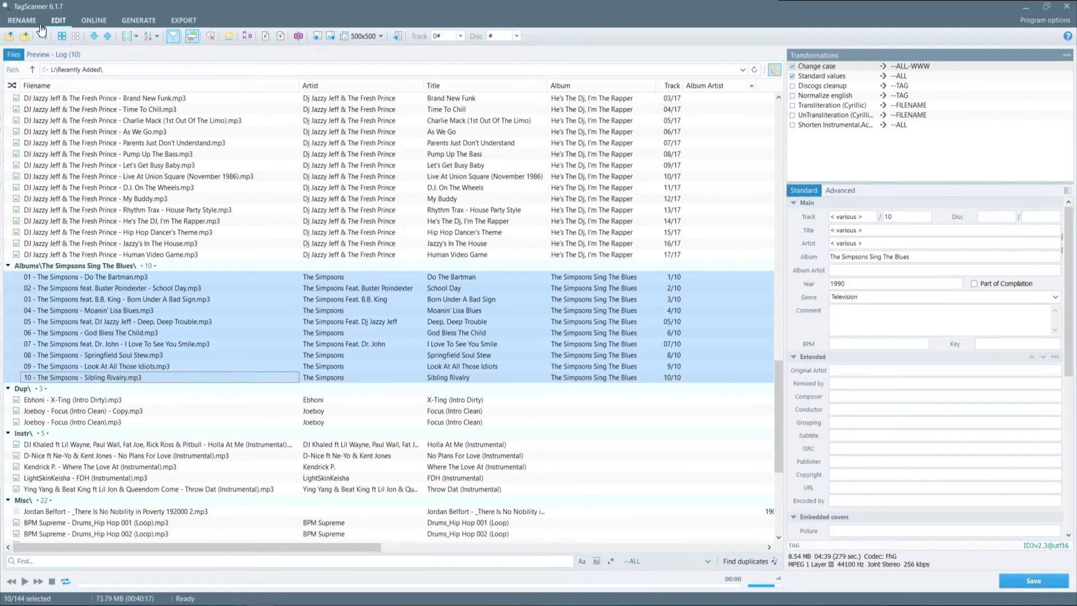
mouse_move(10, 36)
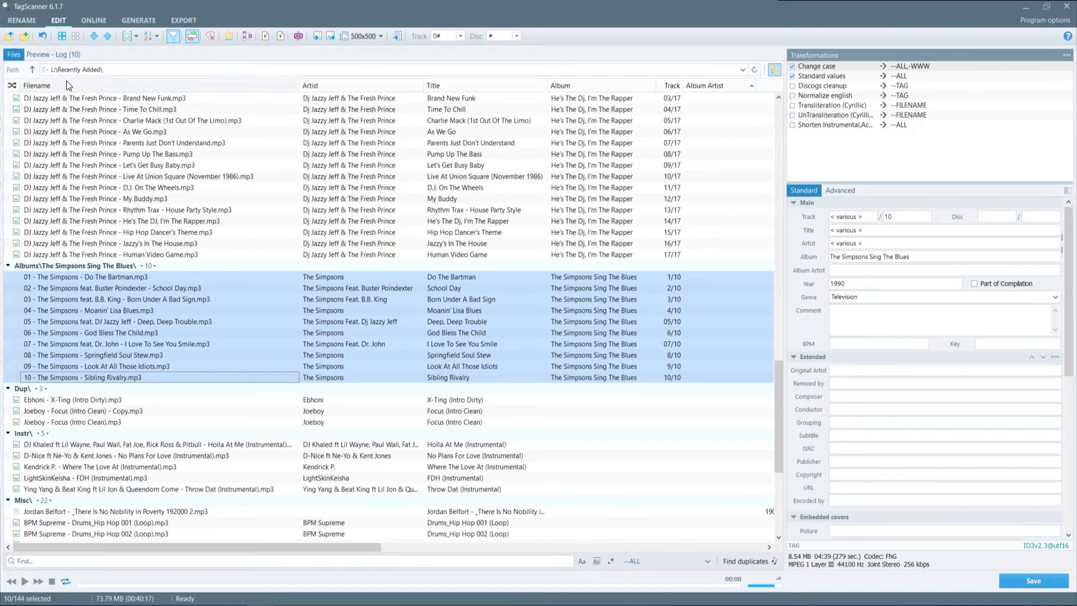
mouse_move(404, 80)
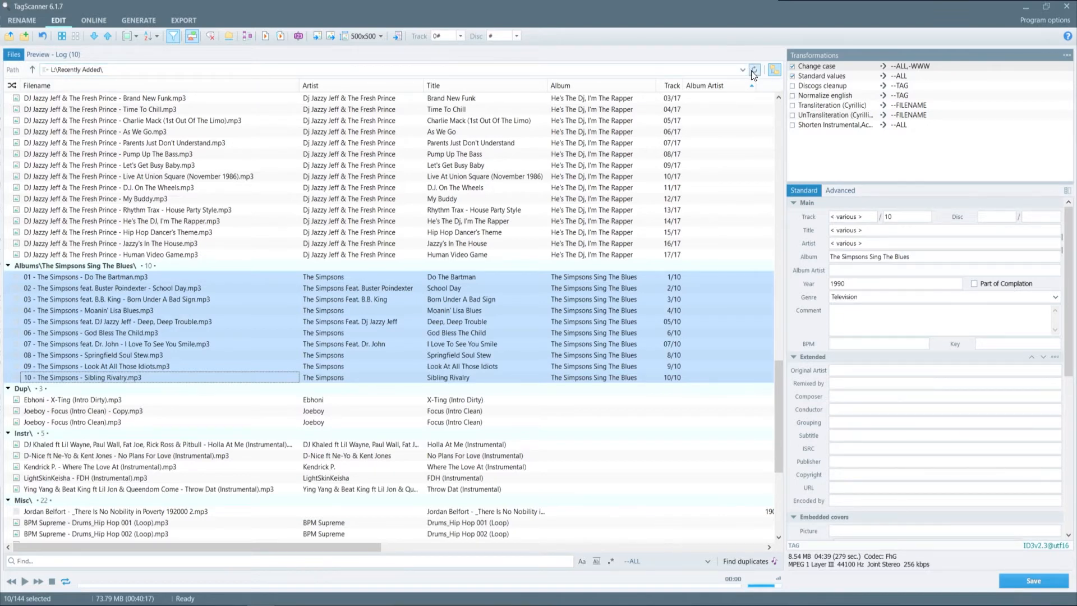
mouse_move(754, 69)
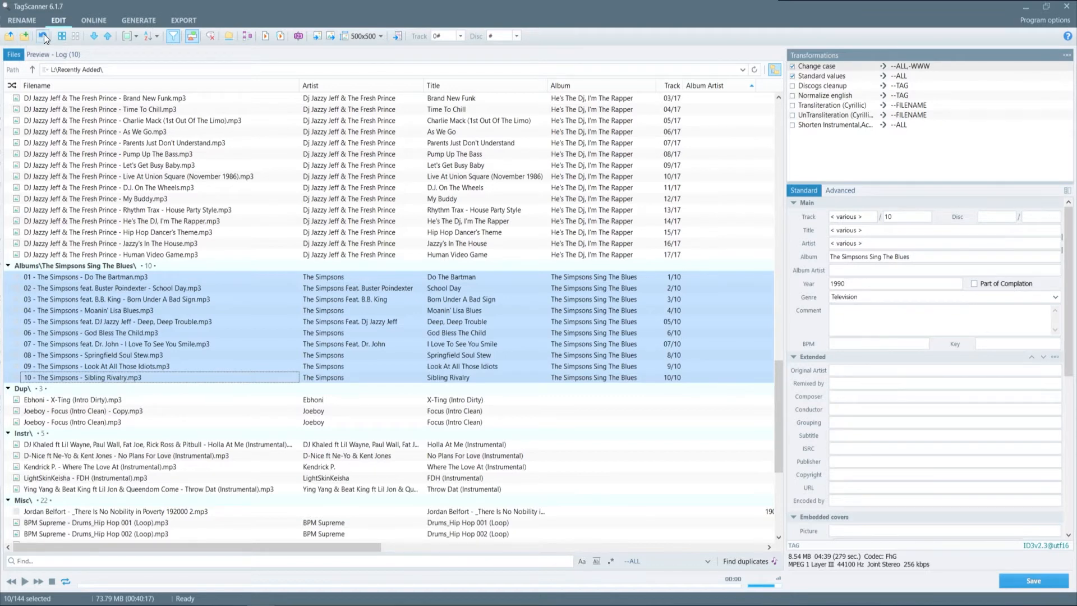
mouse_move(44, 36)
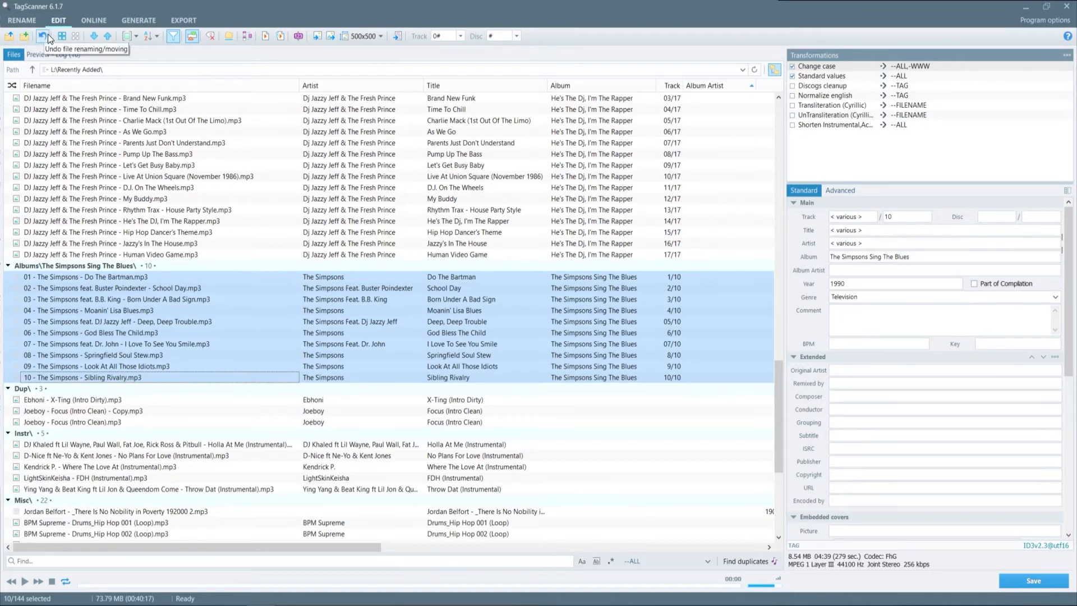
mouse_move(62, 36)
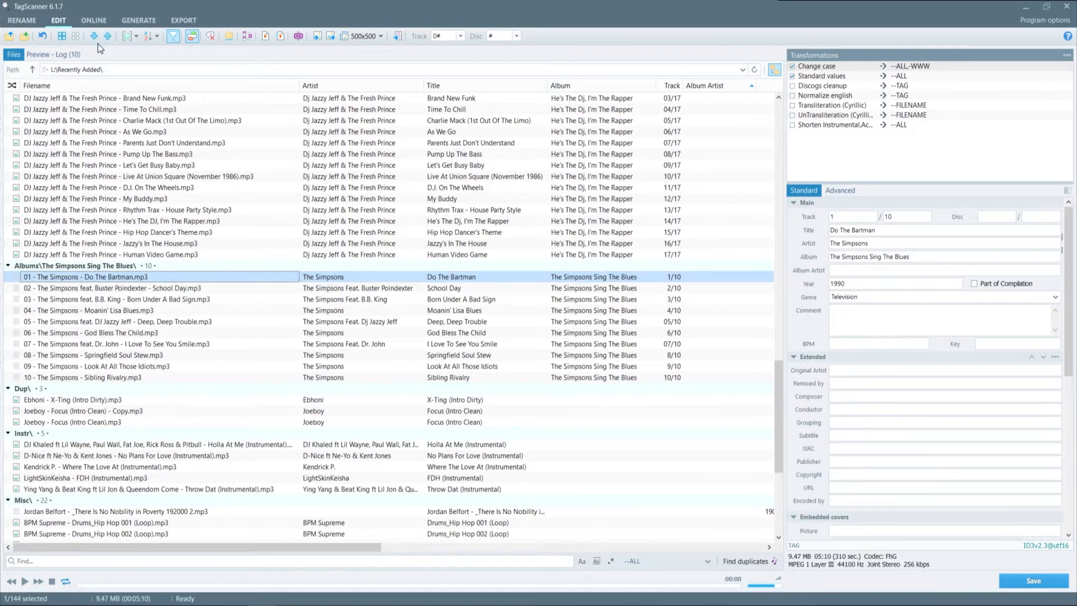
mouse_move(127, 36)
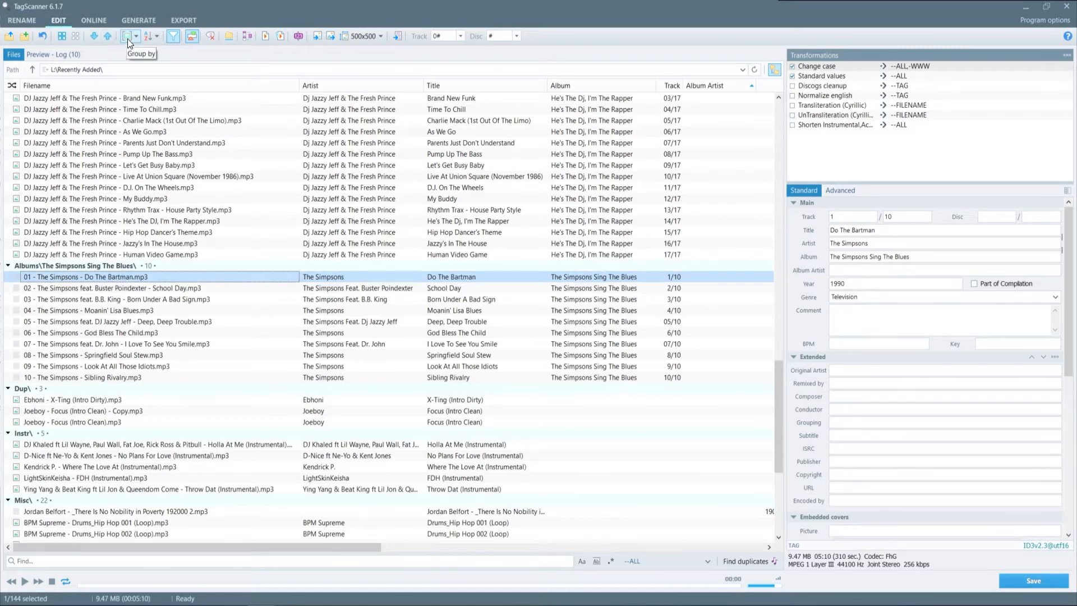
click(129, 36)
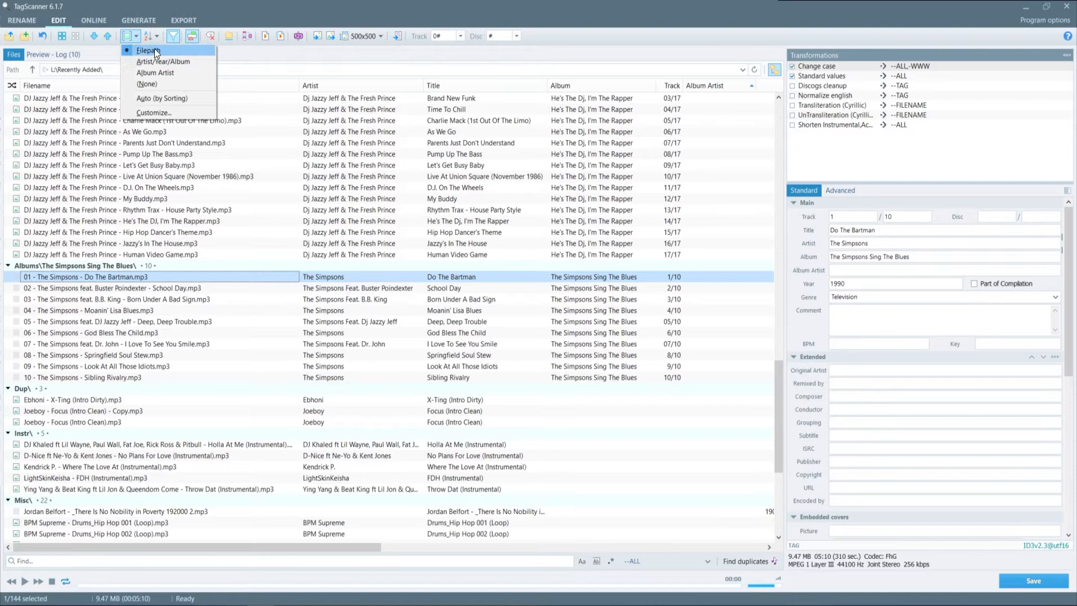
click(157, 36)
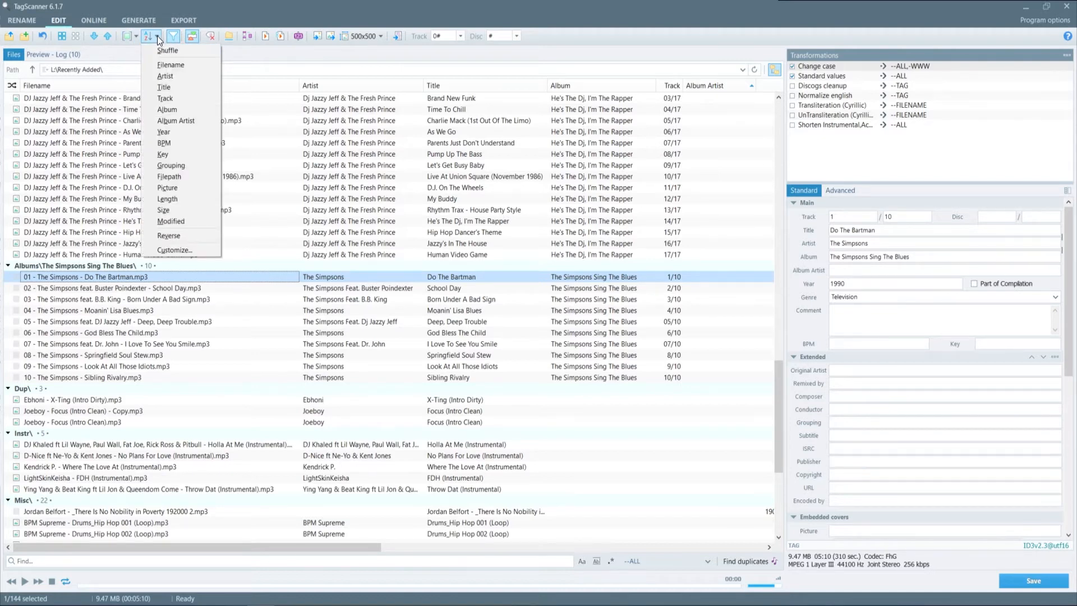
mouse_move(170, 165)
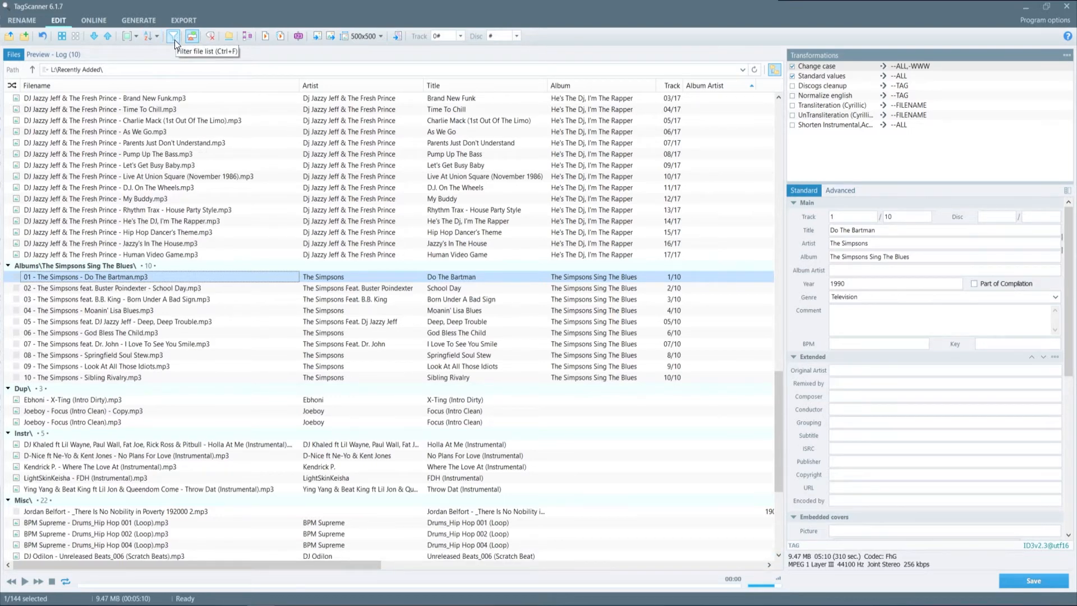
Step: Filter the file list by 'sim' and browse which field the filter searches
click(172, 36)
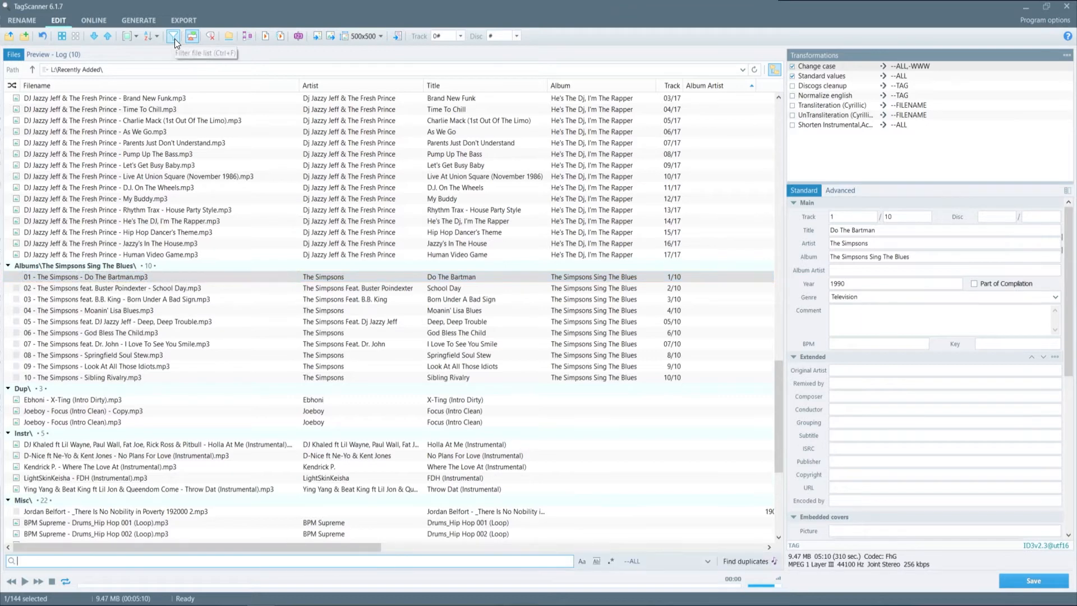
mouse_move(110, 561)
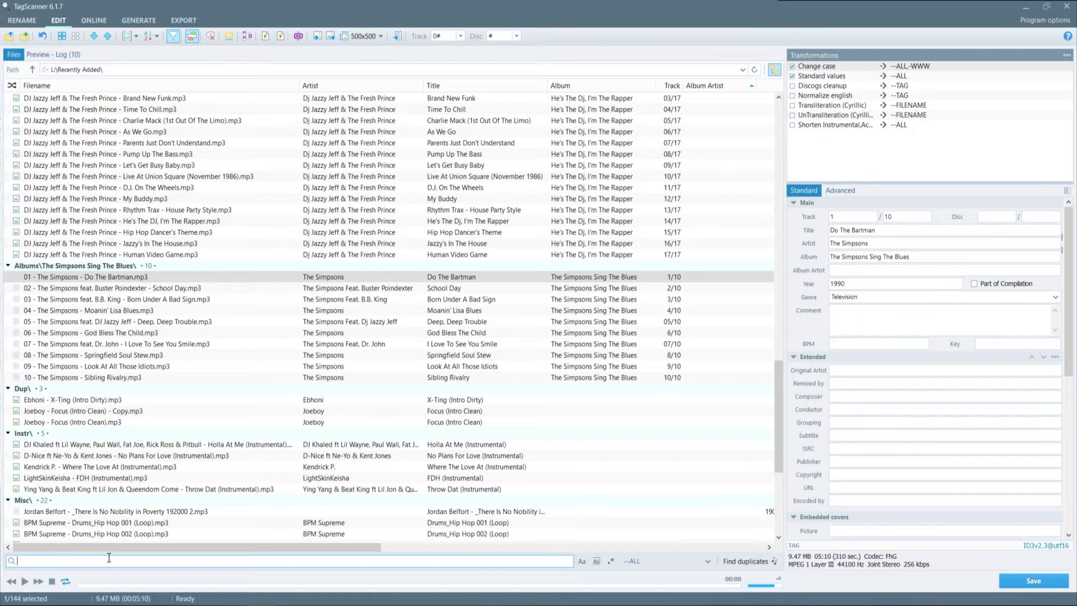
text(simpson)
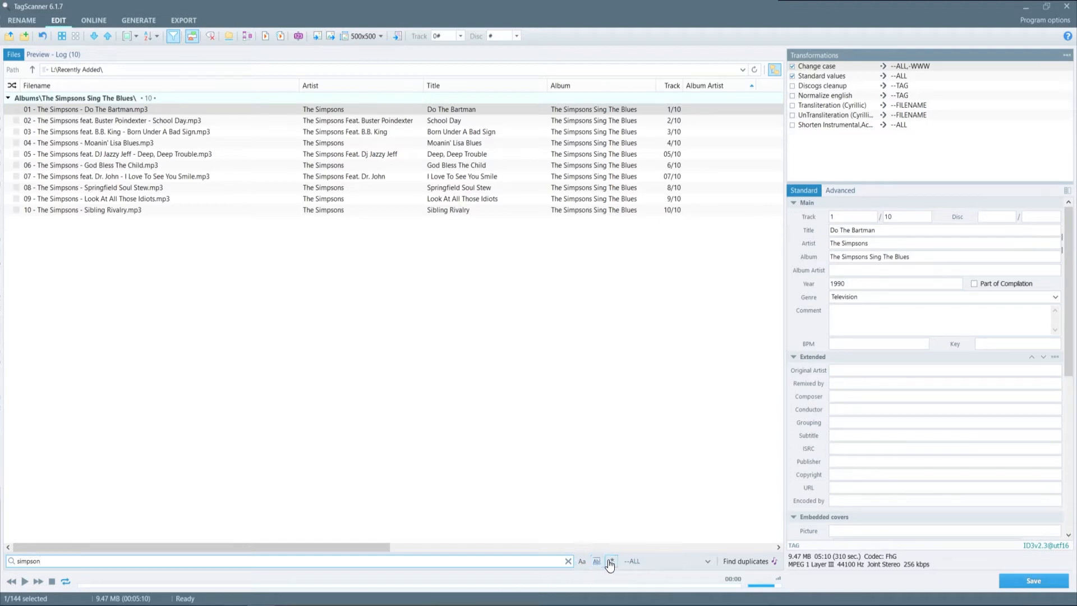
mouse_move(610, 561)
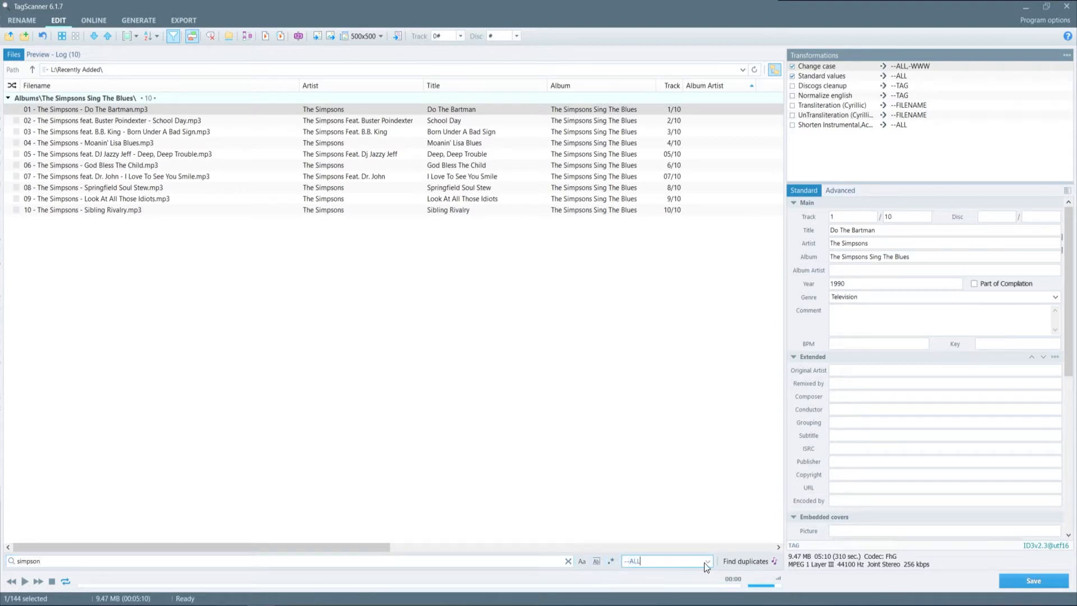
click(708, 561)
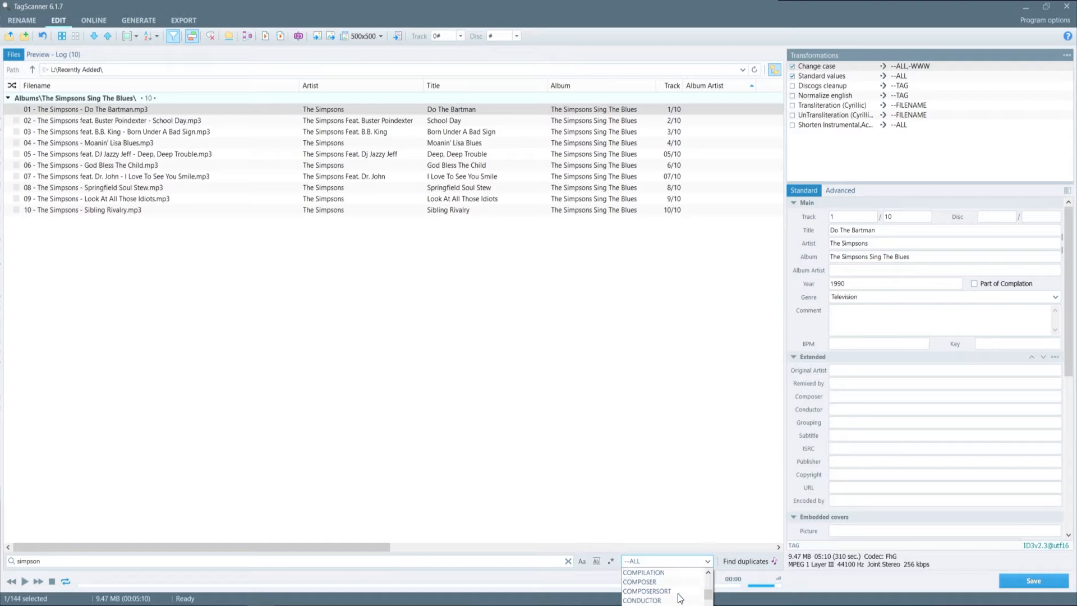
scroll(down, 3)
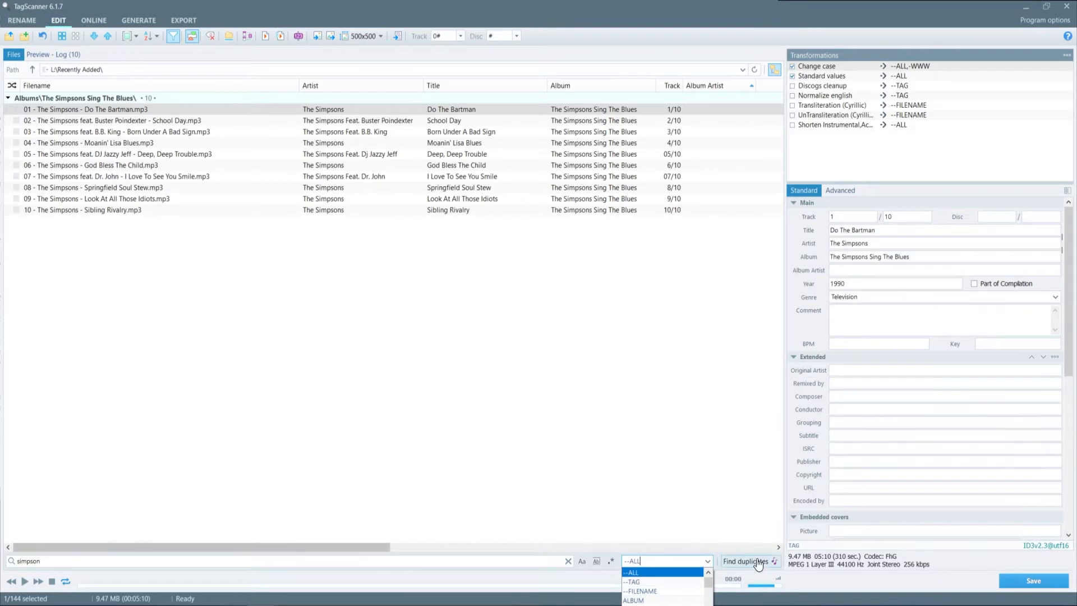
click(743, 561)
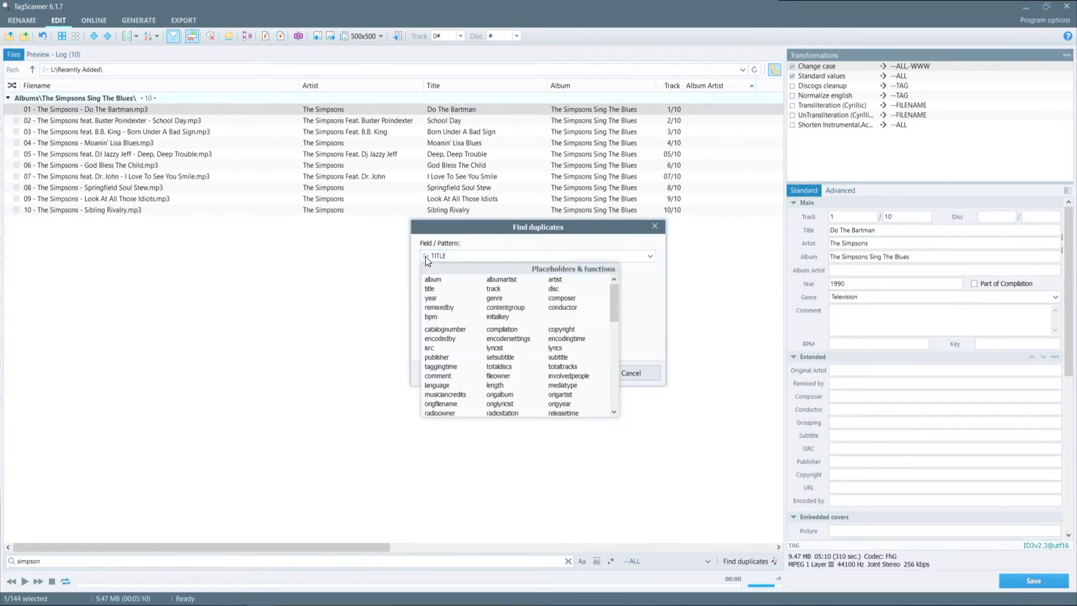
click(425, 256)
text(%title%)
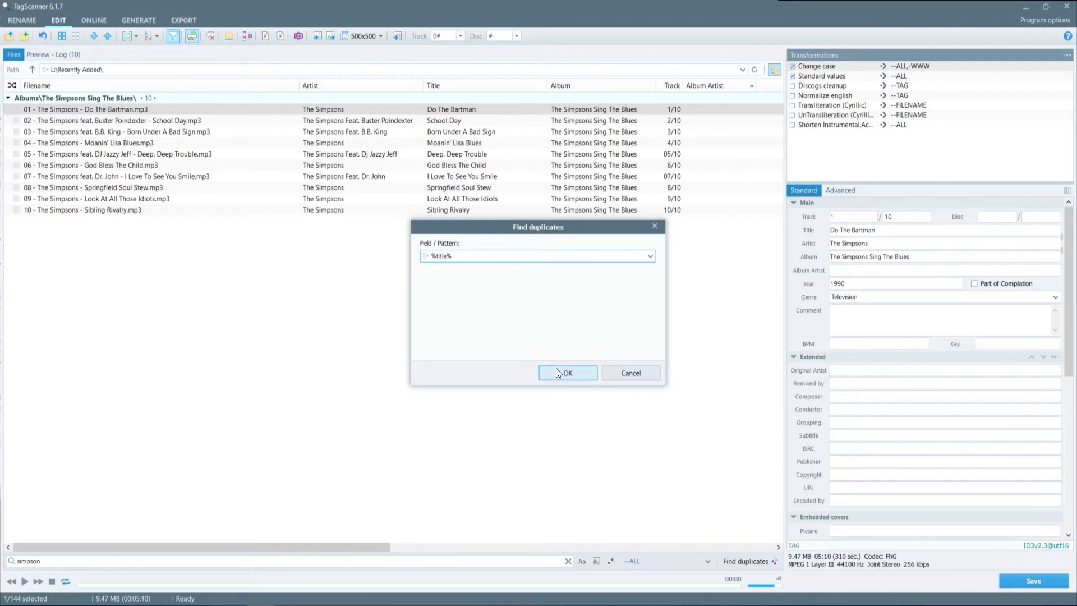
click(566, 373)
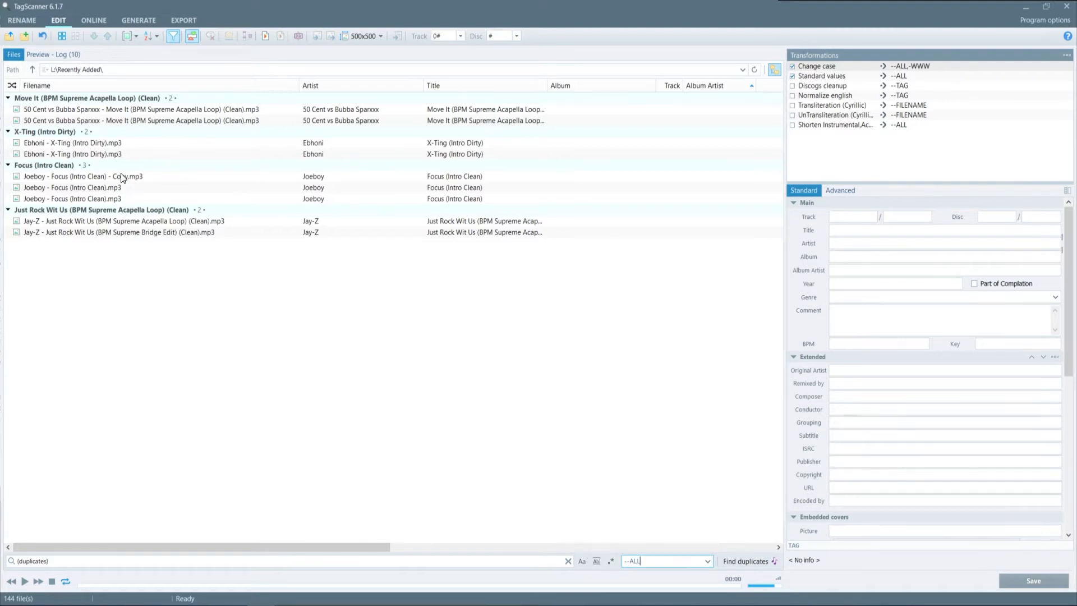
right_click(83, 176)
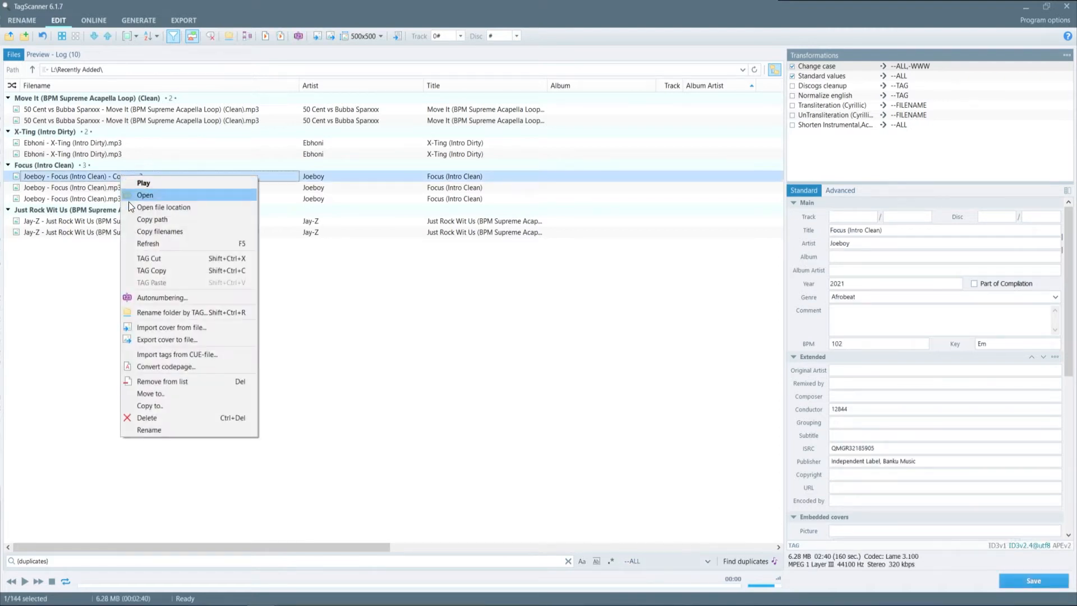
mouse_move(146, 417)
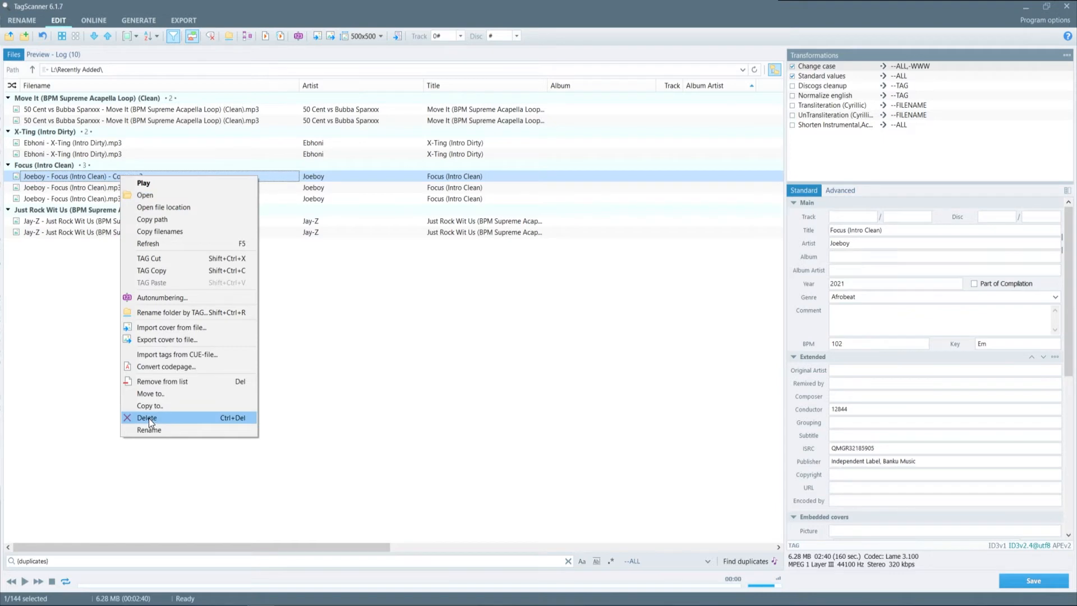
mouse_move(422, 327)
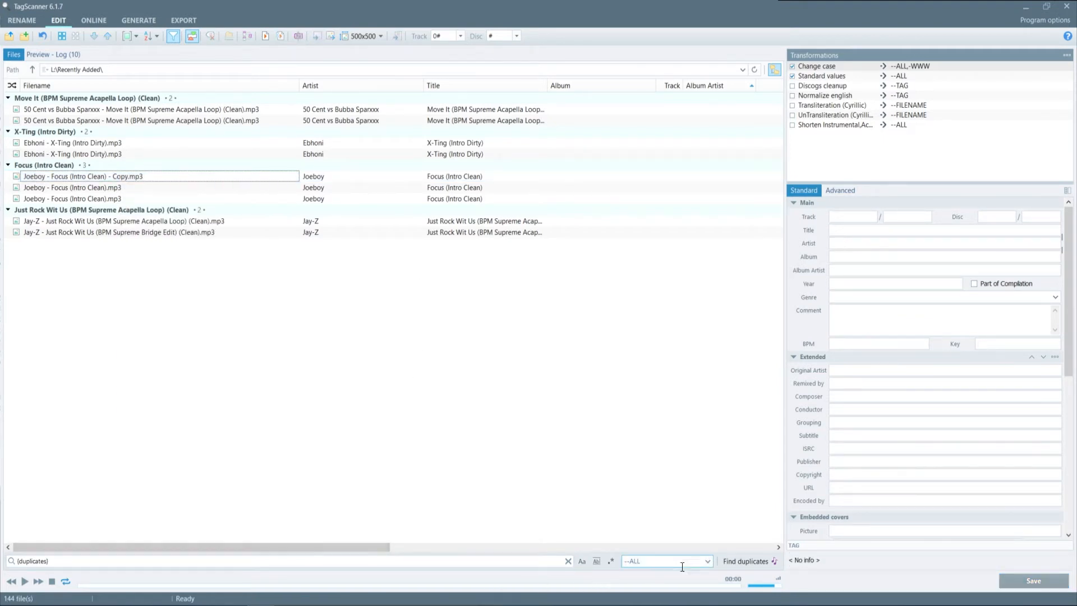
Step: Run Find duplicates matching on %_length_sec% and scroll through the results
click(745, 561)
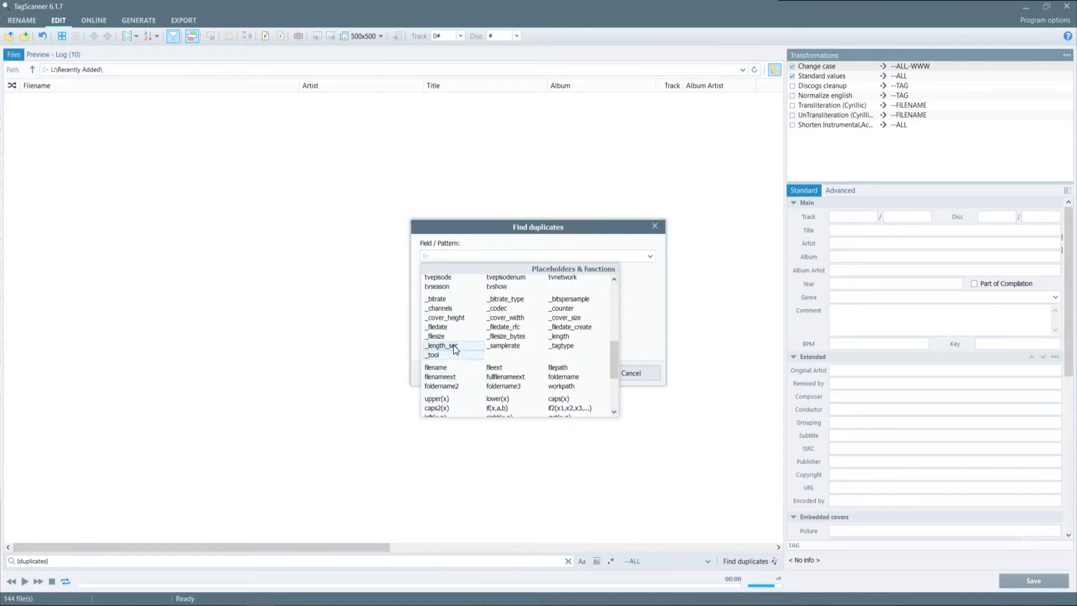
click(440, 346)
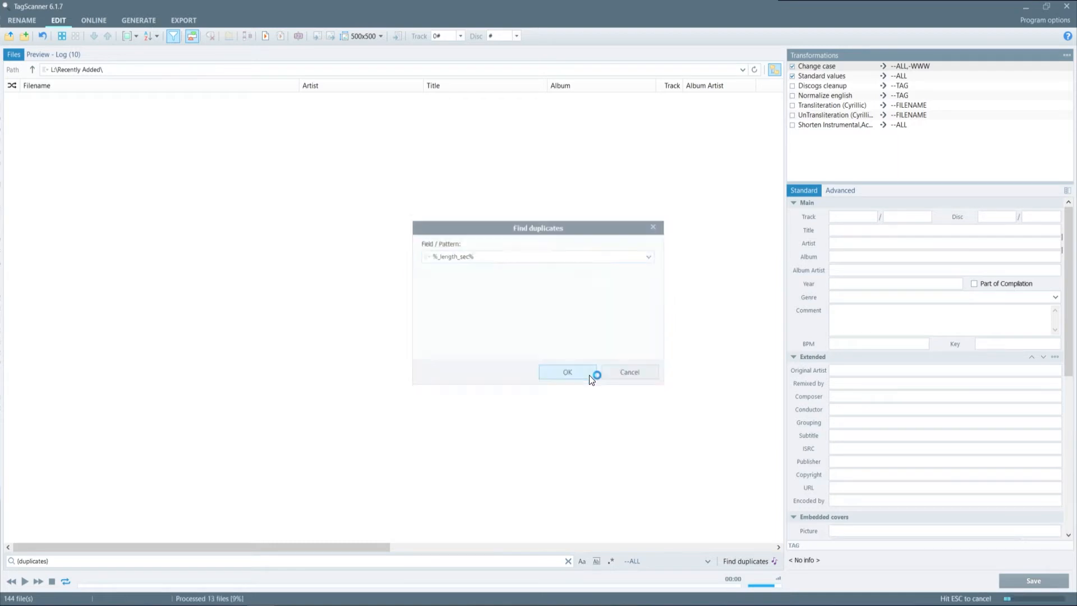
click(567, 371)
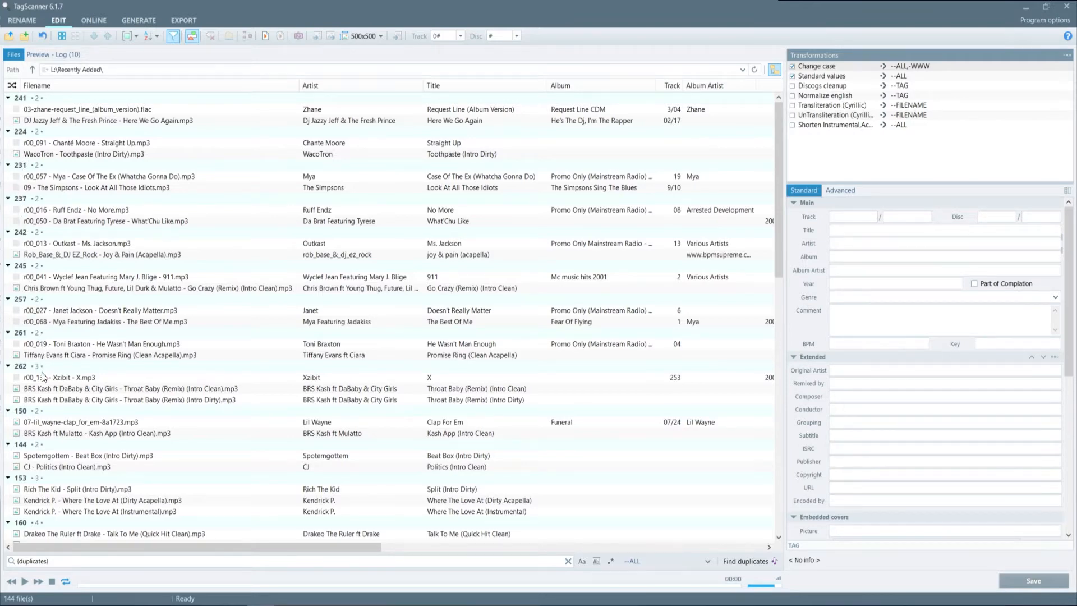
scroll(down, 3)
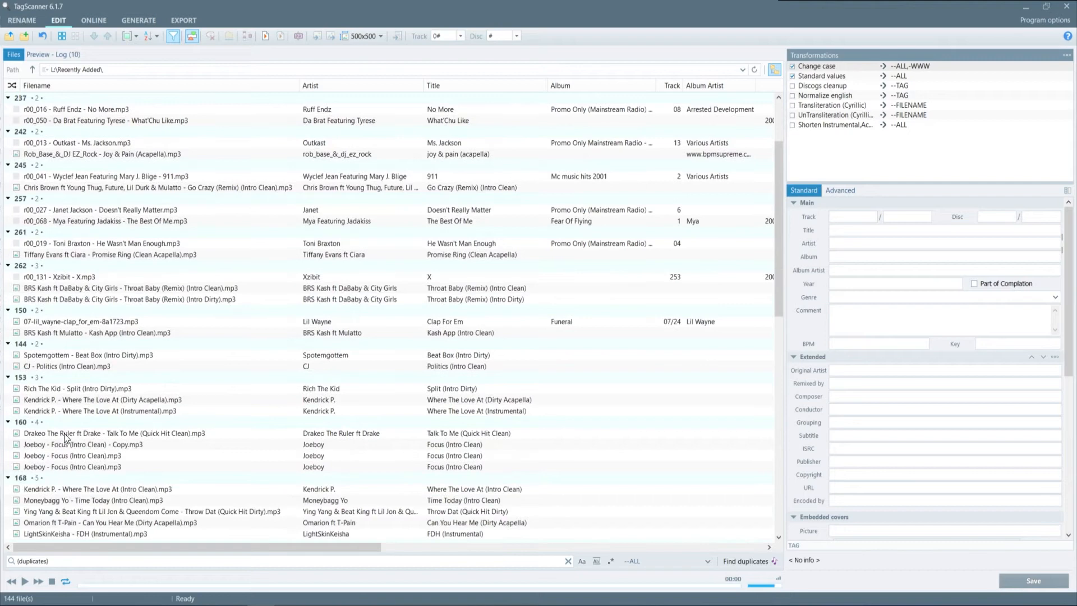
mouse_move(30, 456)
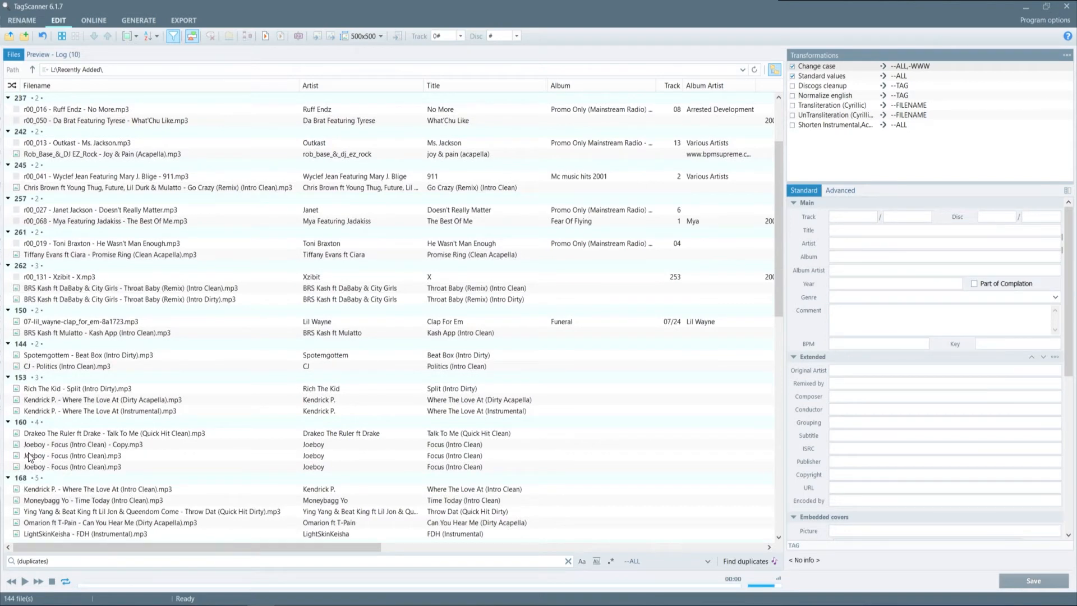
mouse_move(24, 429)
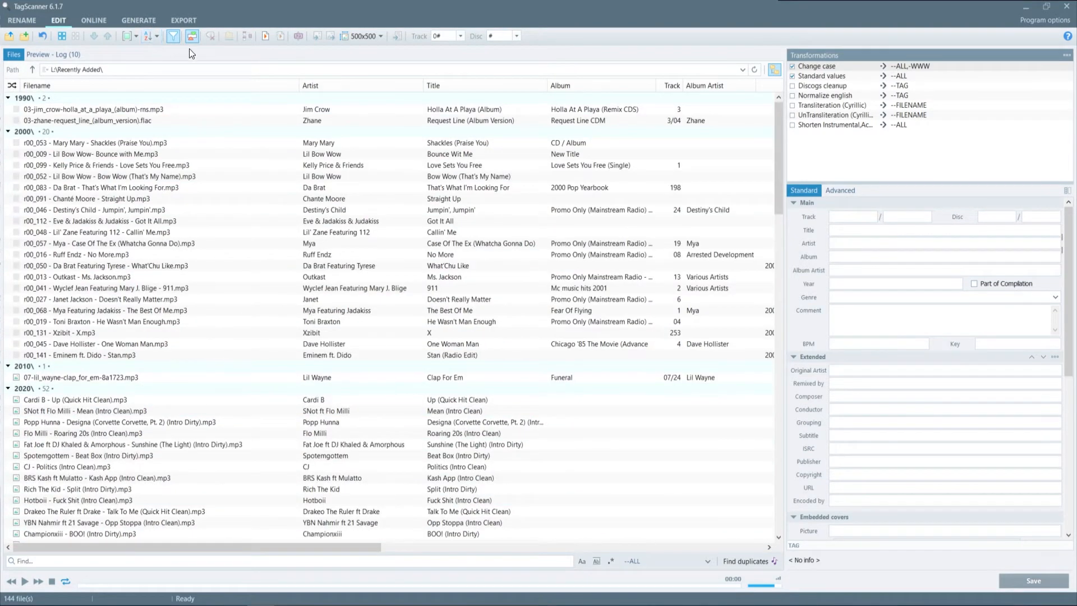
click(193, 36)
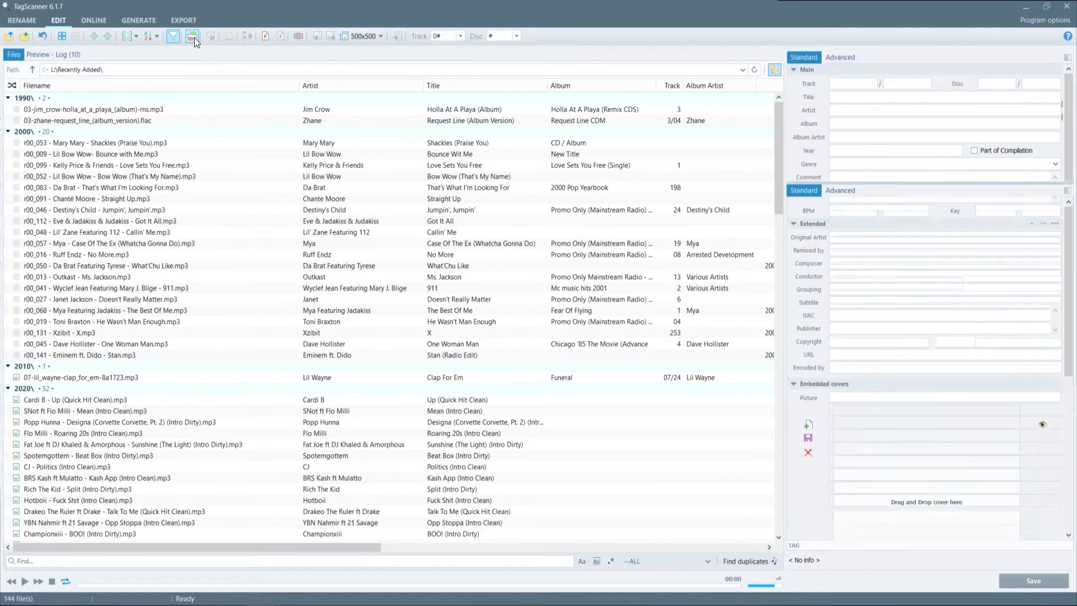
click(193, 36)
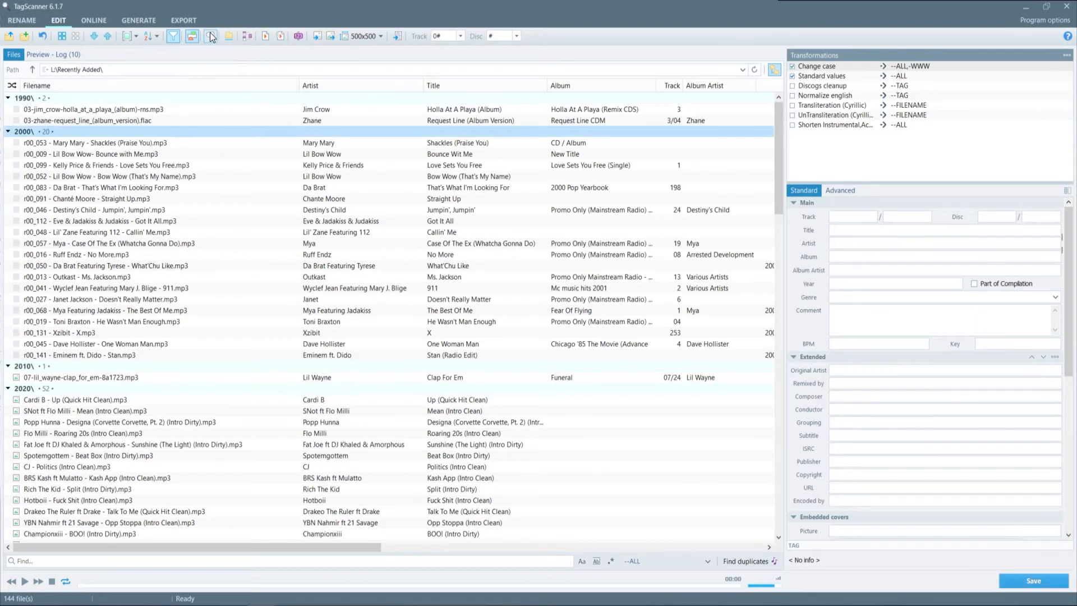
mouse_move(230, 39)
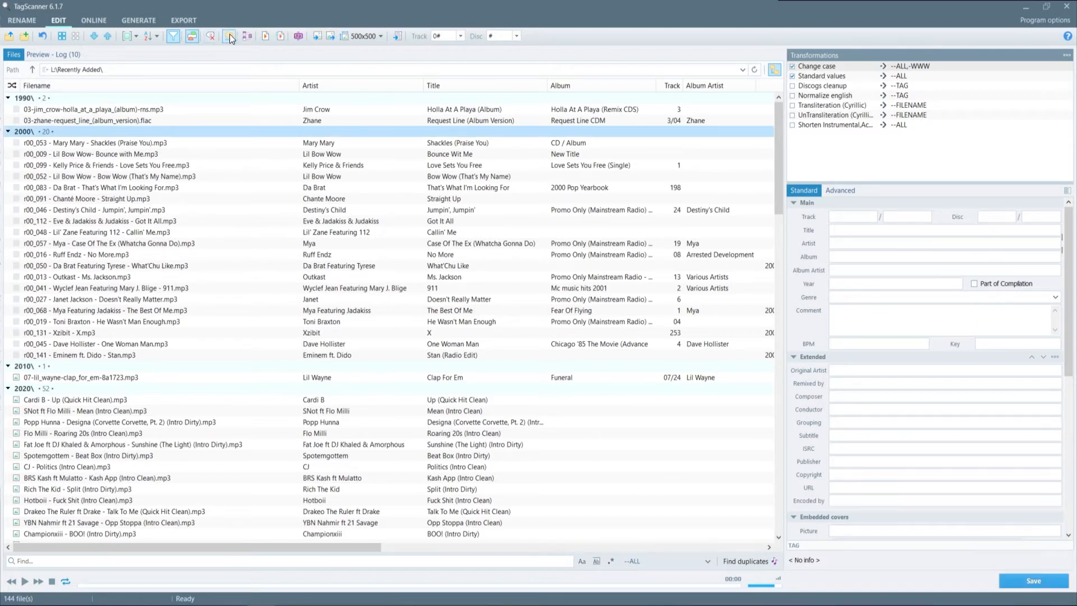
mouse_move(230, 36)
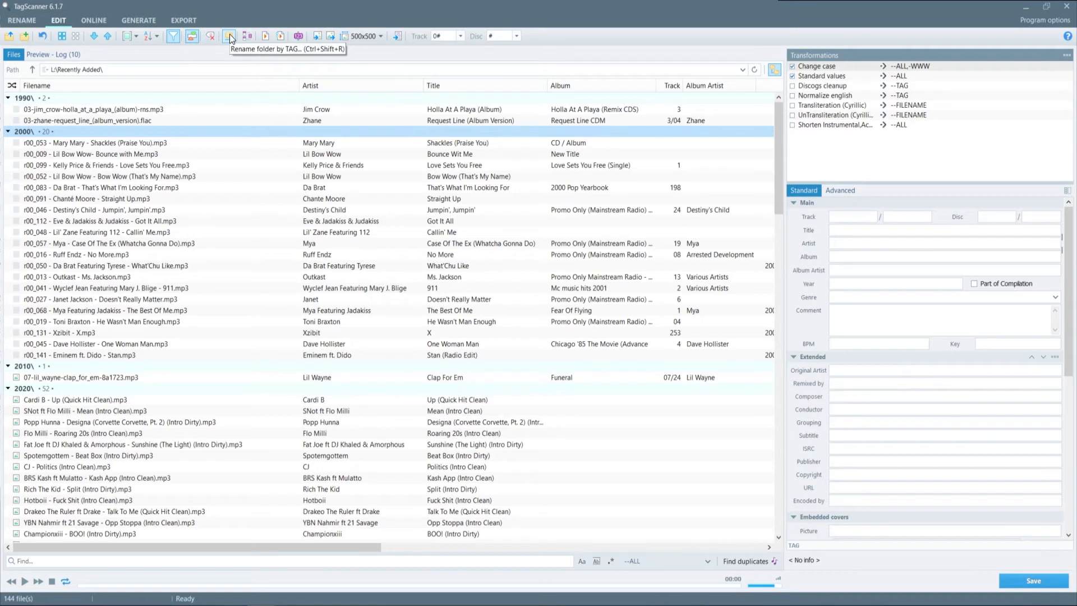
Step: Use a file list toolbar button while locating the Simpsons Sing The Blues folder
click(230, 36)
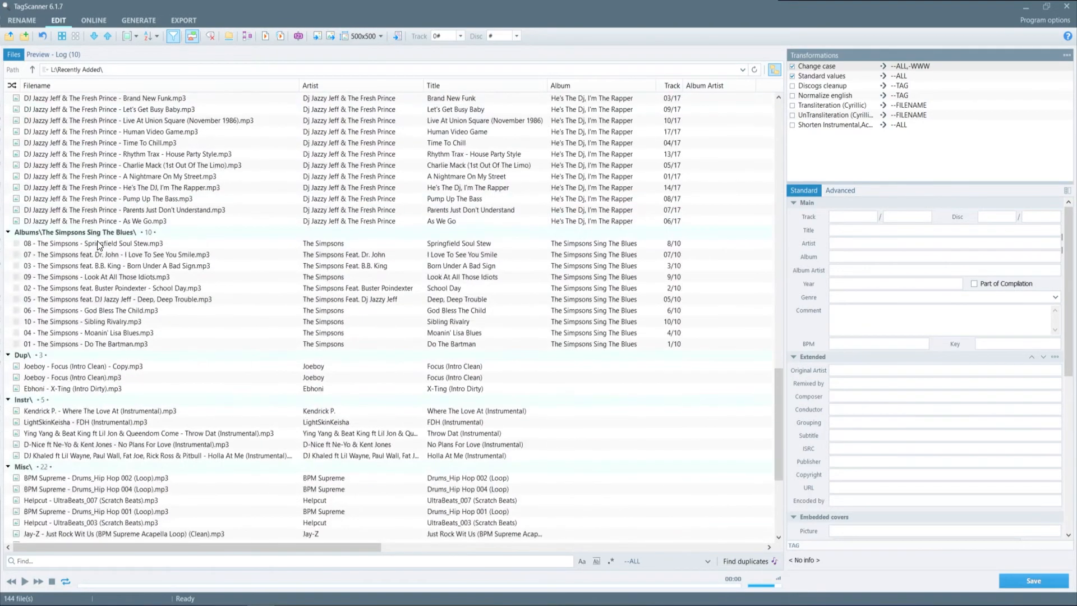
click(229, 36)
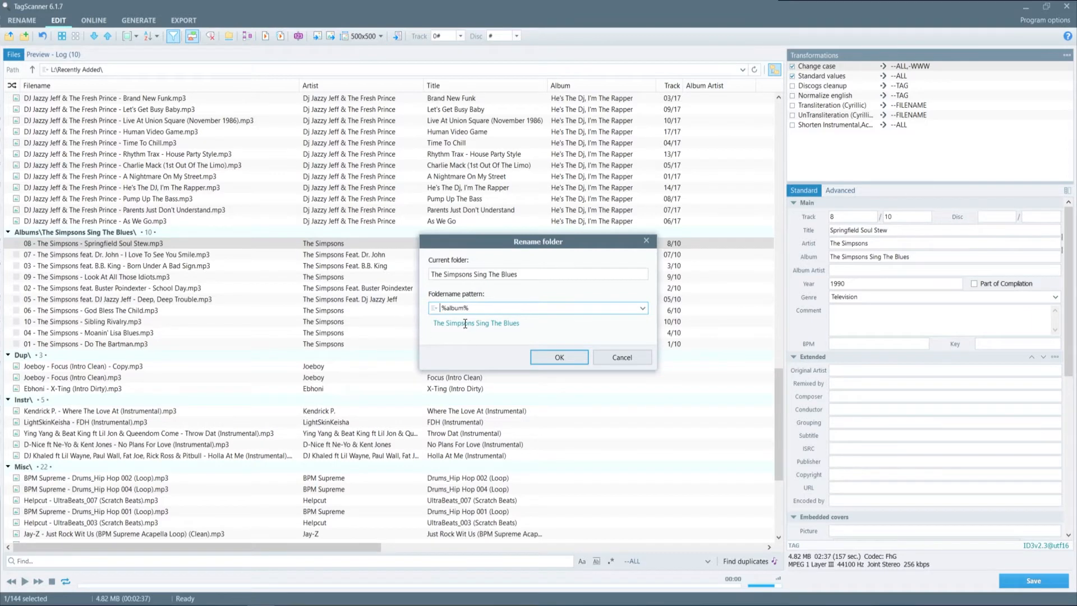
click(559, 357)
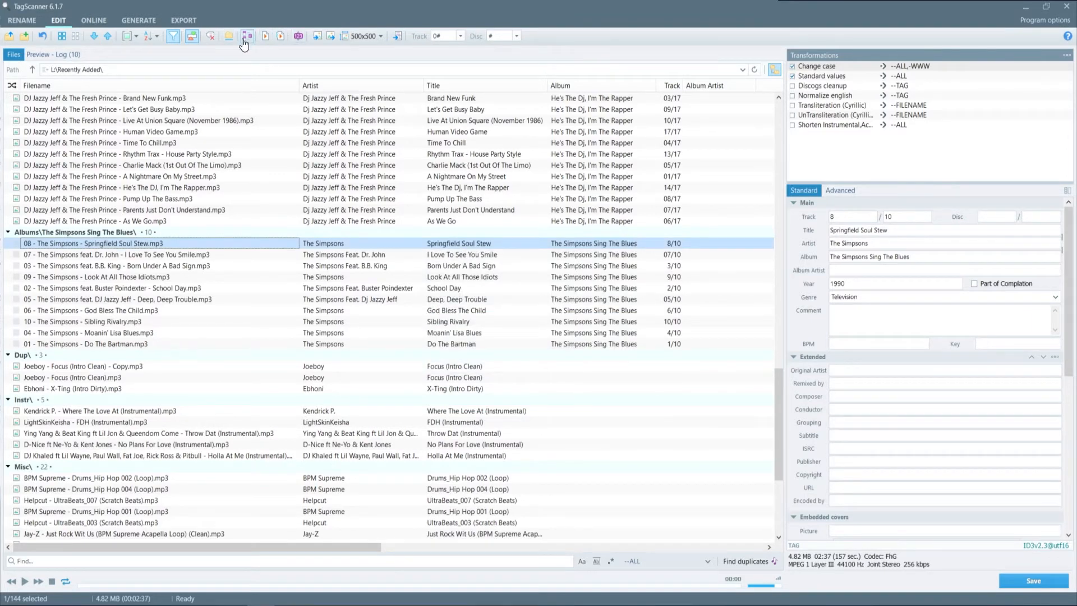
mouse_move(245, 36)
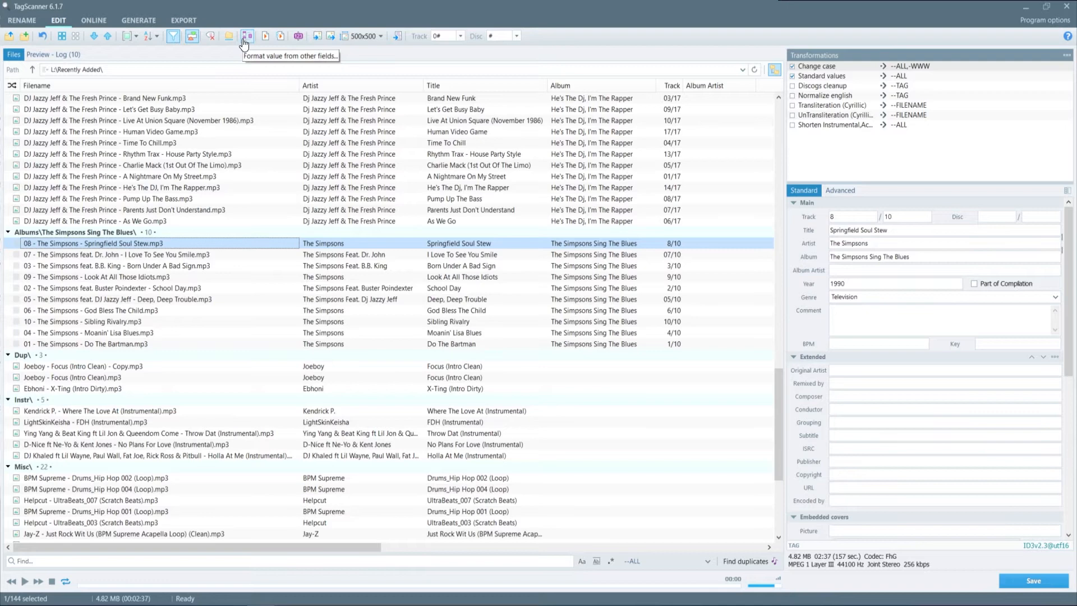
mouse_move(269, 41)
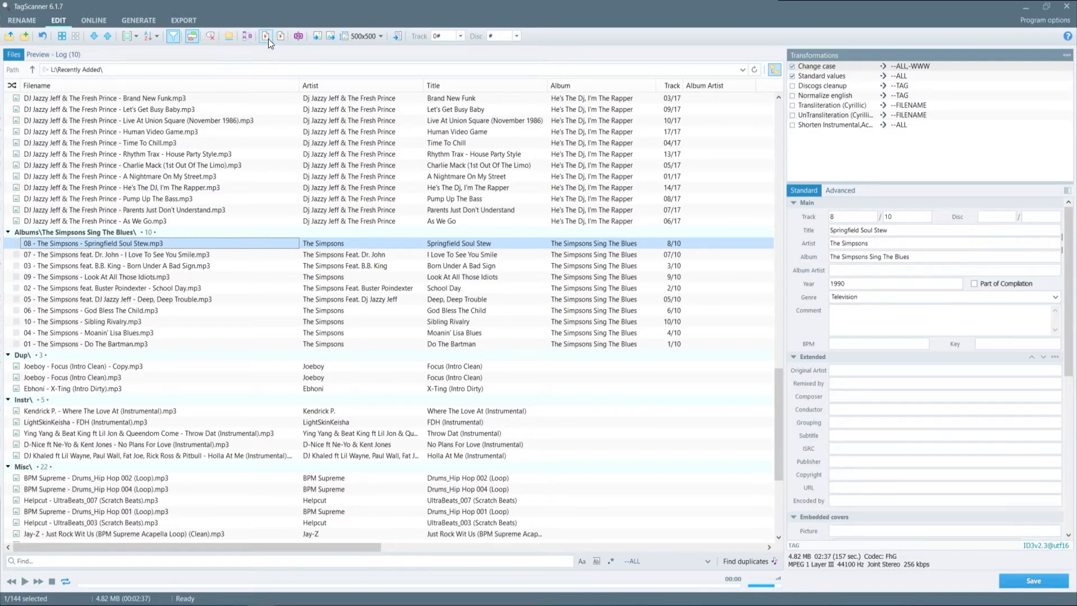
Step: Sort the list by Filename and select all ten Simpsons Sing The Blues tracks
click(266, 36)
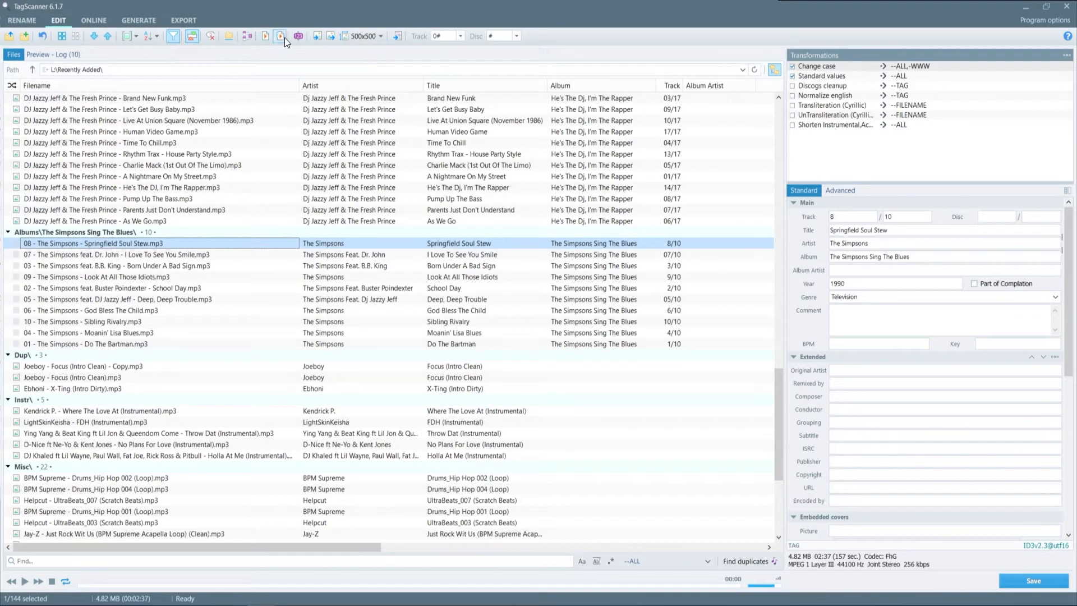
mouse_move(279, 35)
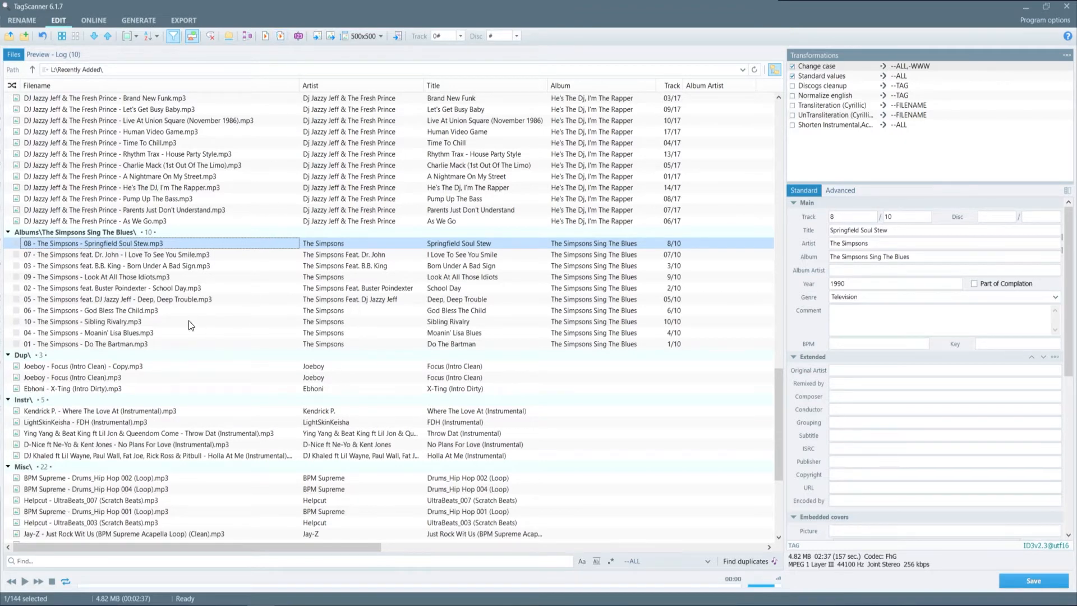
click(37, 85)
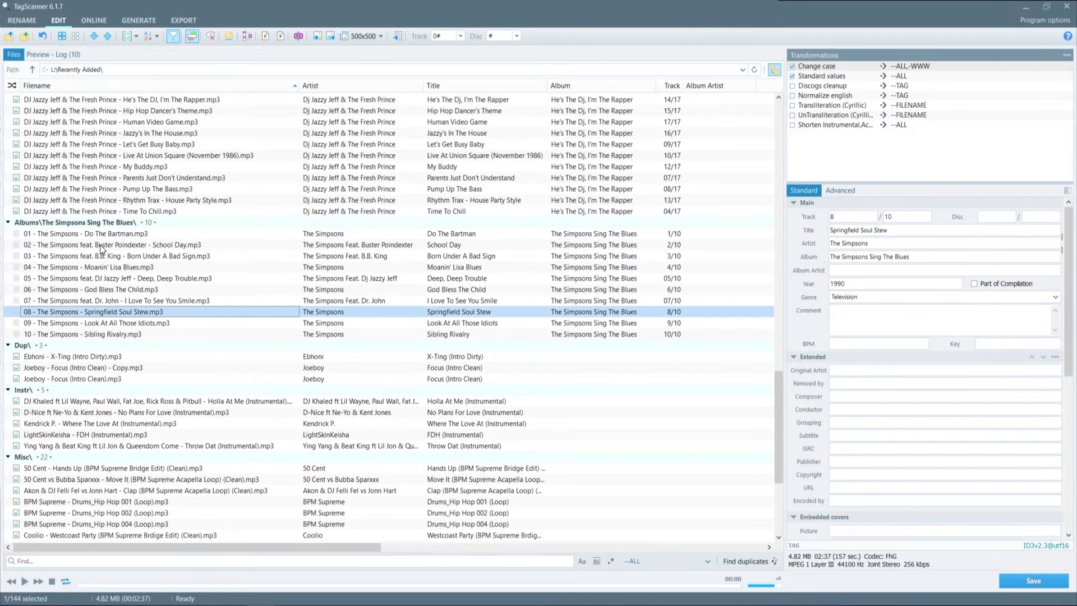
click(86, 233)
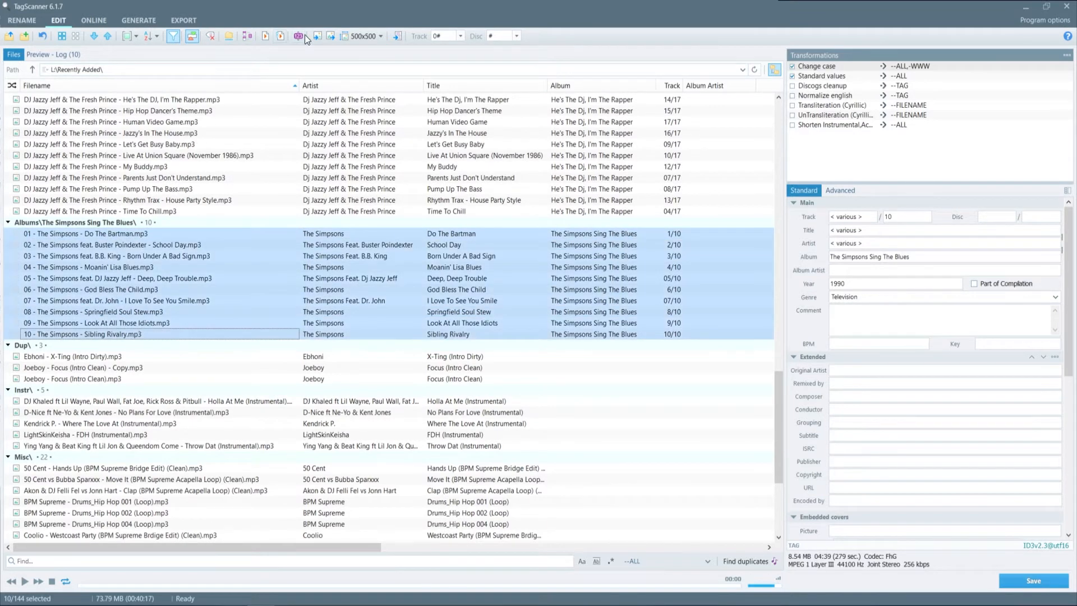
Step: Apply Autonumbering starting at 1 after reviewing the Disc tab settings
click(279, 36)
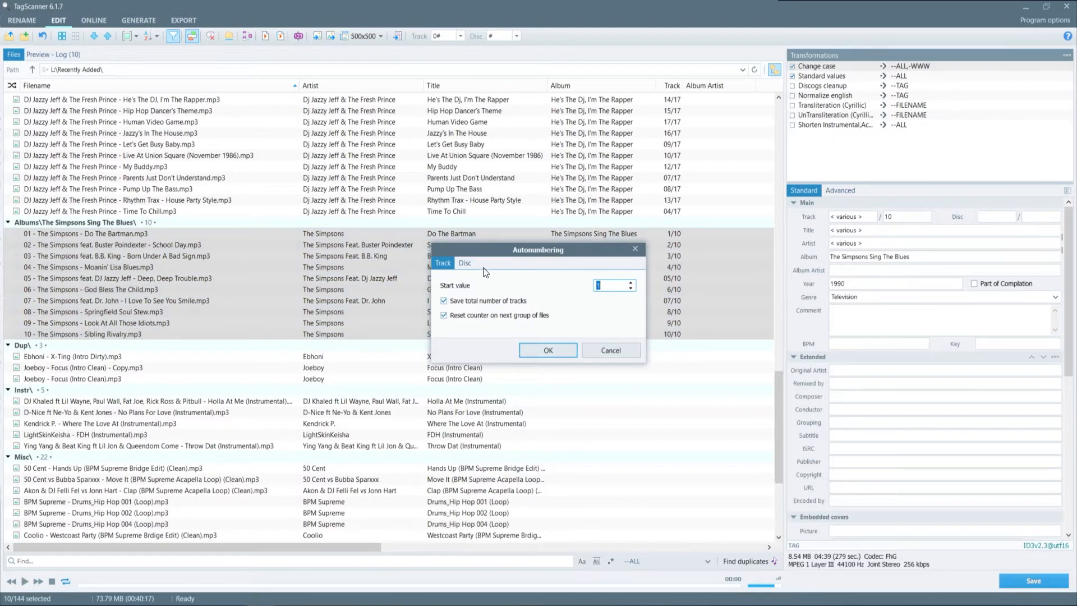
click(464, 263)
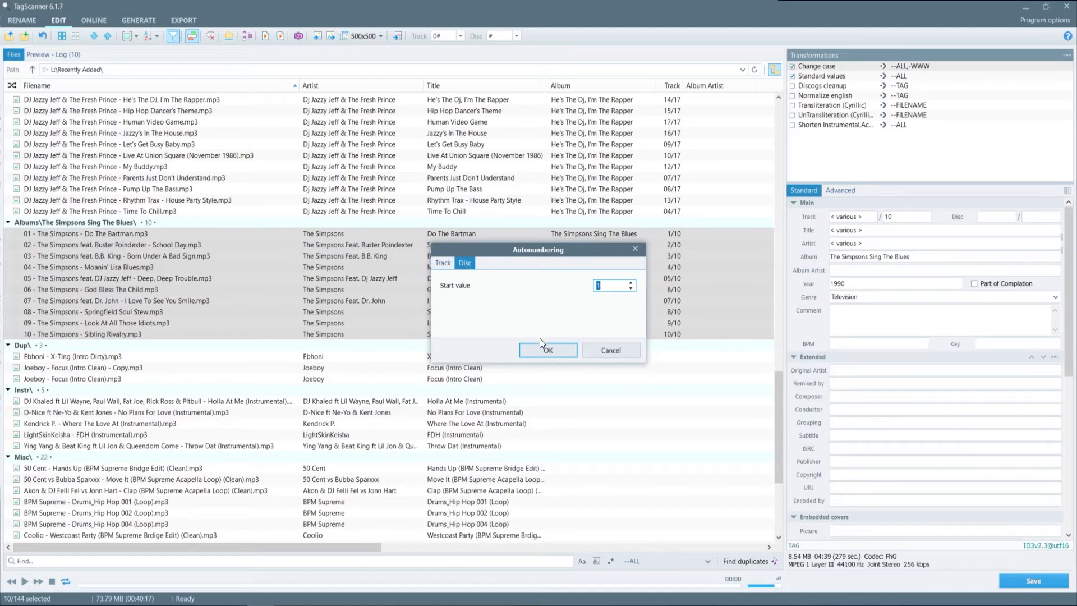
click(547, 350)
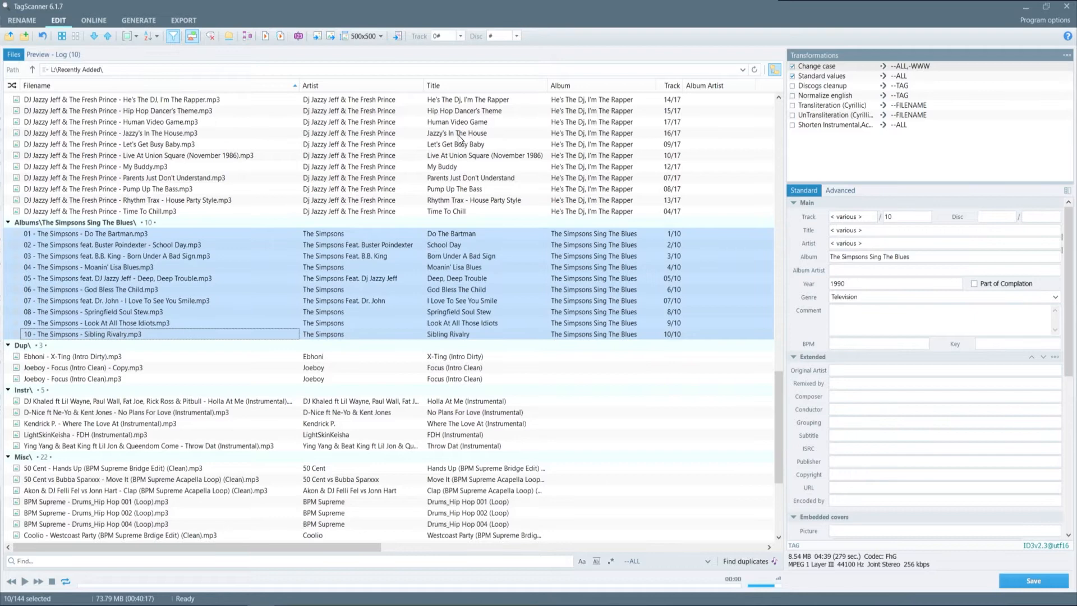
mouse_move(314, 36)
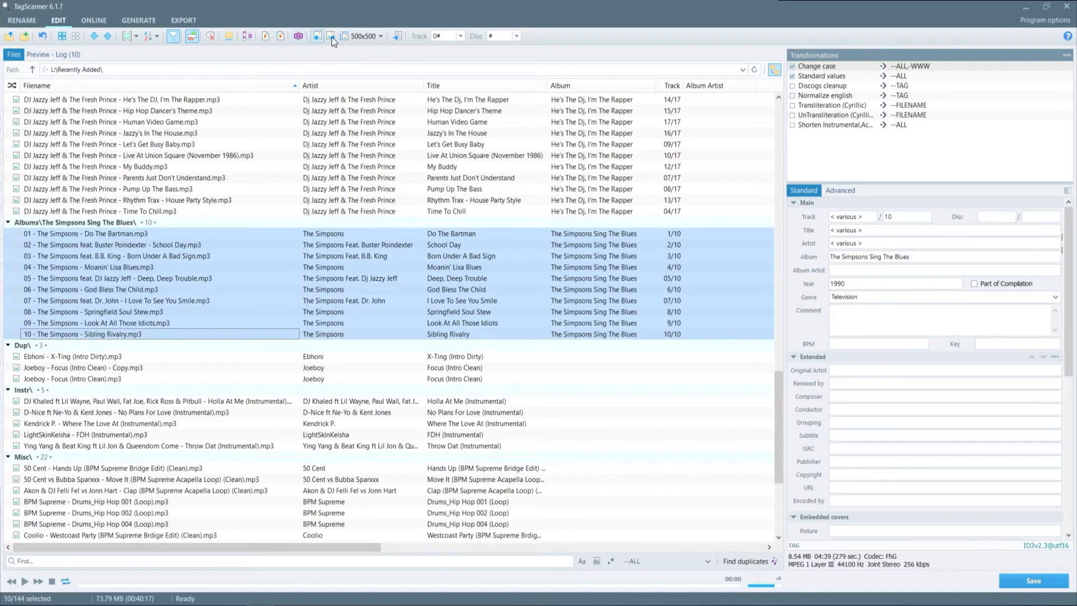
mouse_move(332, 36)
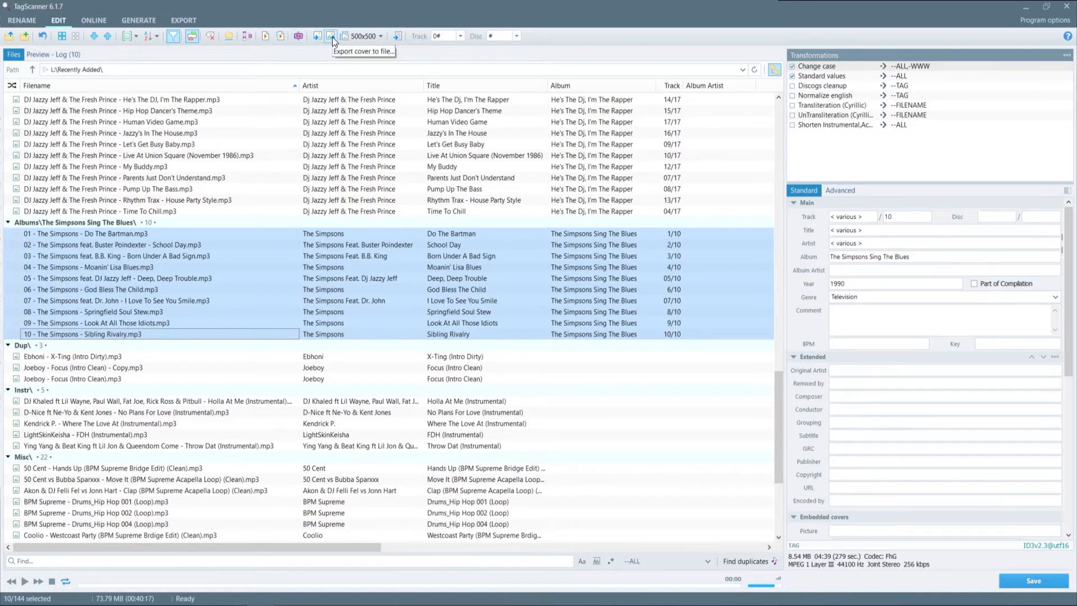
mouse_move(369, 44)
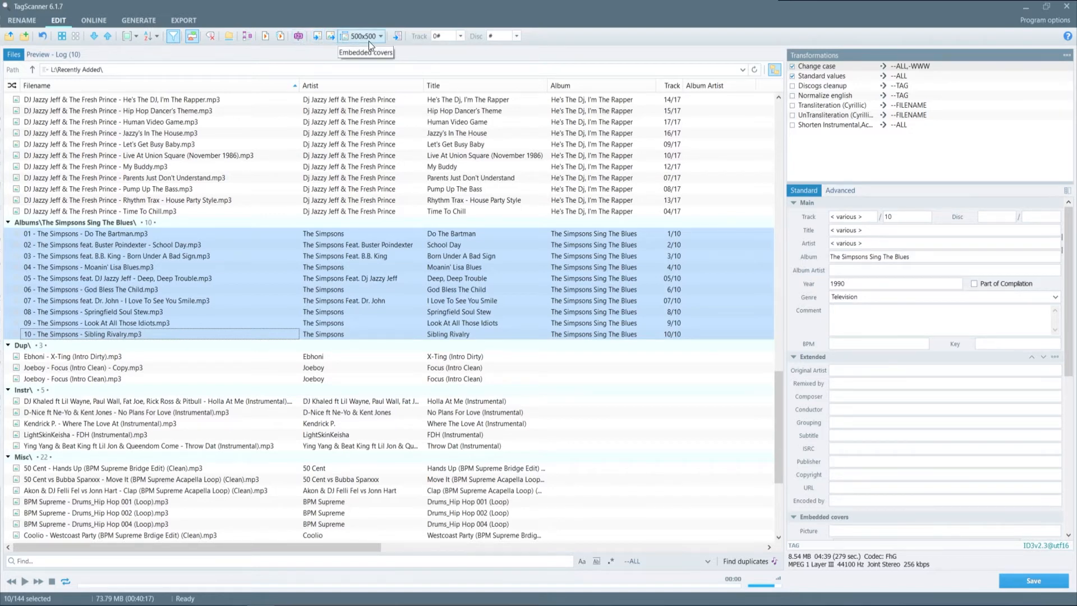
Step: Open the embedded cover size dropdown, with 500x500 currently chosen
click(382, 36)
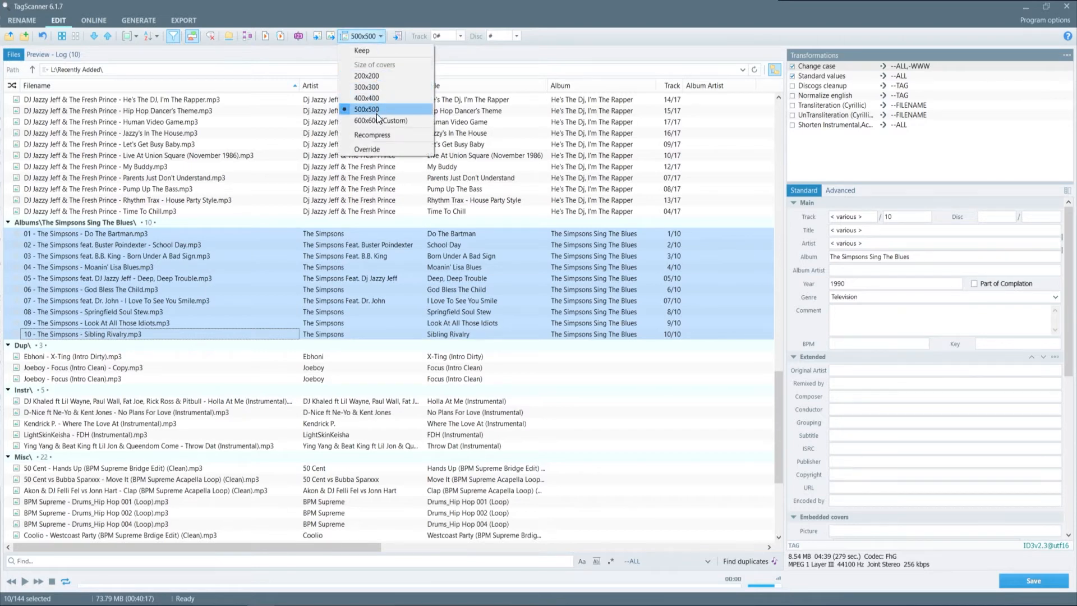
mouse_move(367, 150)
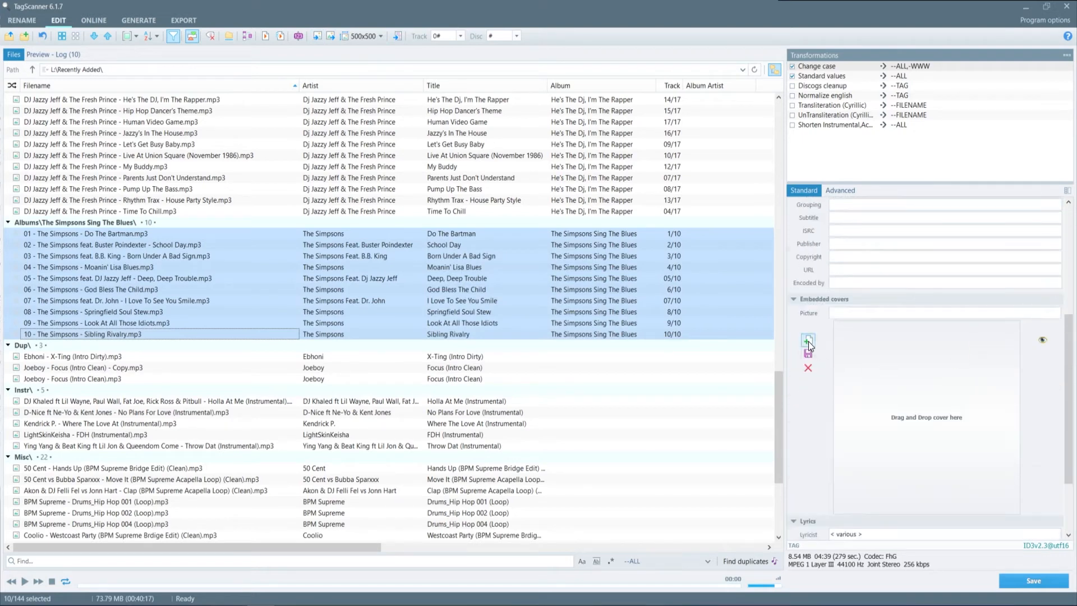
click(808, 339)
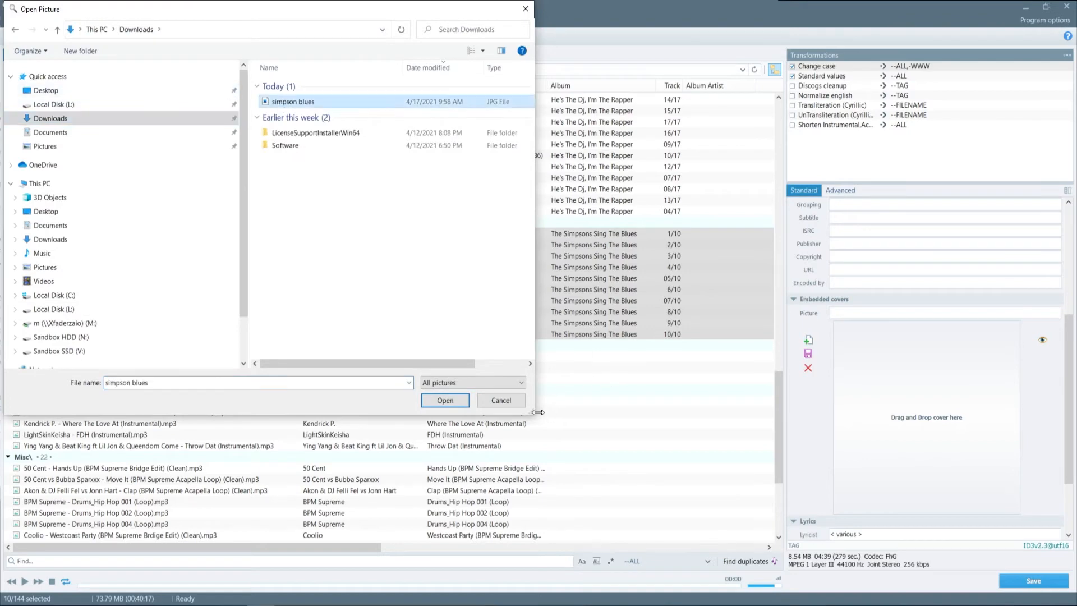
click(444, 400)
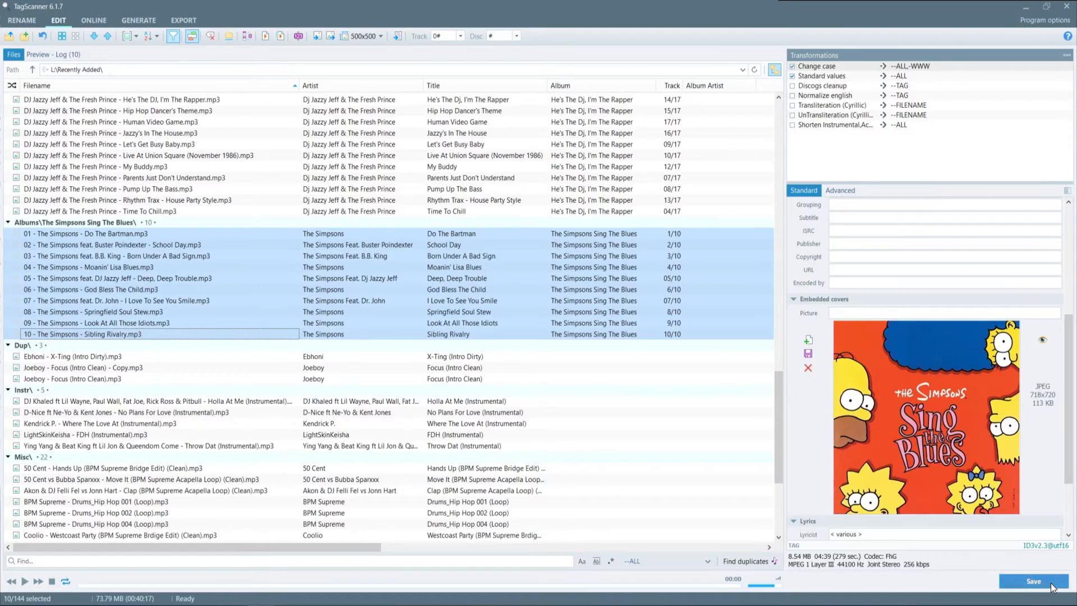
click(1032, 581)
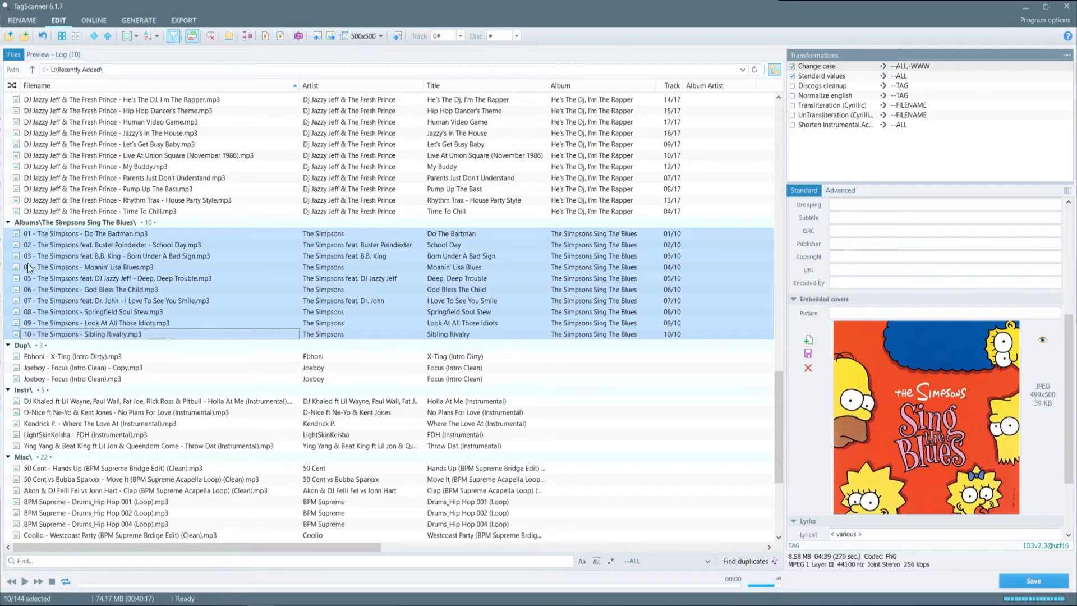
mouse_move(19, 339)
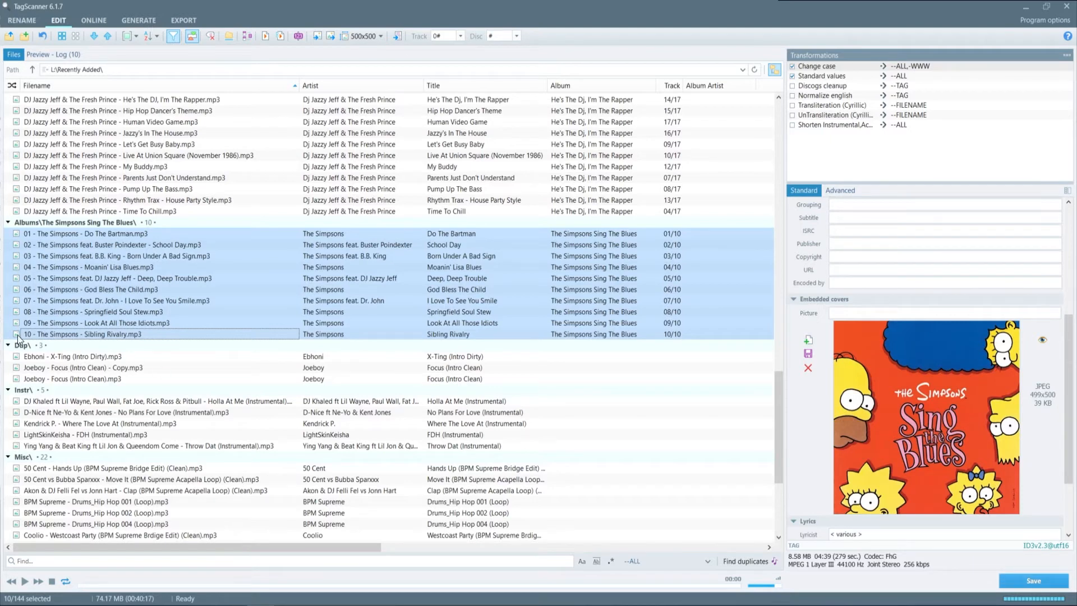
click(117, 278)
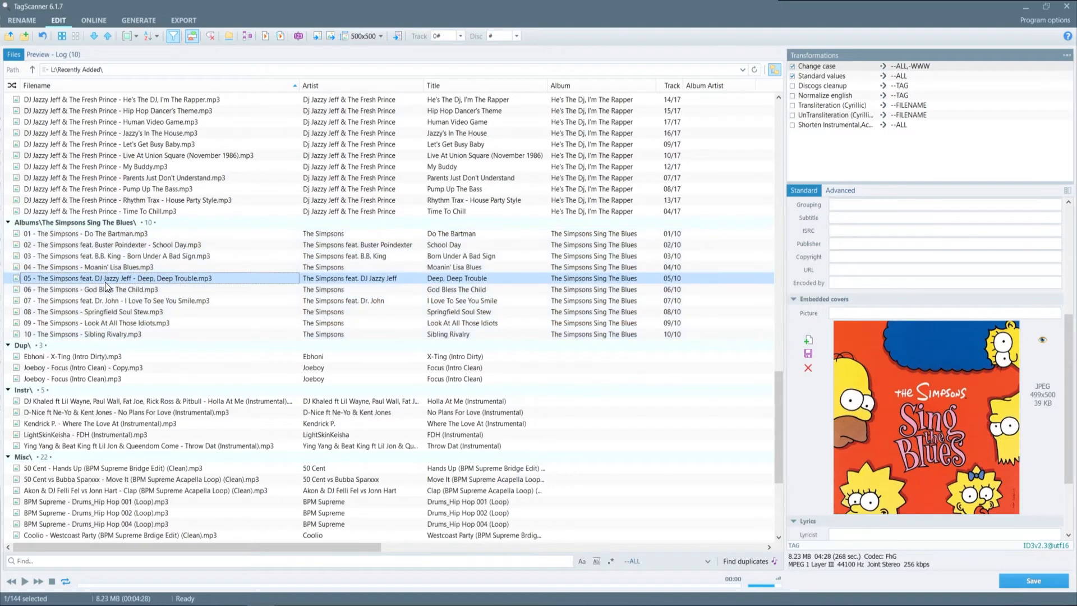
click(116, 233)
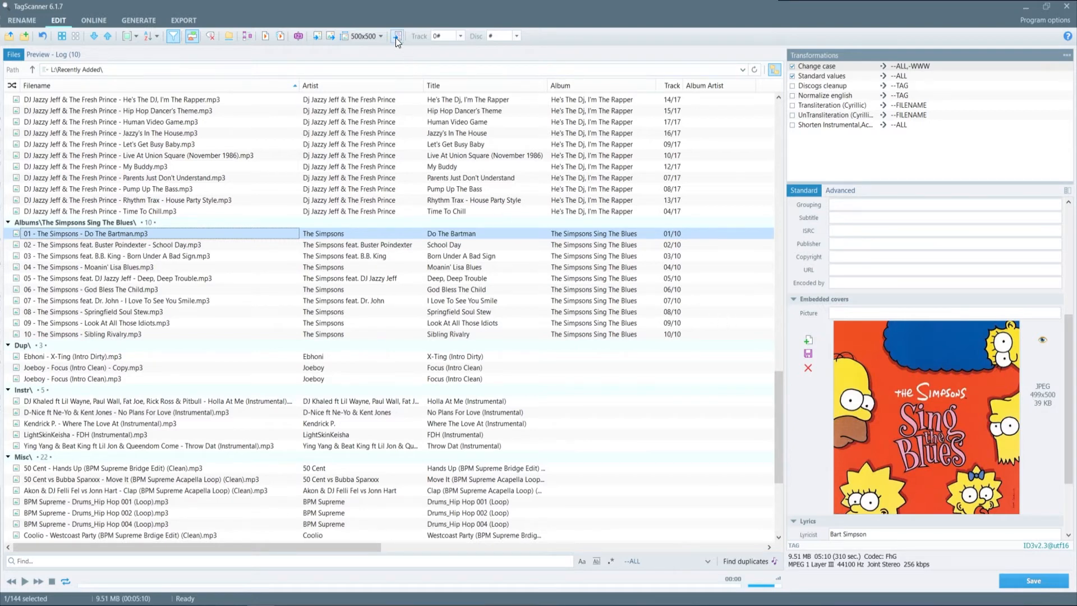
mouse_move(397, 36)
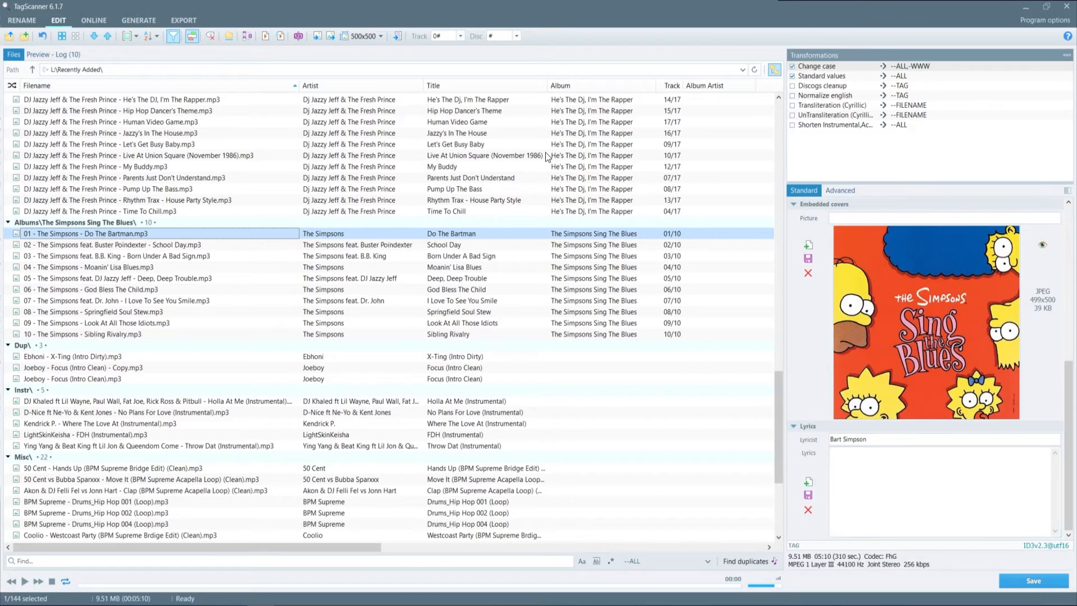
click(459, 35)
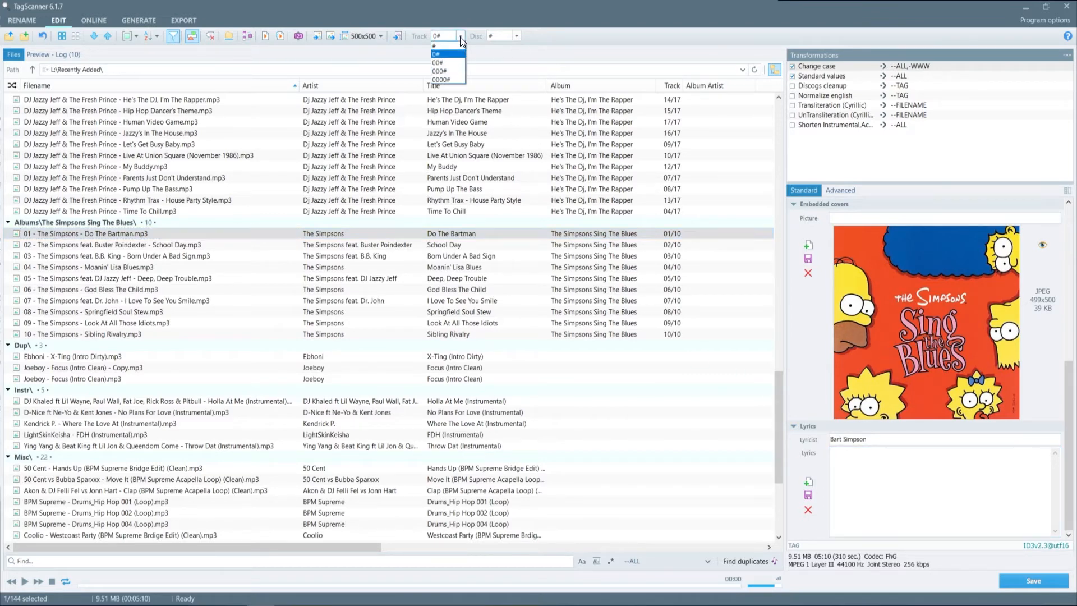
click(434, 45)
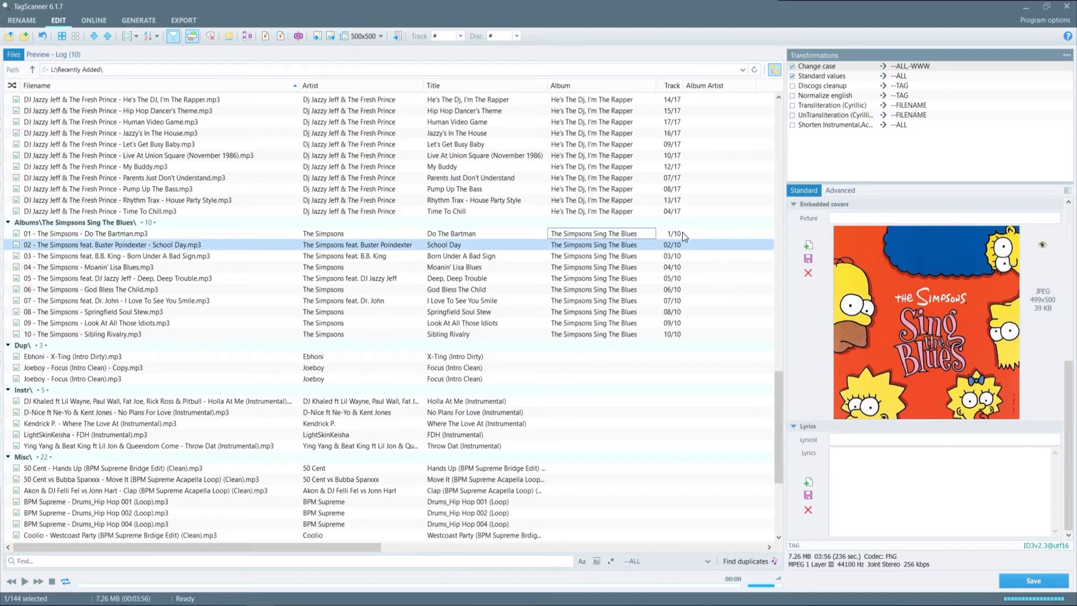
mouse_move(683, 239)
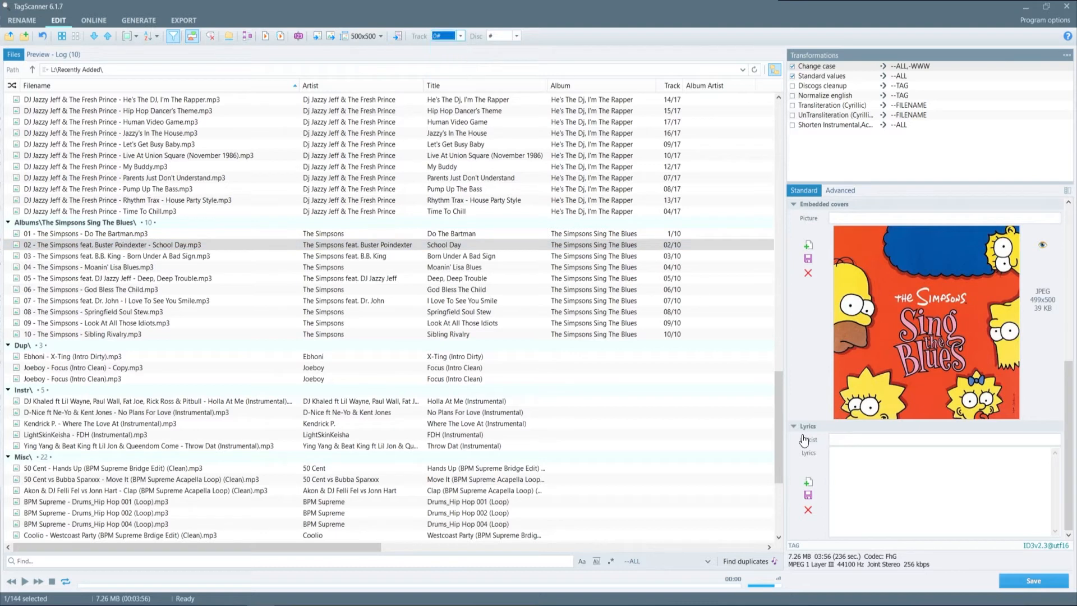
click(116, 256)
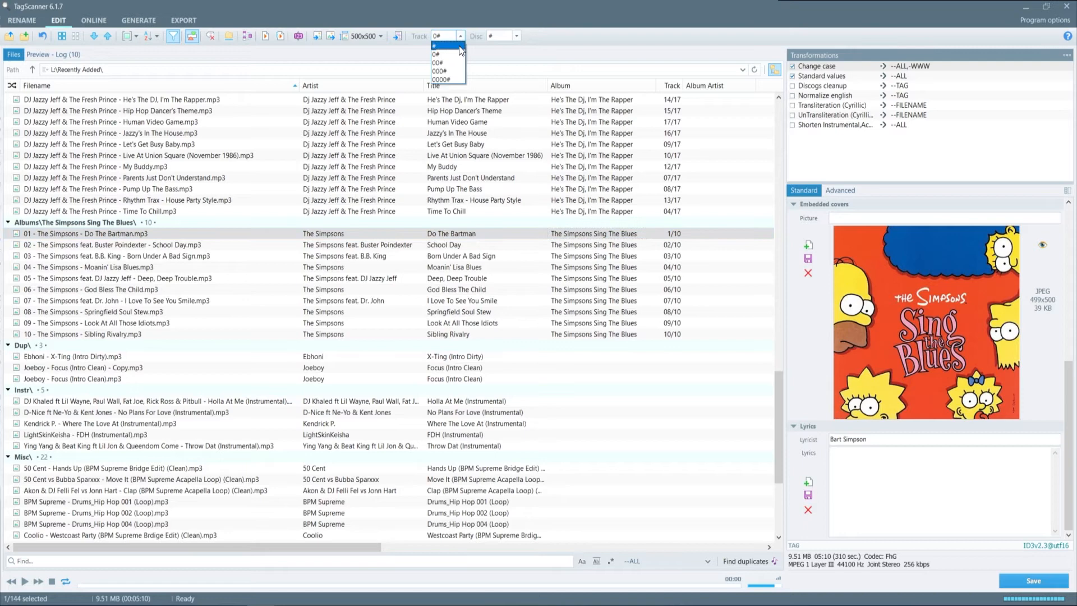
click(434, 45)
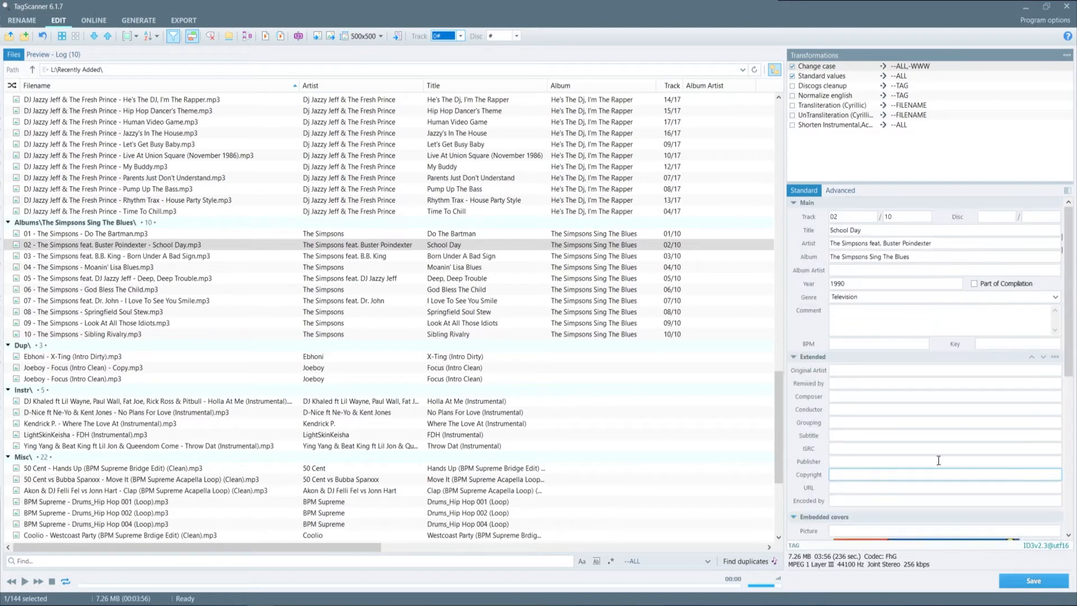
click(89, 234)
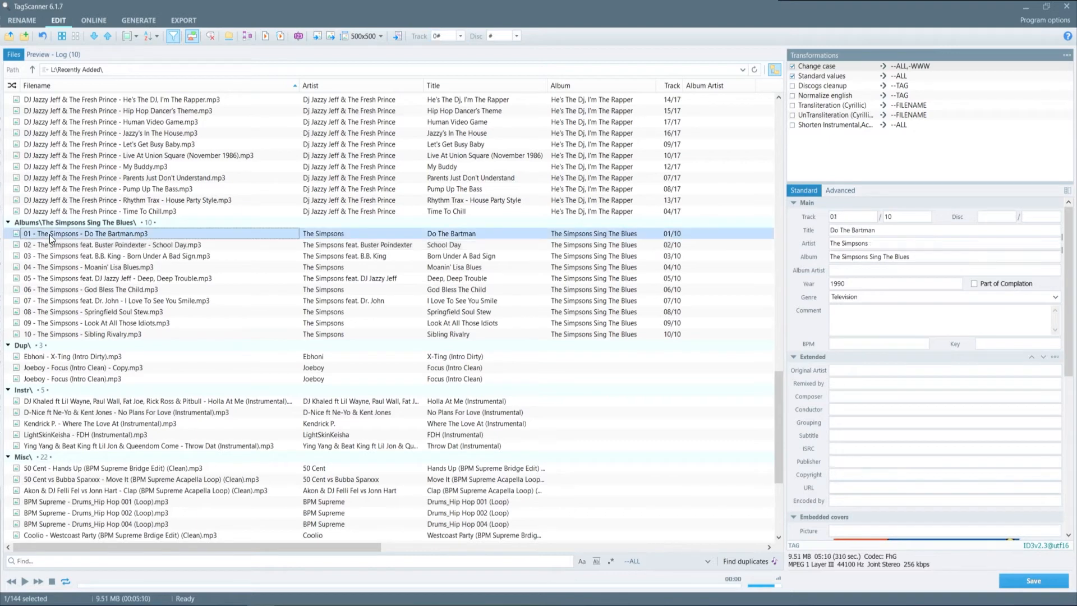
mouse_move(713, 231)
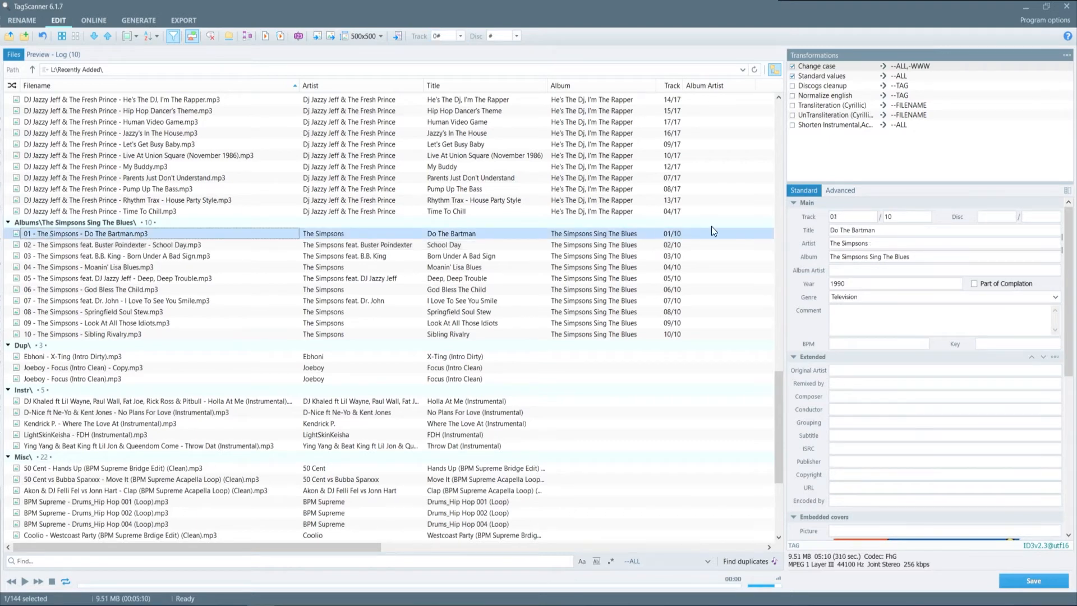
Step: Select tracks 01 through 10 to show their shared year 1990 and genre Television
click(894, 282)
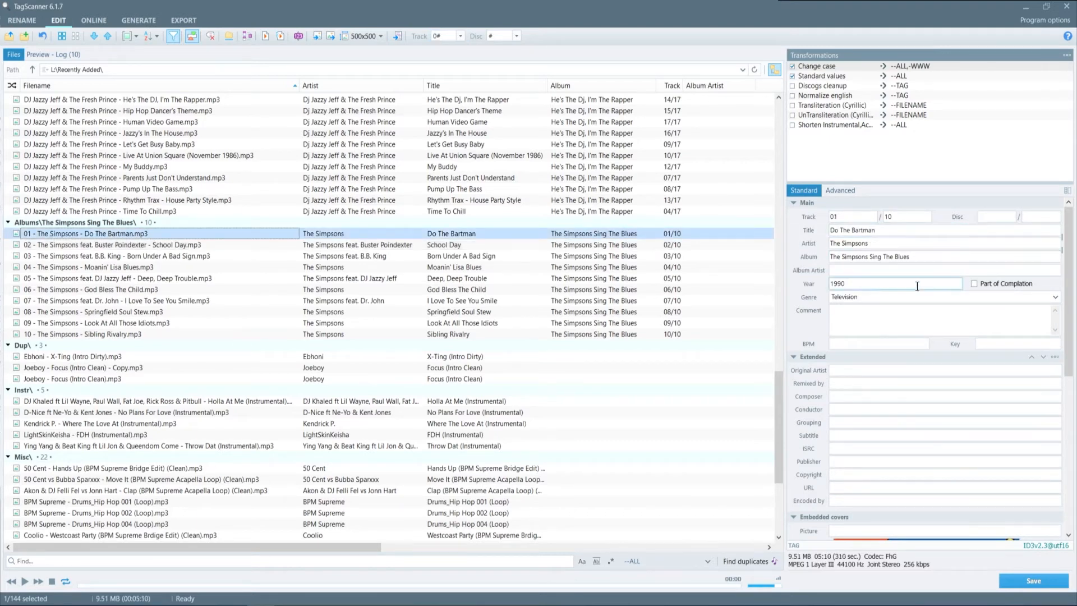
scroll(down, 3)
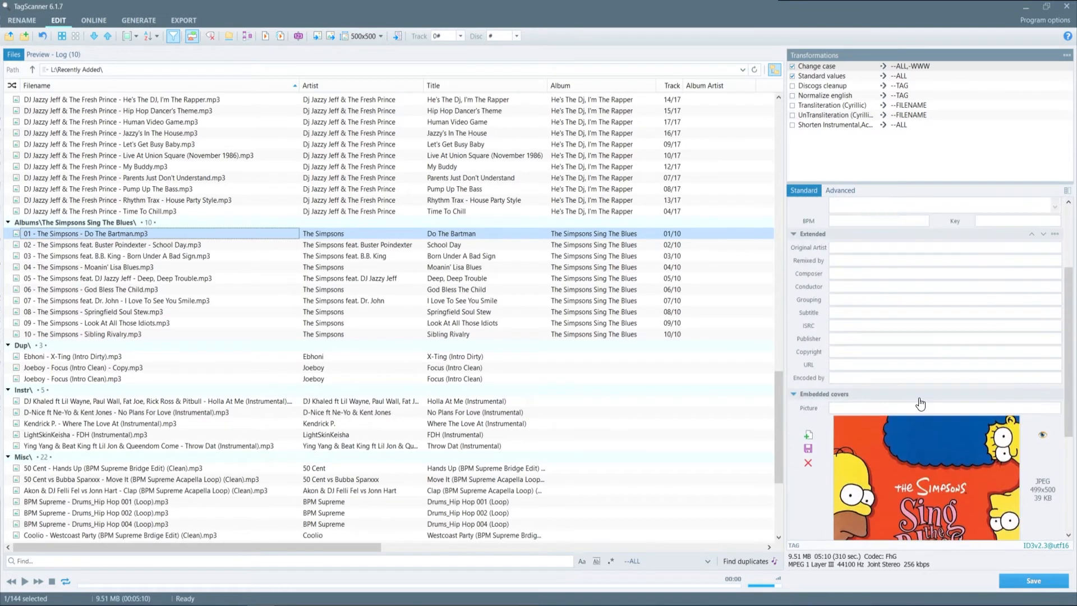
click(805, 202)
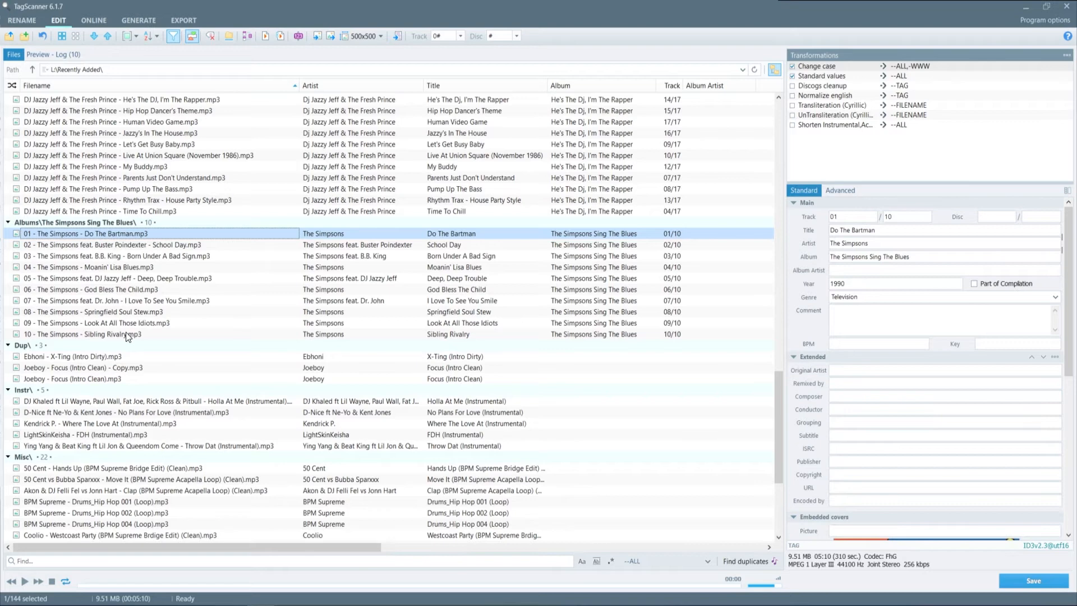
click(82, 334)
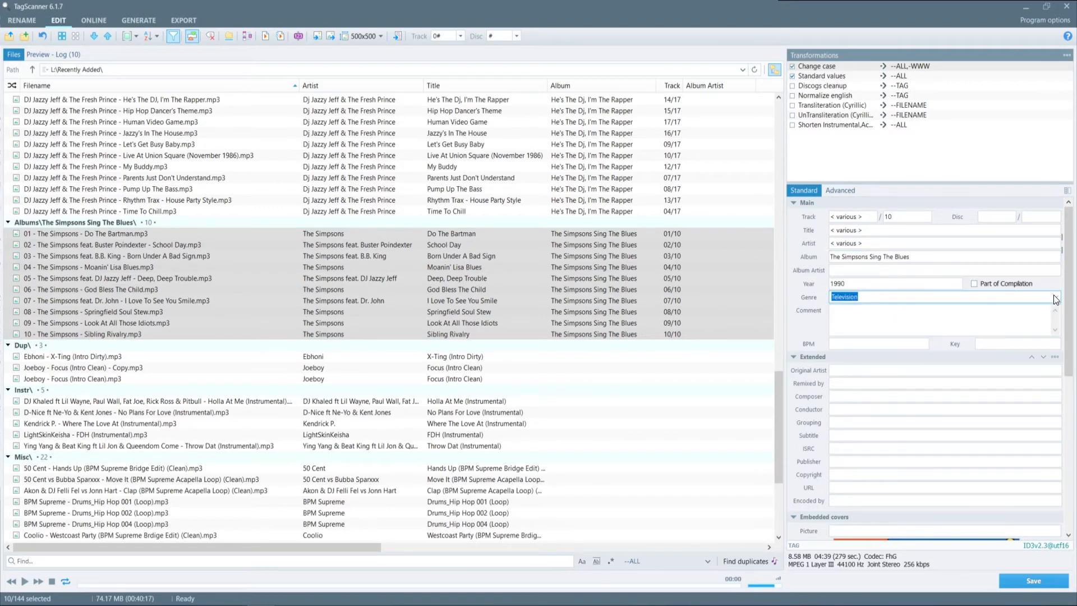
click(1056, 297)
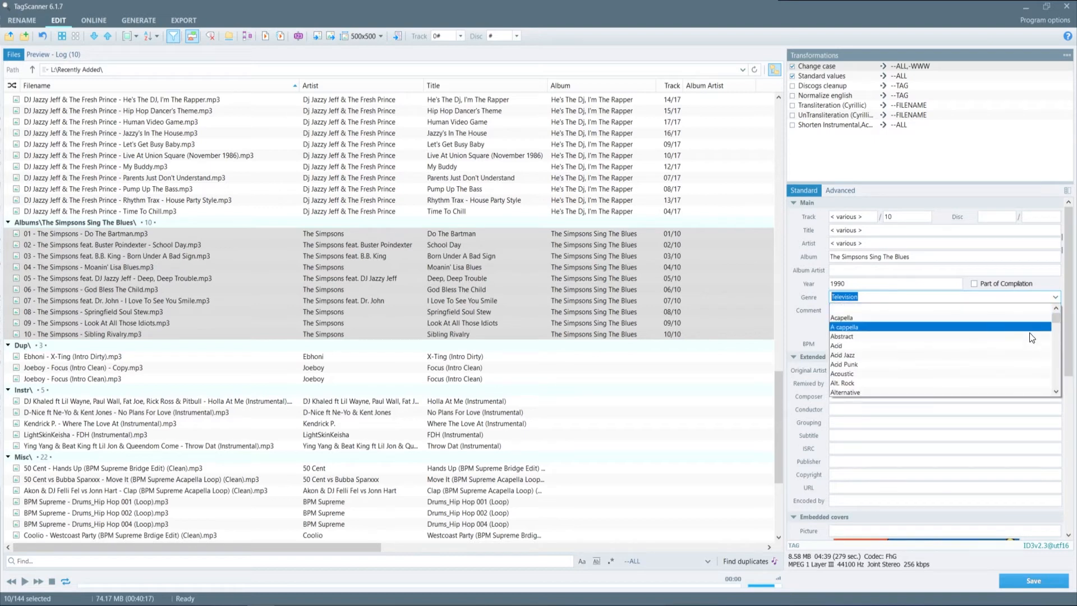
scroll(down, 3)
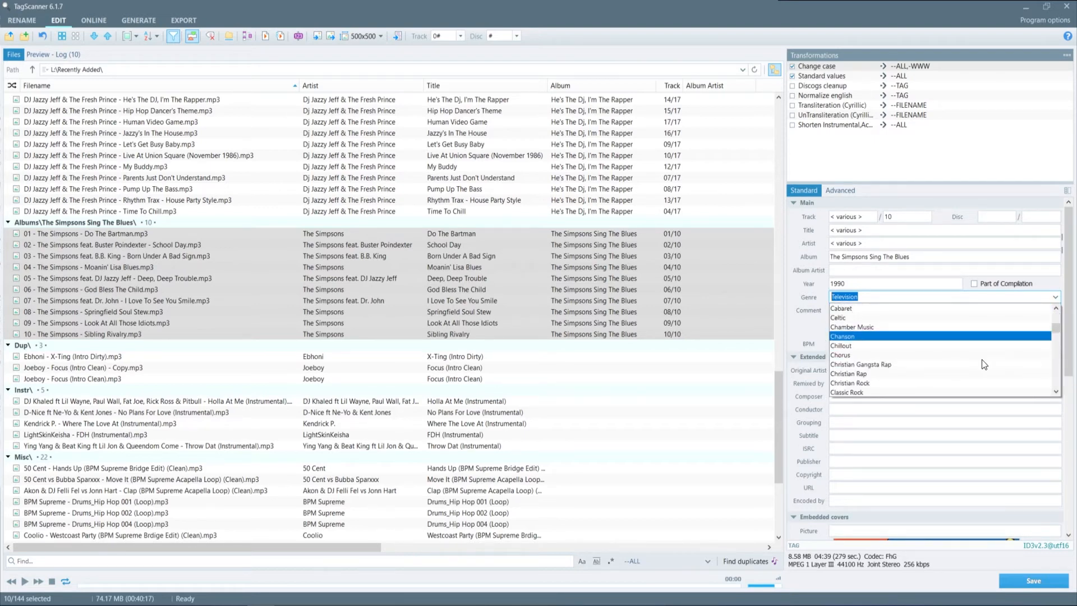
scroll(down, 3)
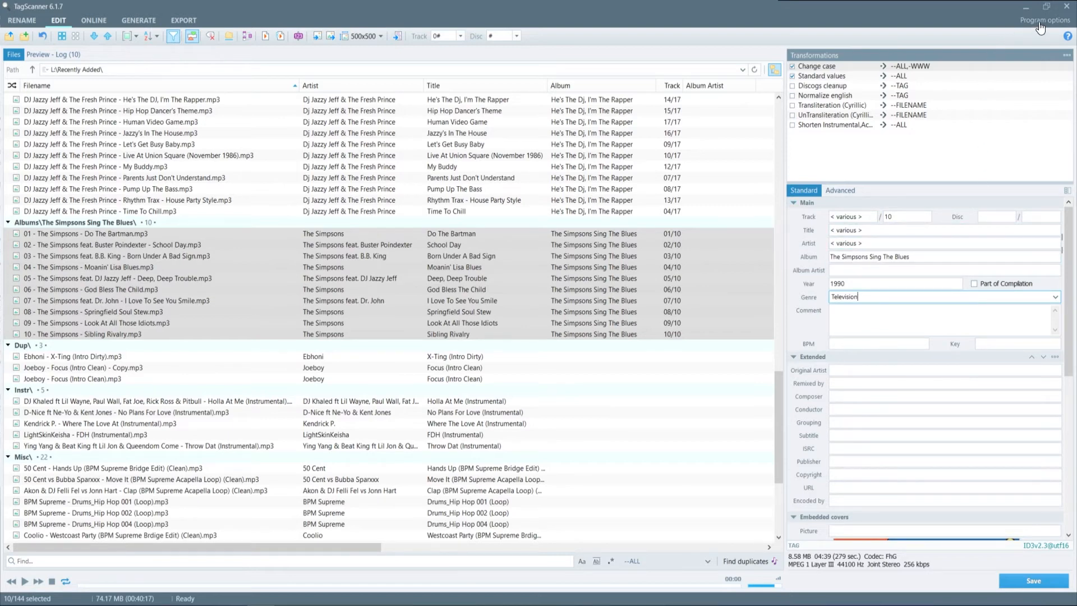
mouse_move(1040, 27)
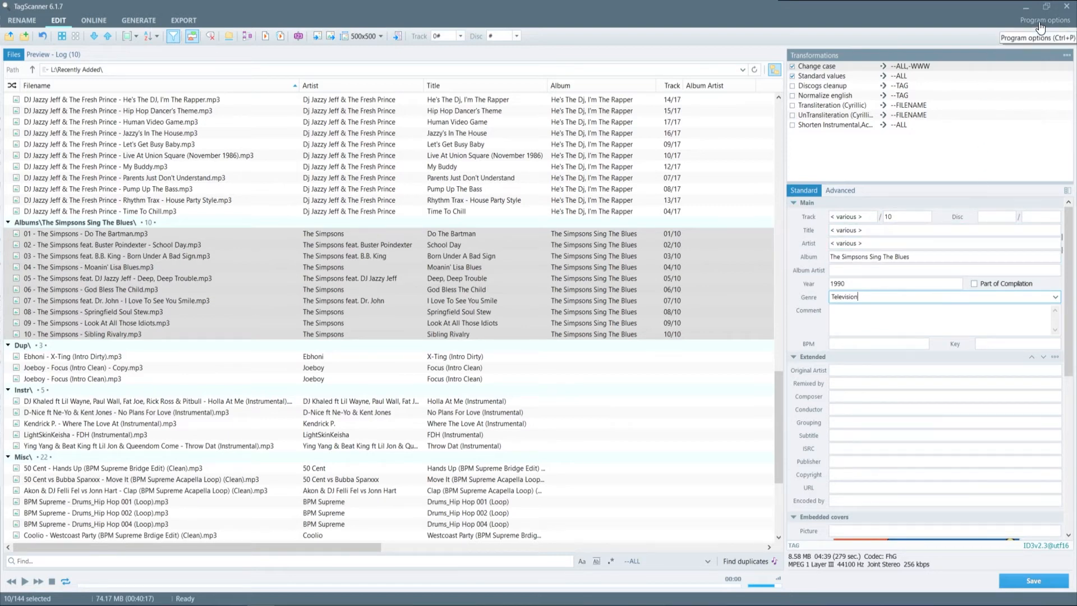
Step: In General program options, try the Dark theme, then restore Standard and view tag settings
click(1045, 19)
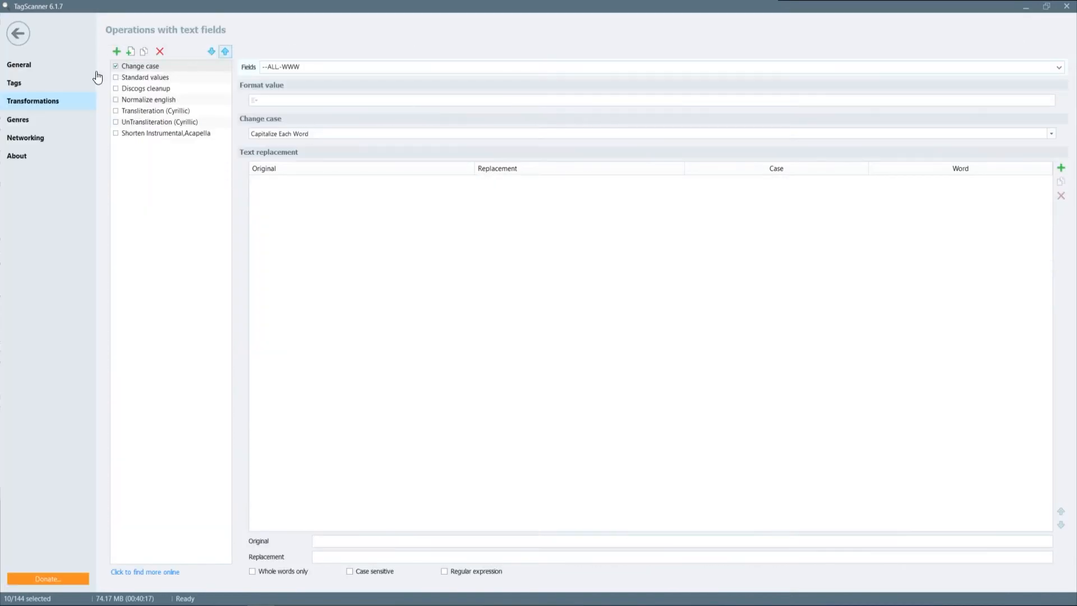
click(18, 64)
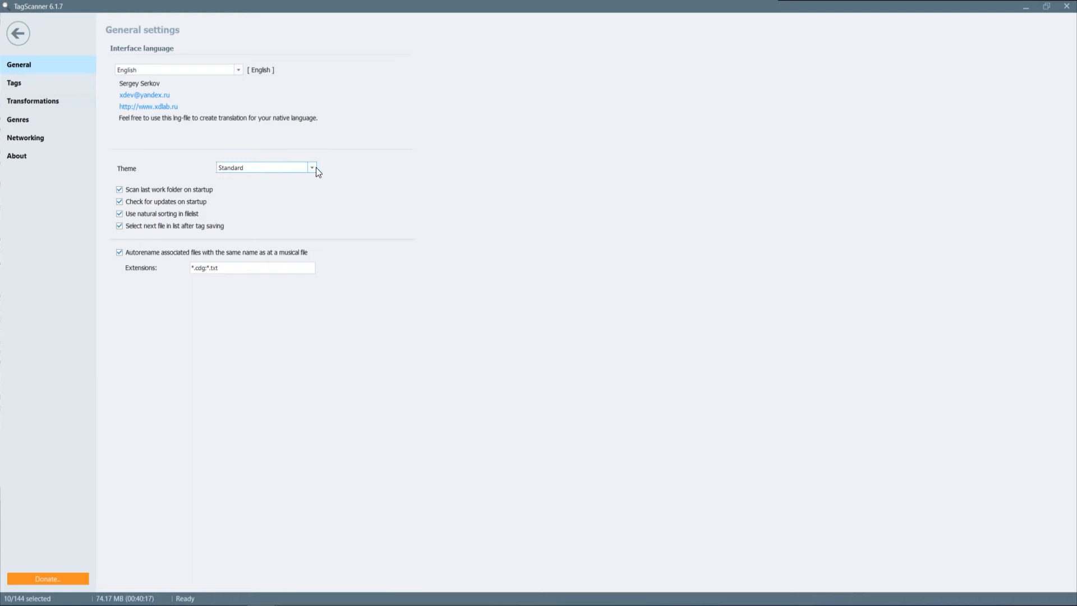
click(312, 168)
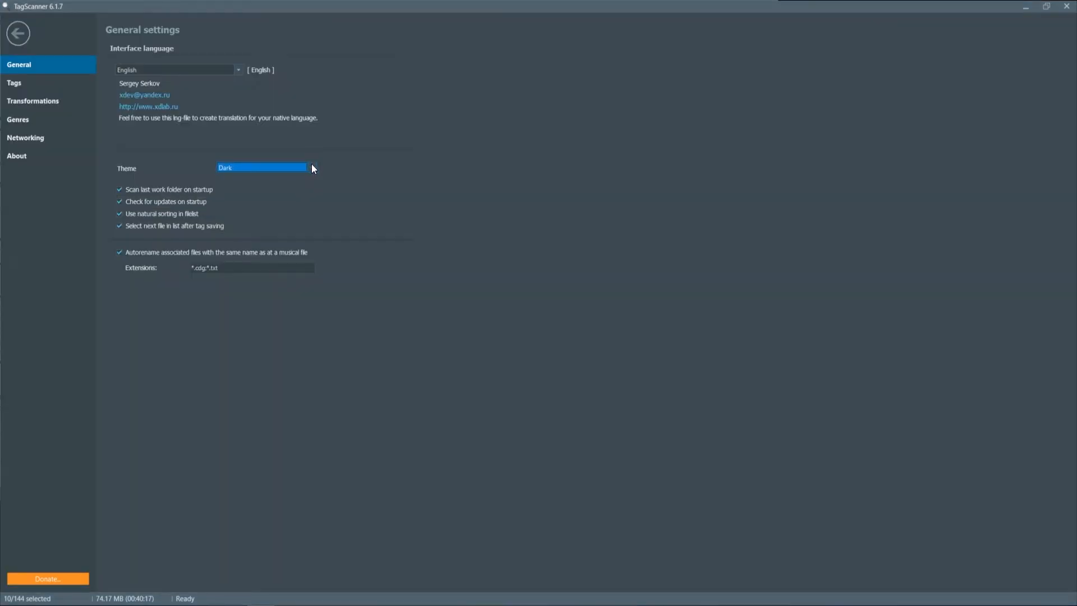
click(261, 168)
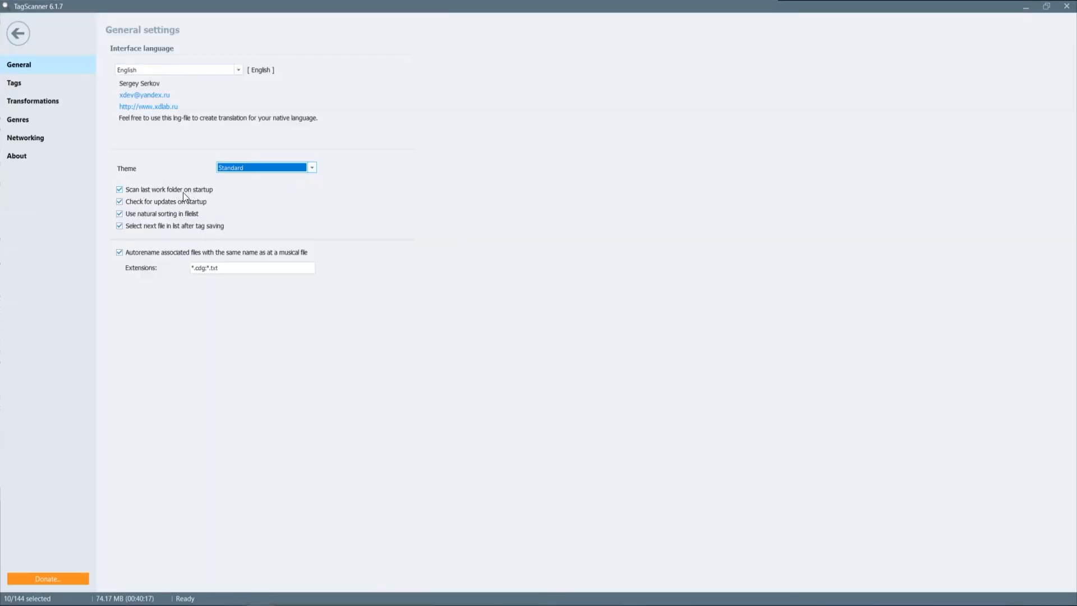
mouse_move(151, 215)
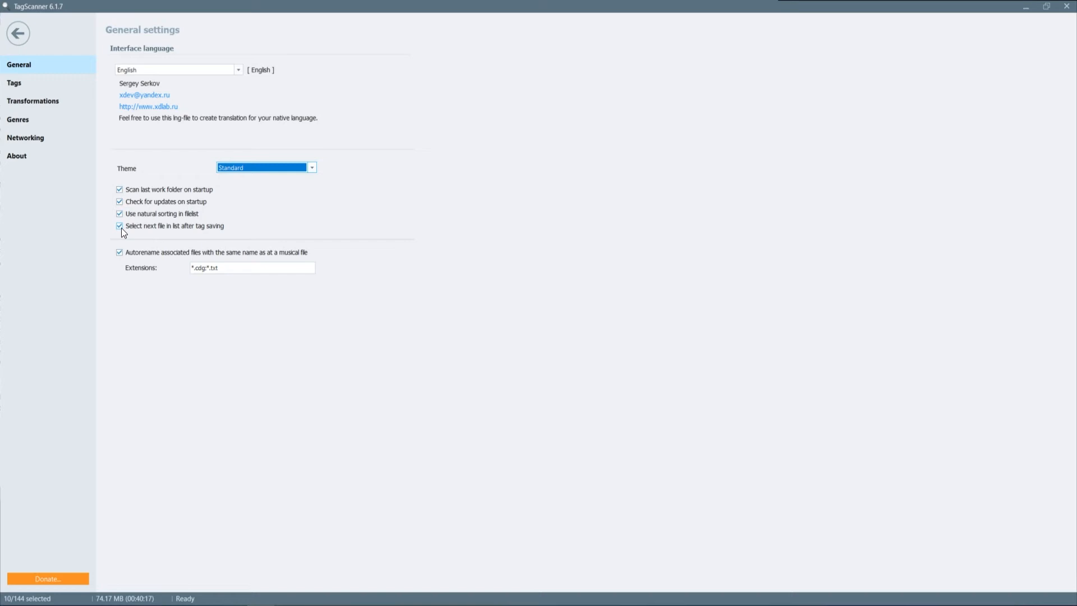
click(13, 82)
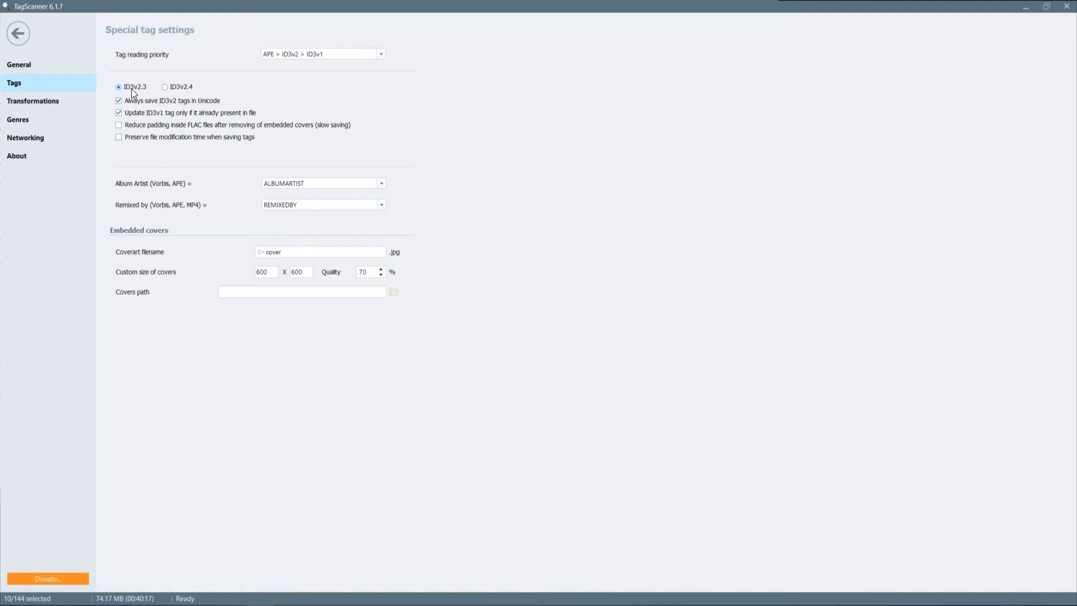
mouse_move(134, 202)
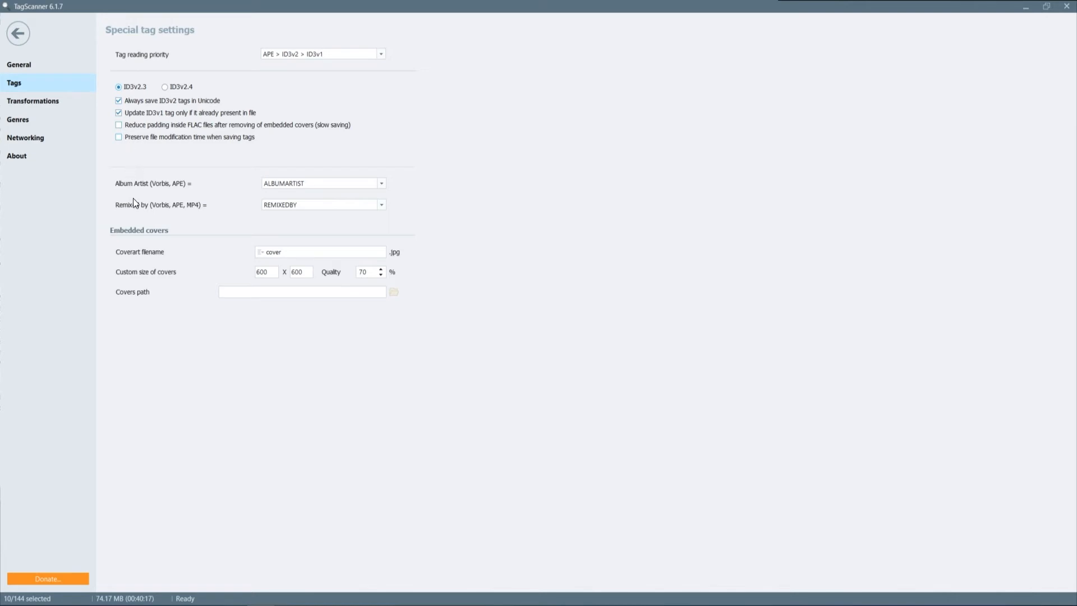
Step: Review the tag settings, then show the Transformations presets including Change case
click(265, 271)
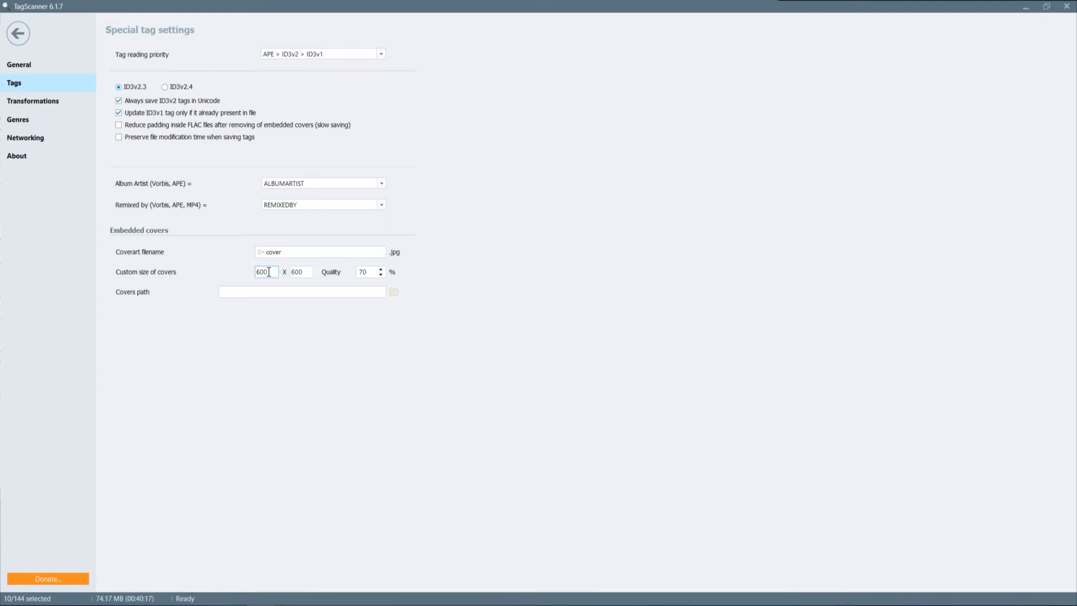
click(33, 101)
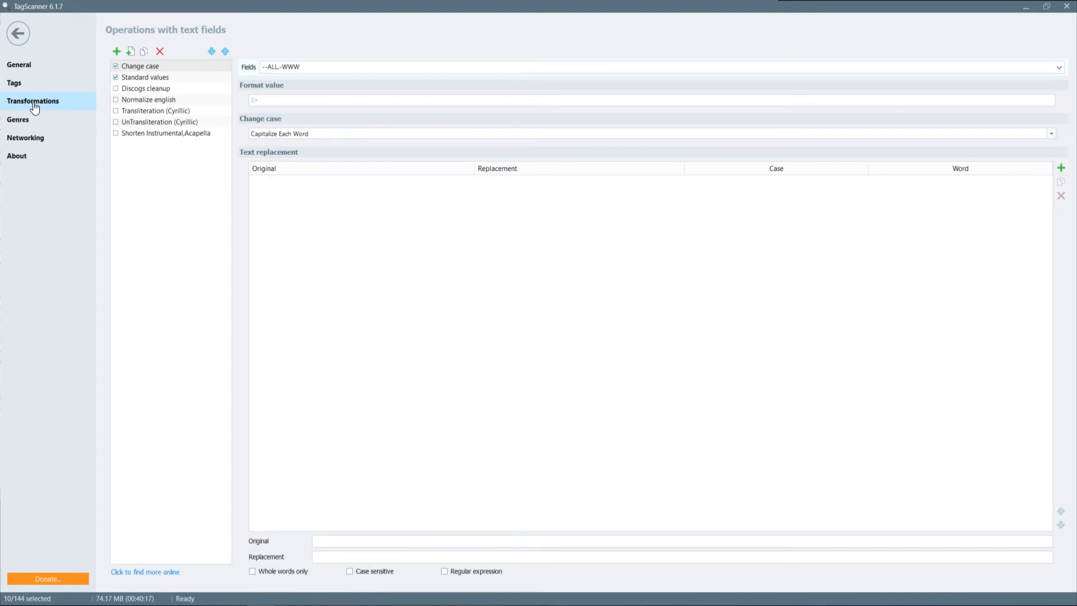
Step: Inspect Change case's Capitalize Each Word style and the Standard values replacement list
double_click(140, 66)
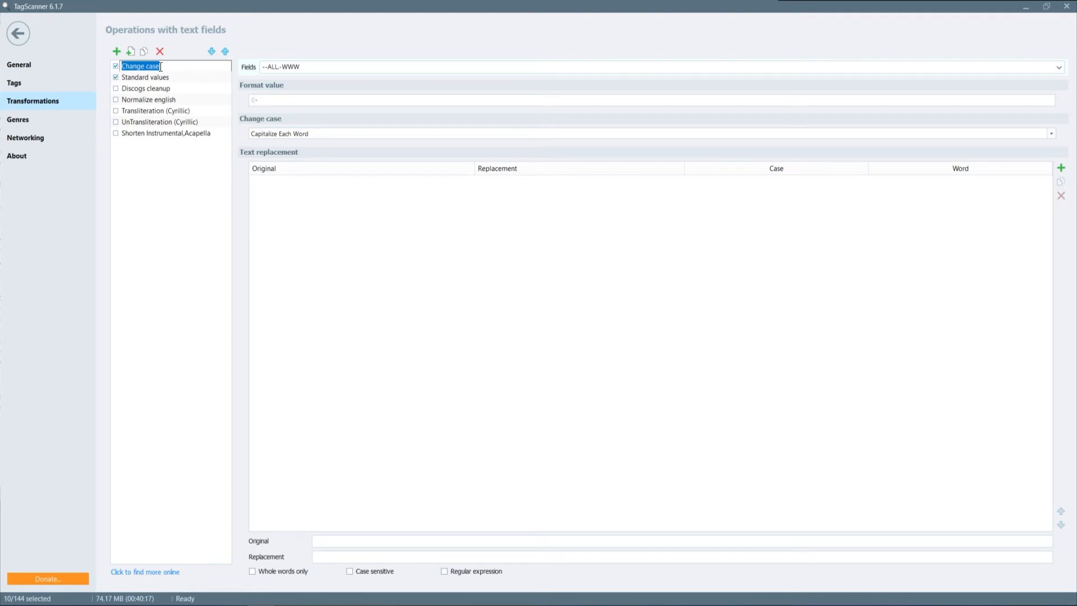
click(172, 67)
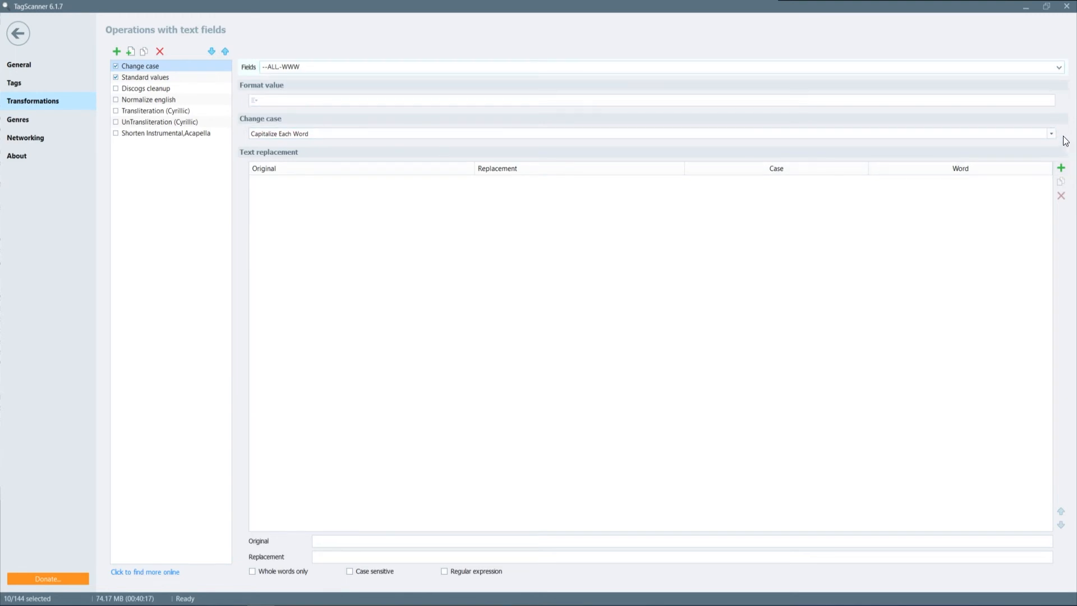
click(1051, 134)
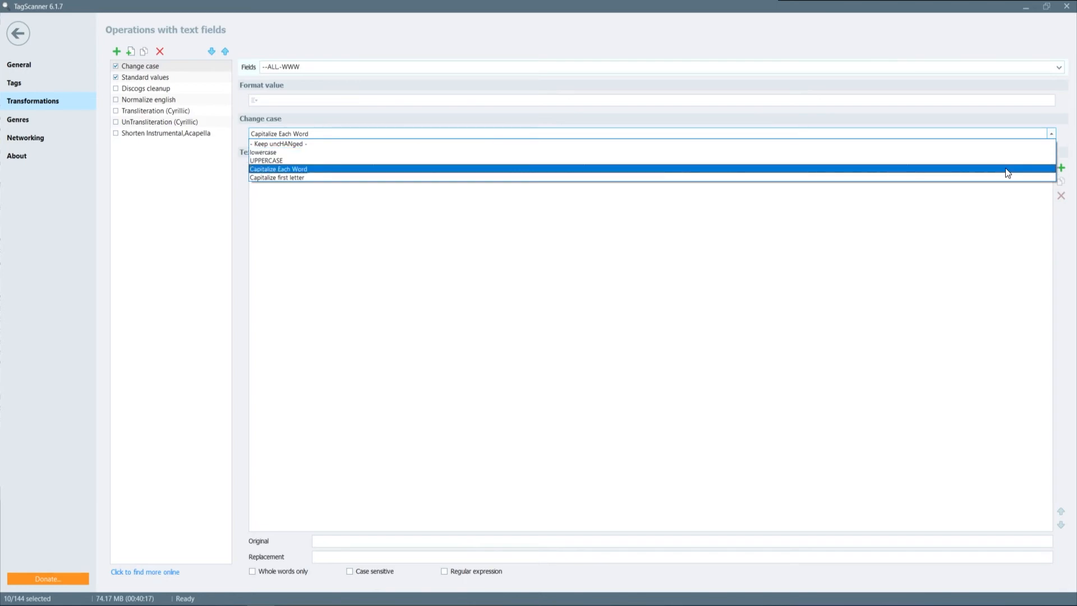
click(278, 169)
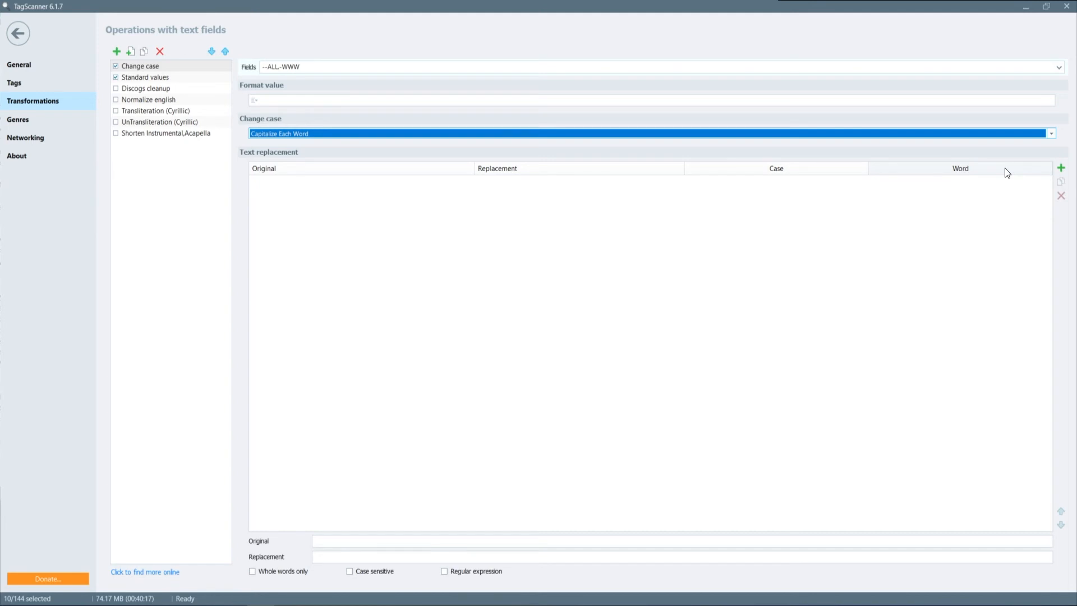
click(145, 77)
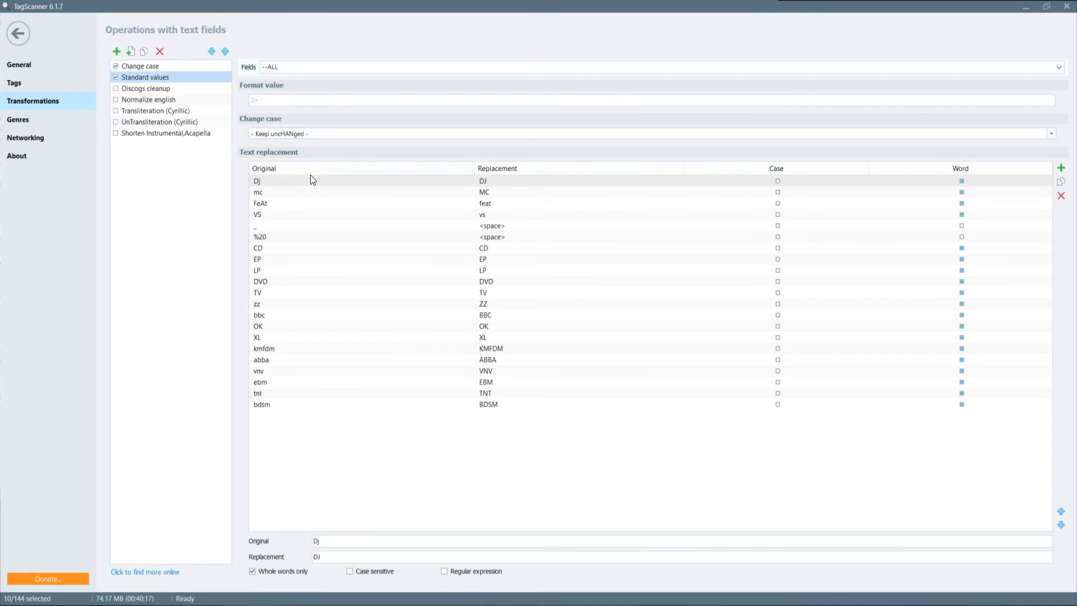
mouse_move(408, 202)
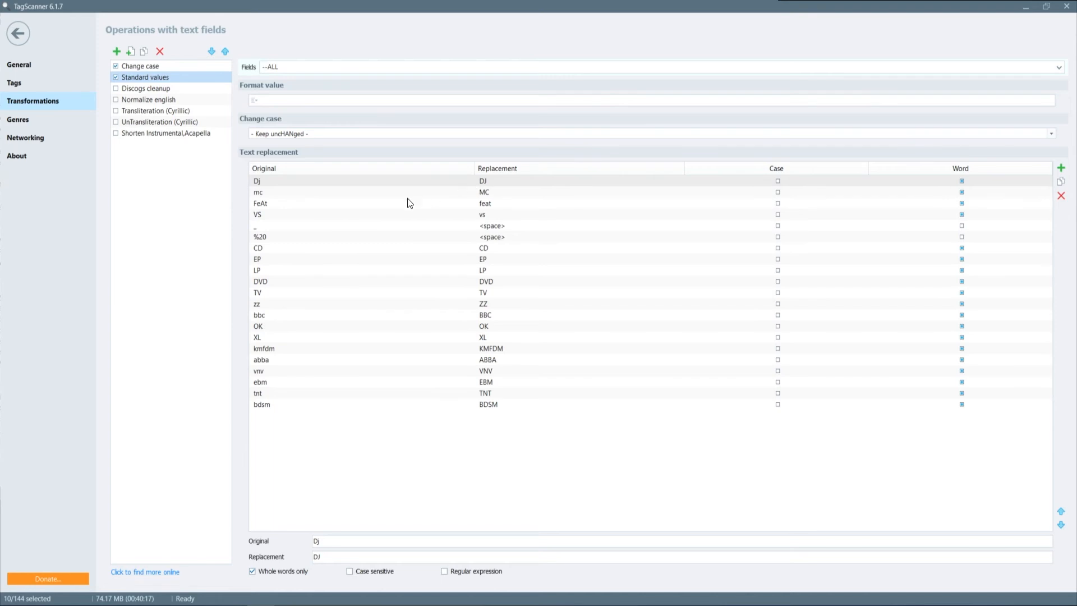
mouse_move(388, 197)
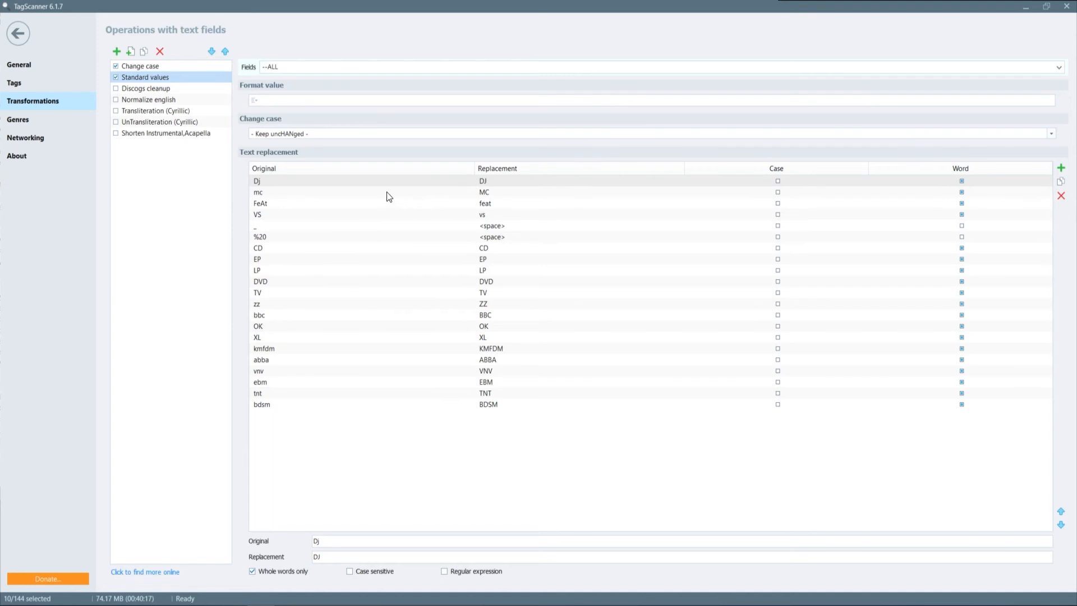
mouse_move(477, 220)
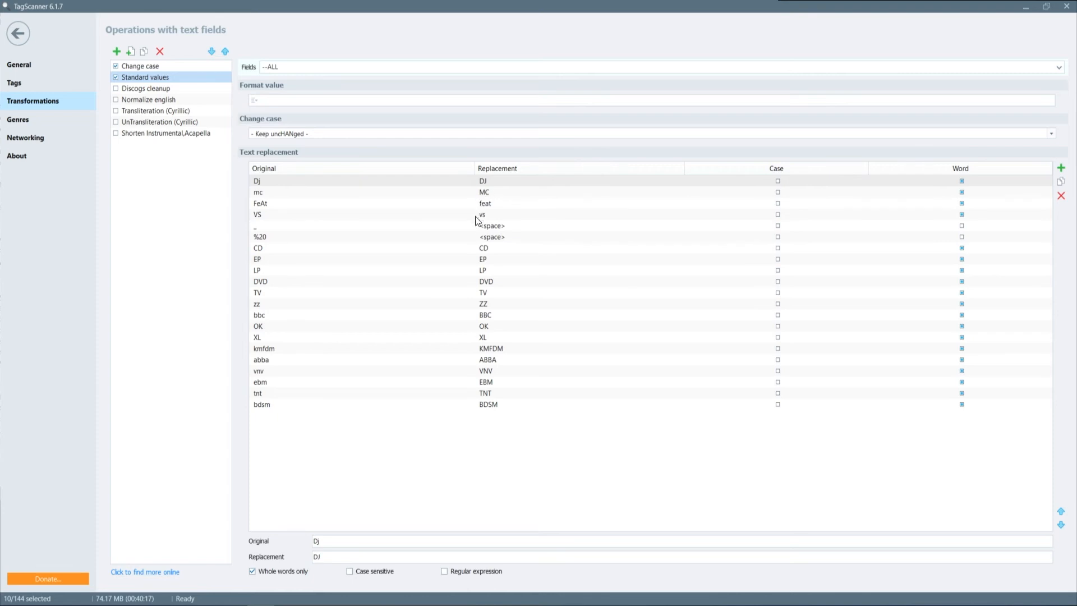
mouse_move(439, 235)
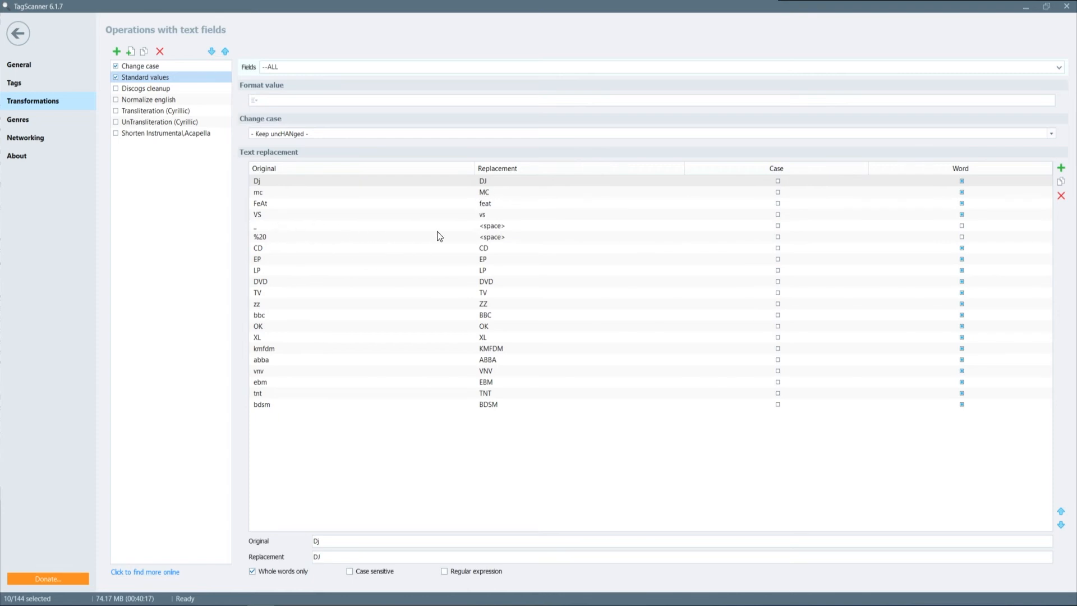
mouse_move(484, 280)
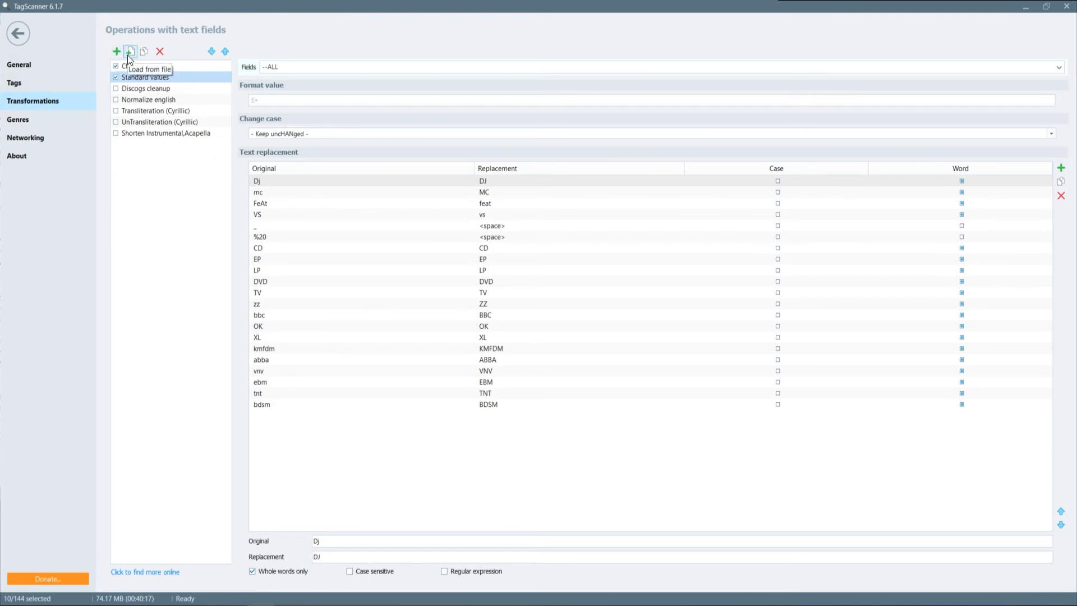
Step: Add a new transformation and name it 'Remove Parantheses'
click(116, 52)
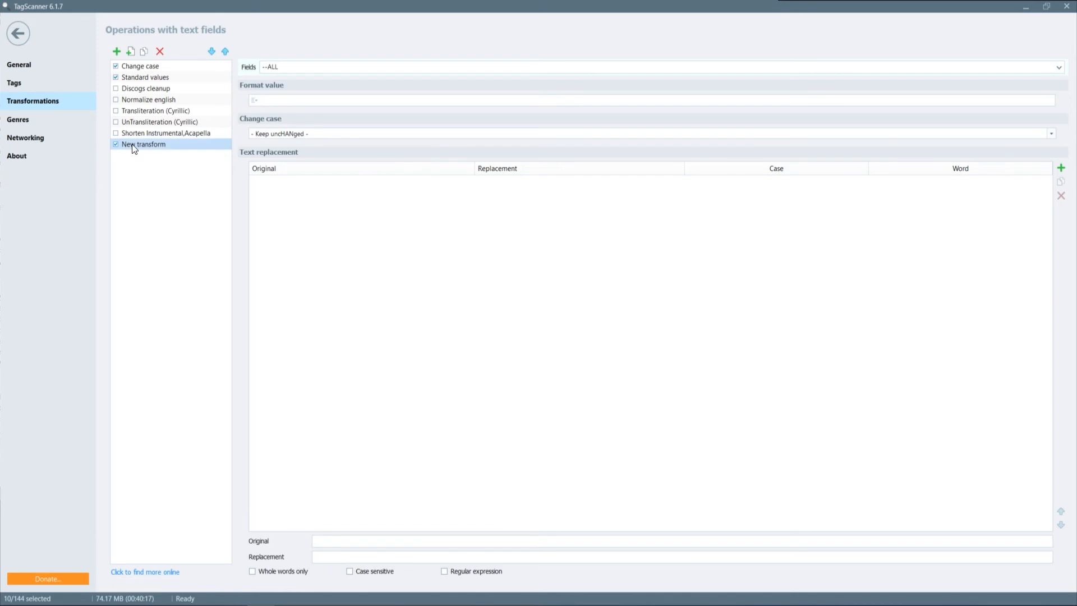
double_click(143, 144)
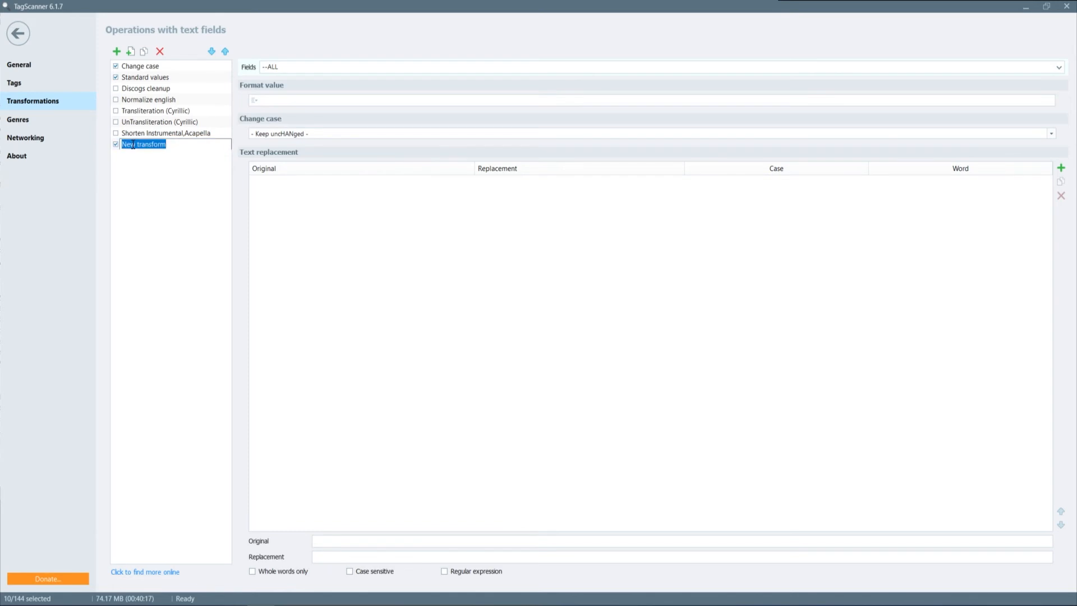
text(Remove P)
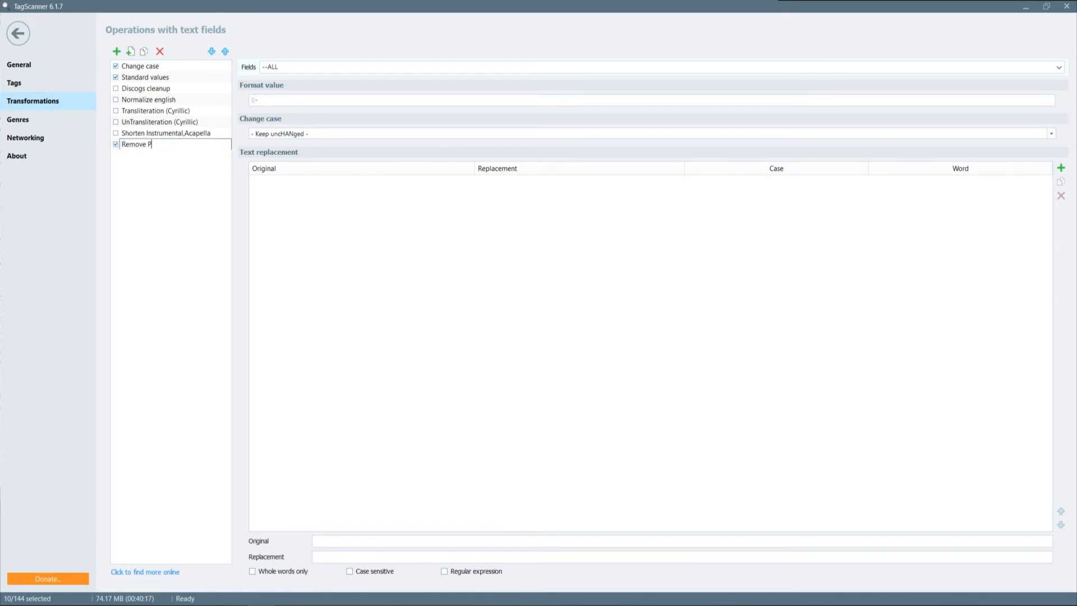
text(aranthe)
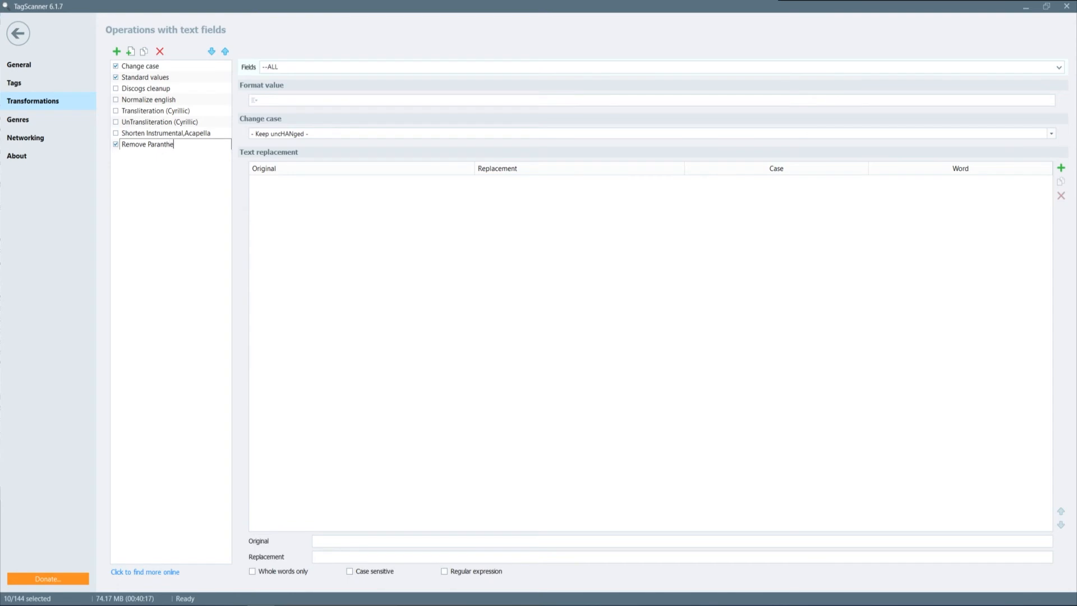
text(ses)
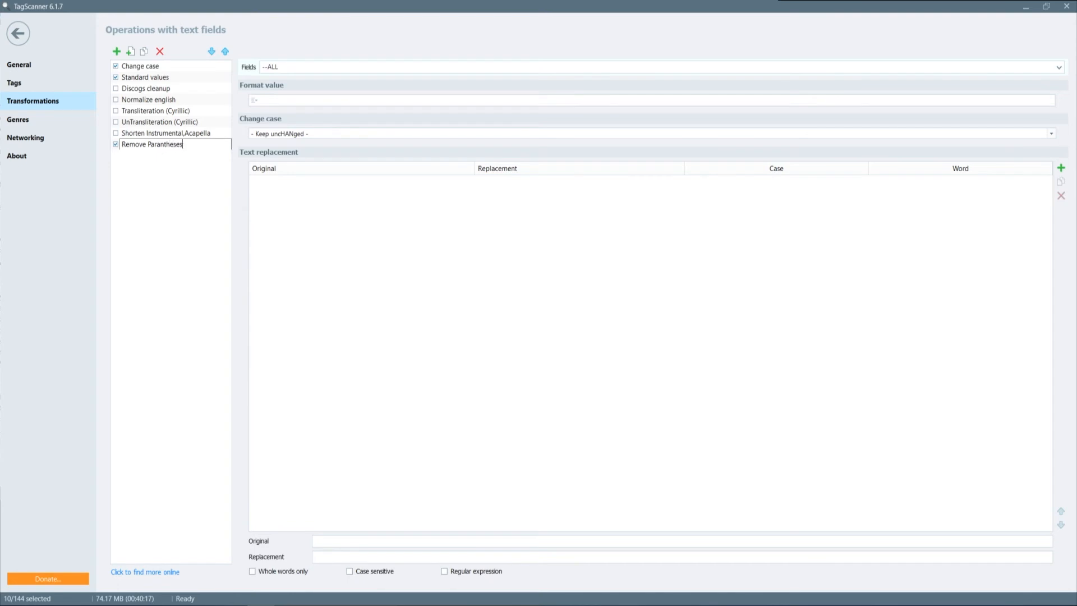
click(158, 144)
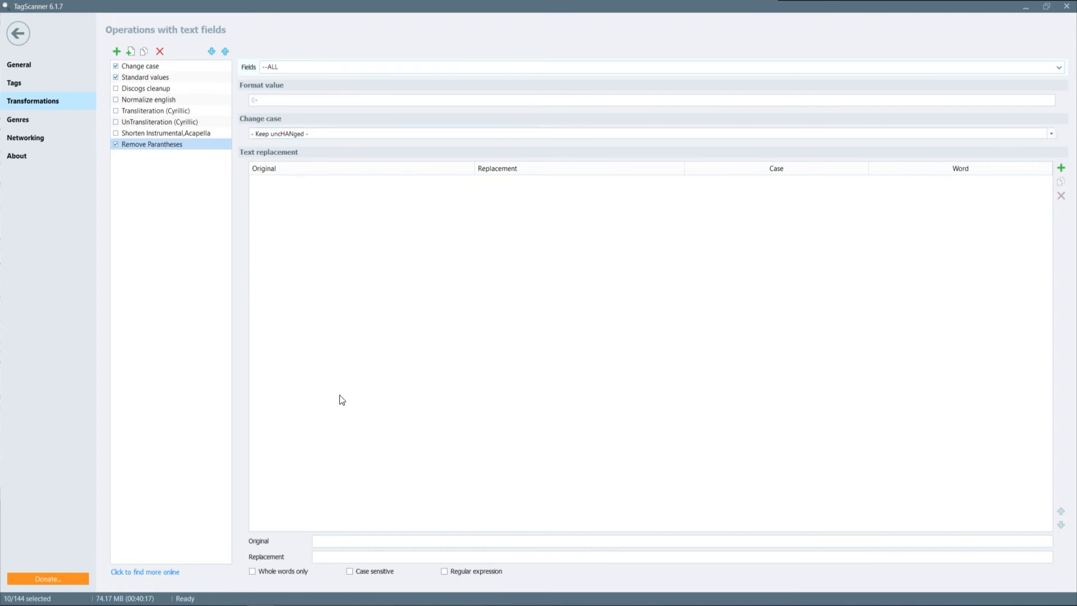
Step: Add two replacement rules turning '(' and ')' into empty text
click(1061, 168)
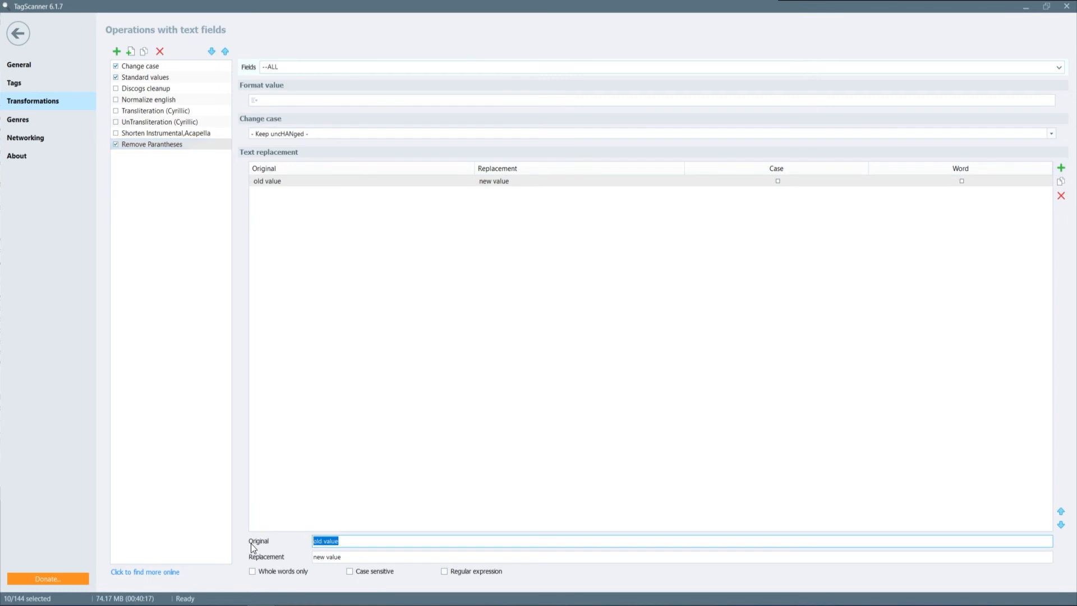
text(()
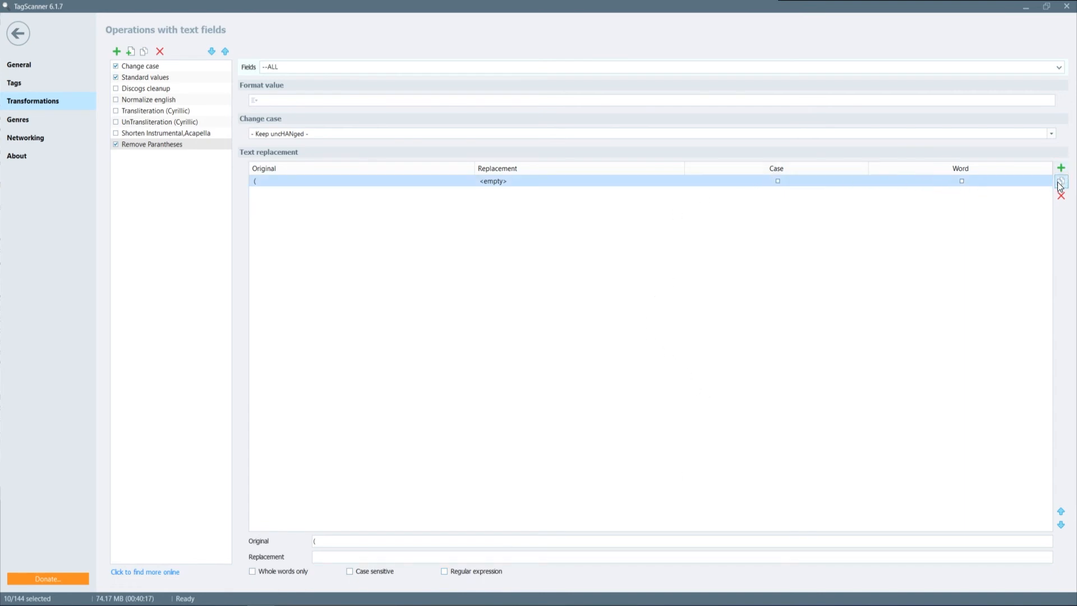
click(1061, 181)
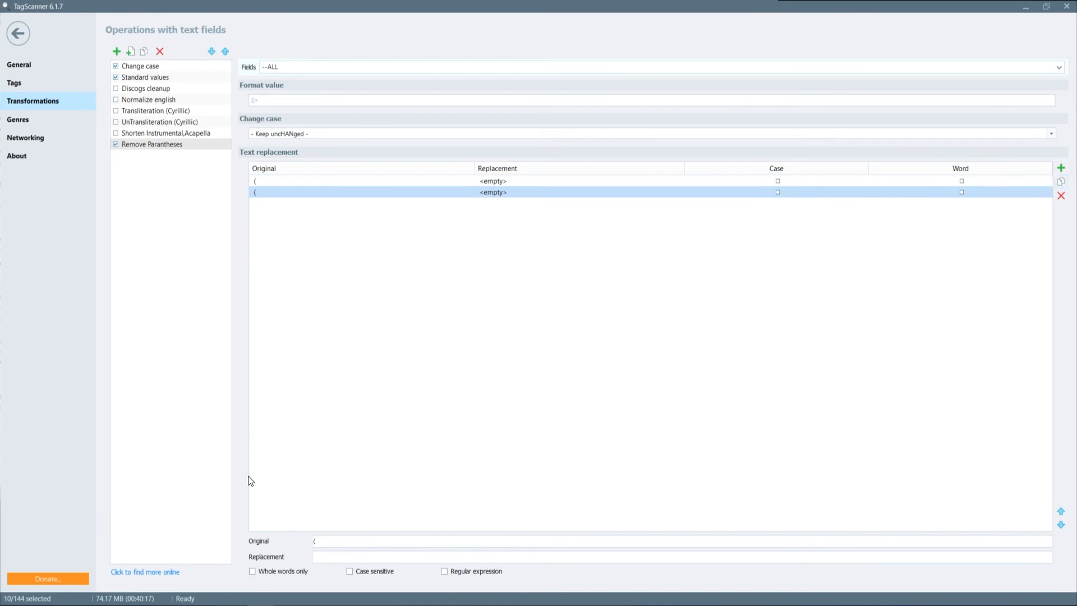
click(680, 541)
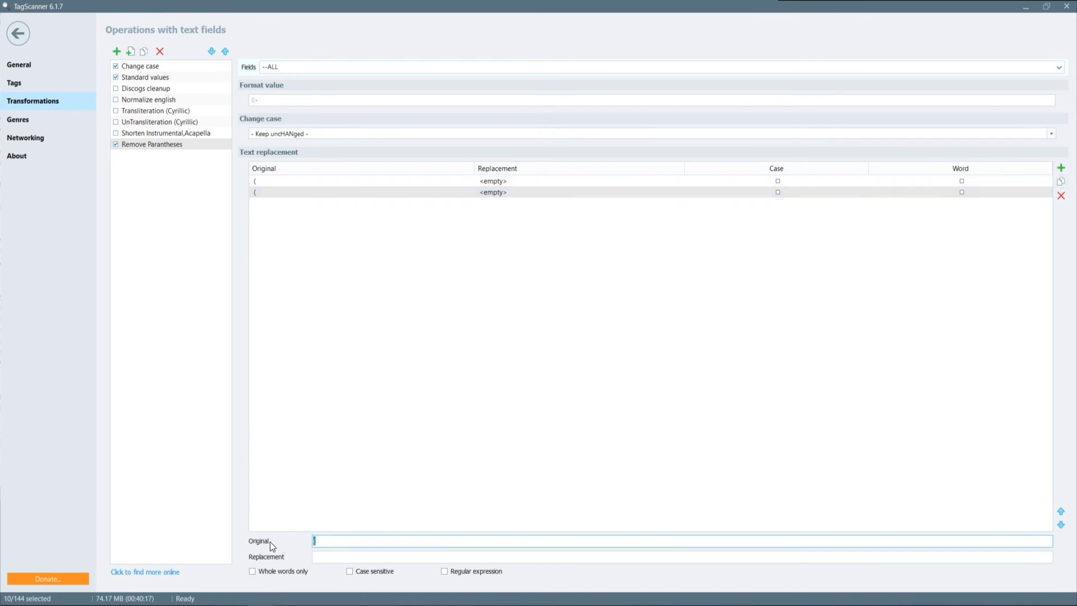
text())
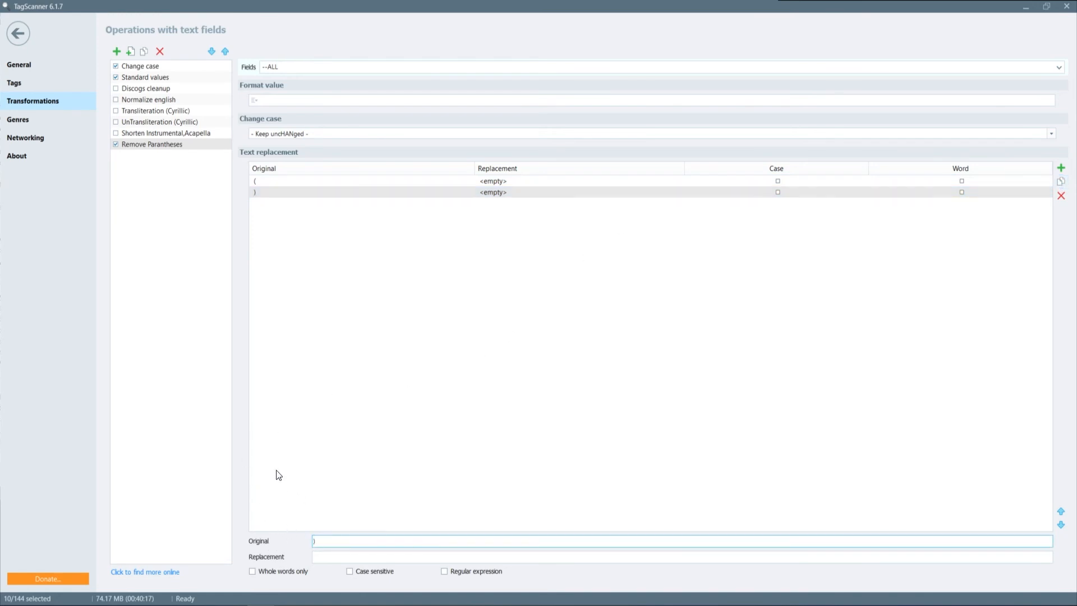
click(344, 193)
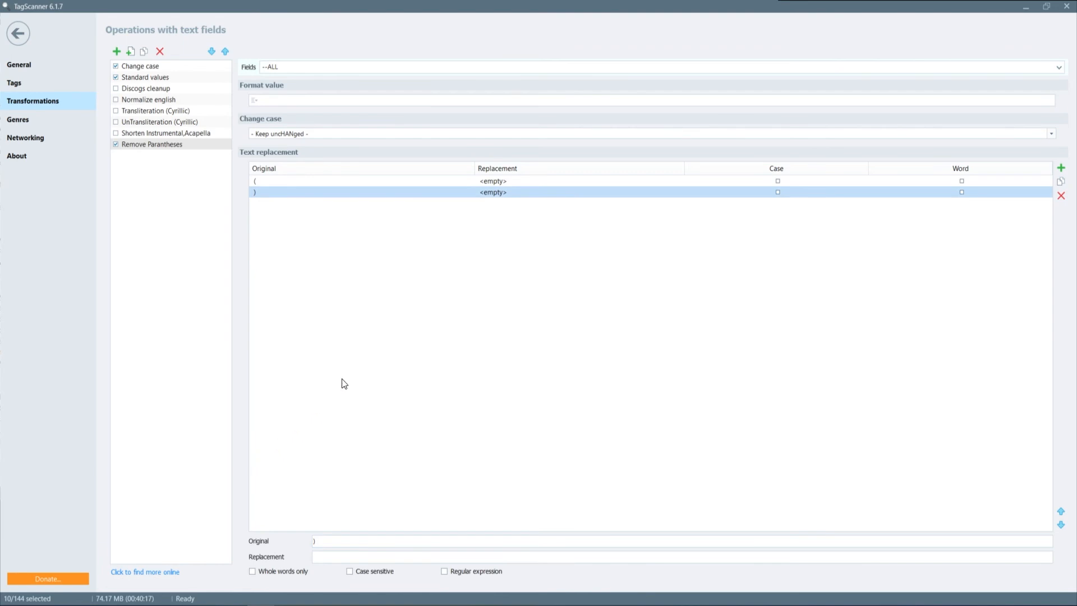
mouse_move(178, 144)
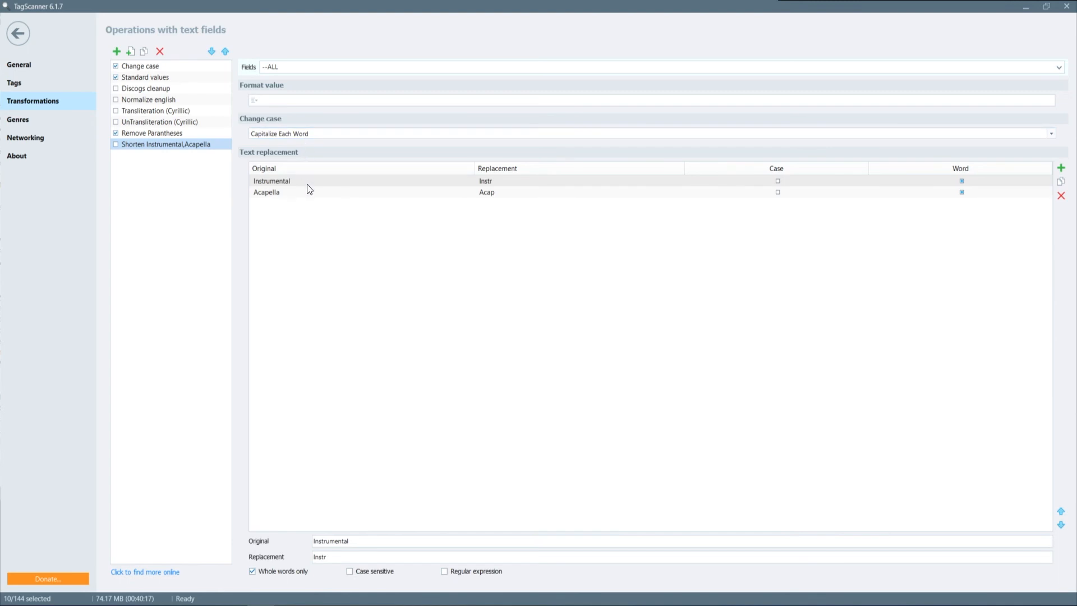
mouse_move(497, 189)
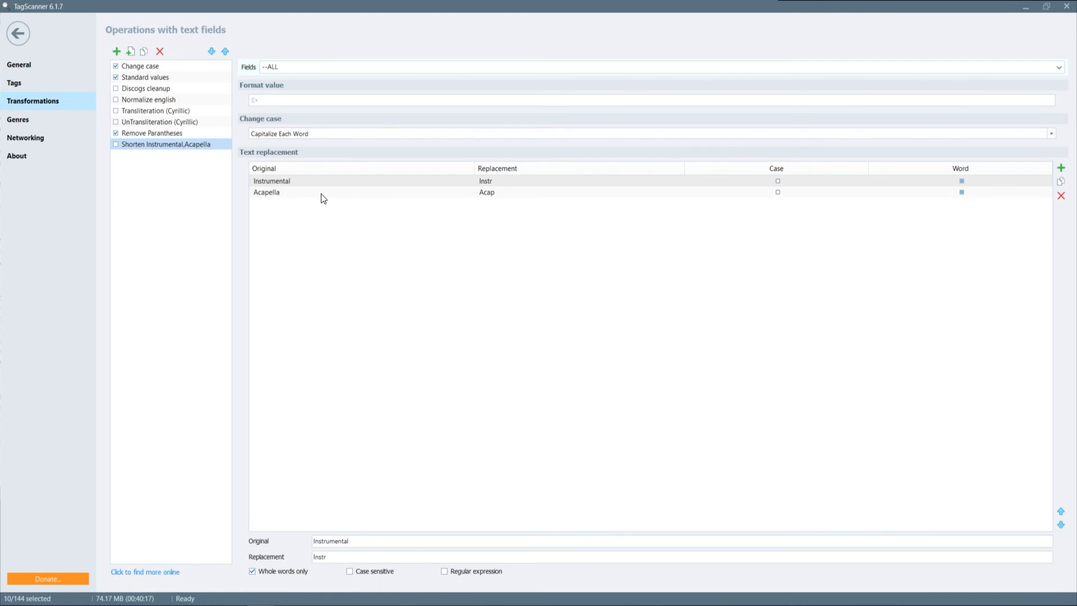
mouse_move(507, 197)
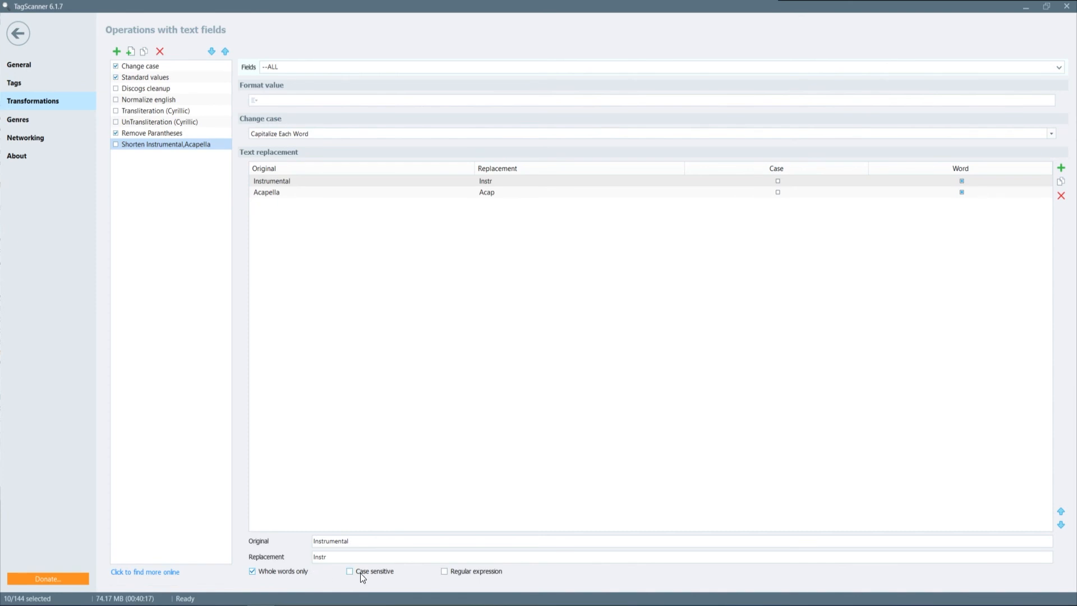
mouse_move(472, 589)
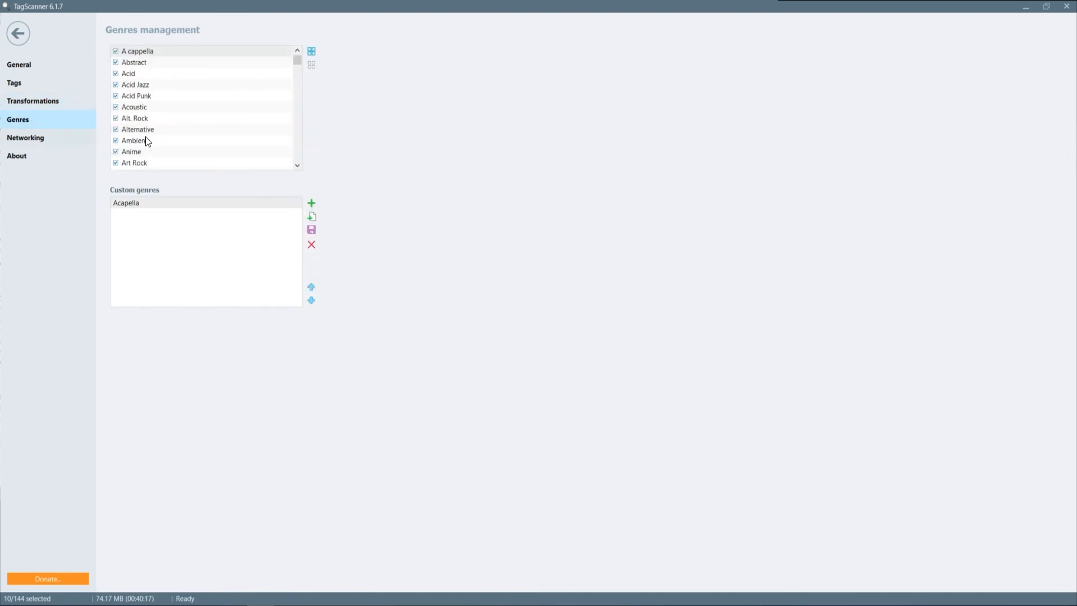
mouse_move(156, 55)
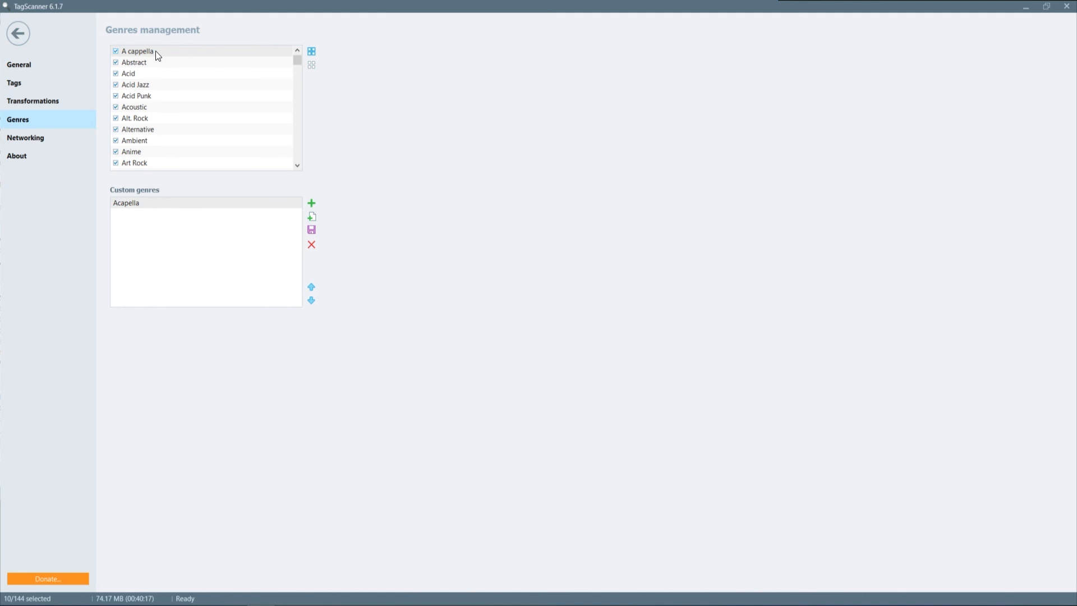
Step: Glance at Networking settings, then view the About page showing version 6.1.7
click(26, 137)
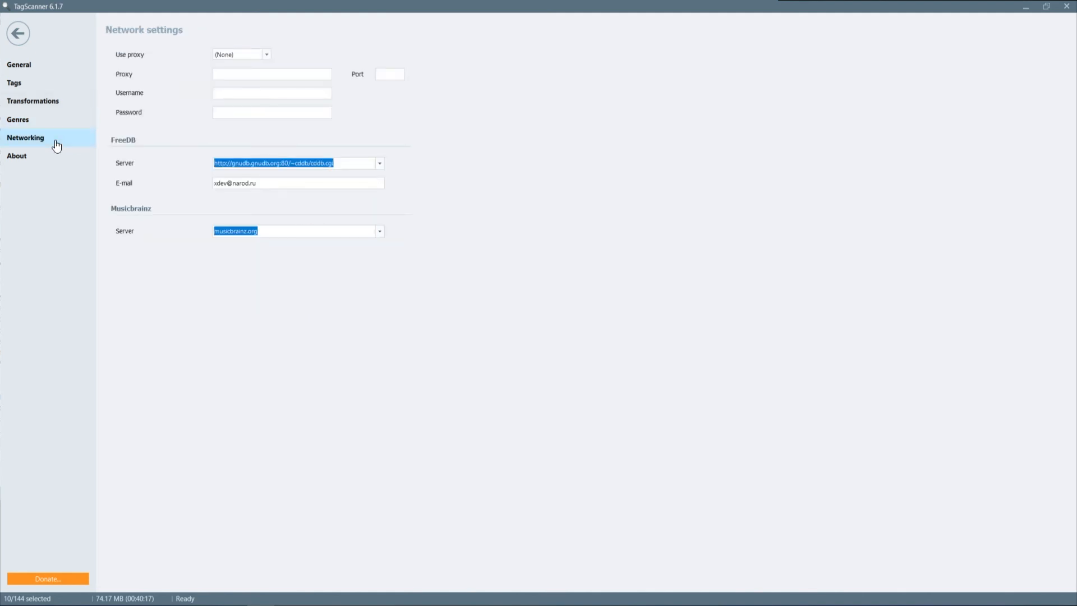
mouse_move(56, 159)
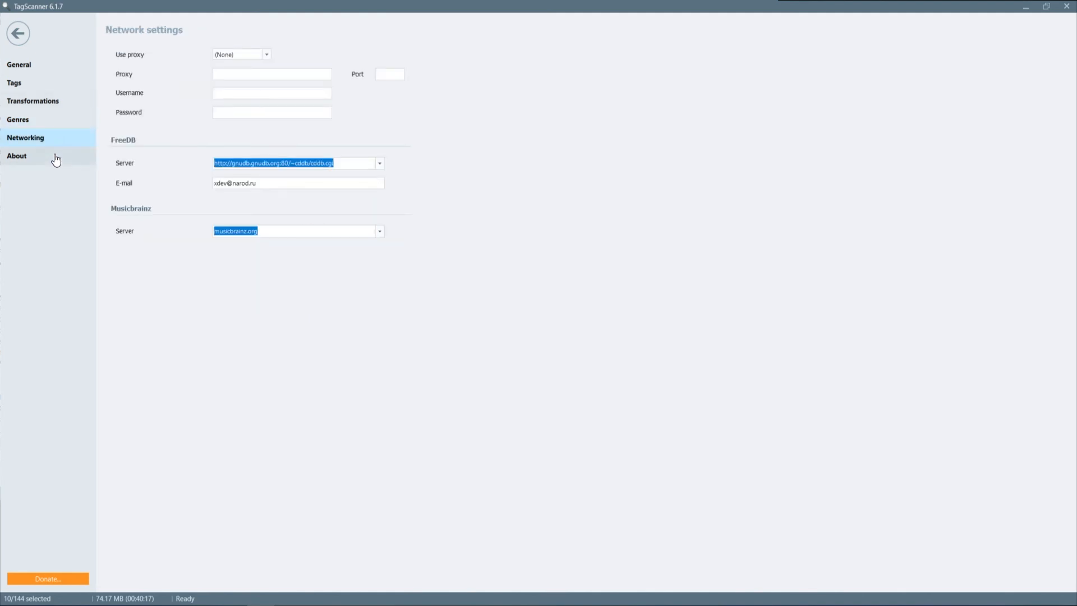
click(16, 156)
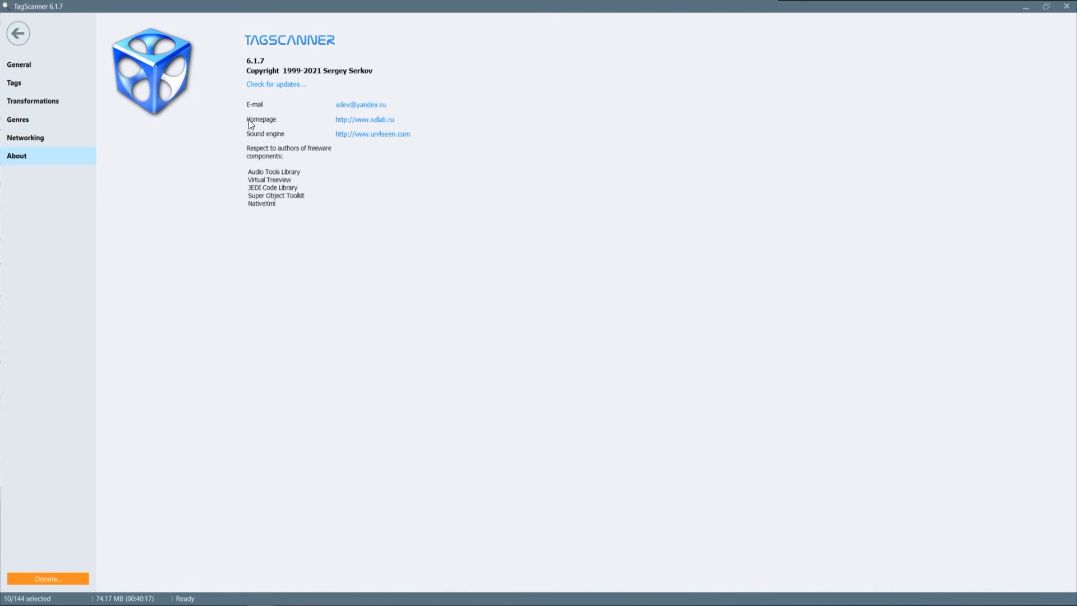
mouse_move(255, 161)
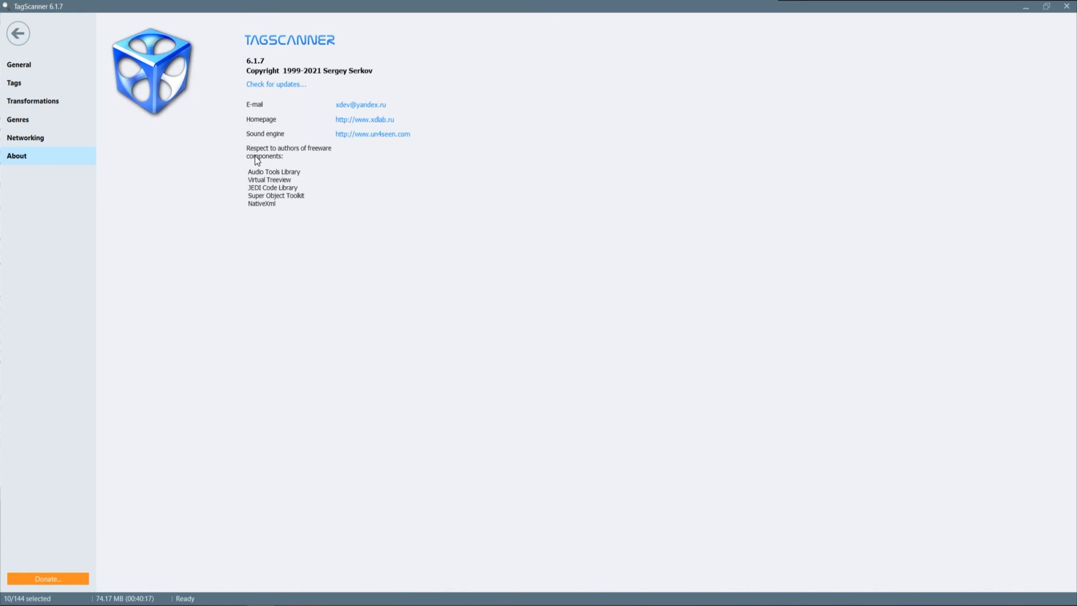
mouse_move(55, 584)
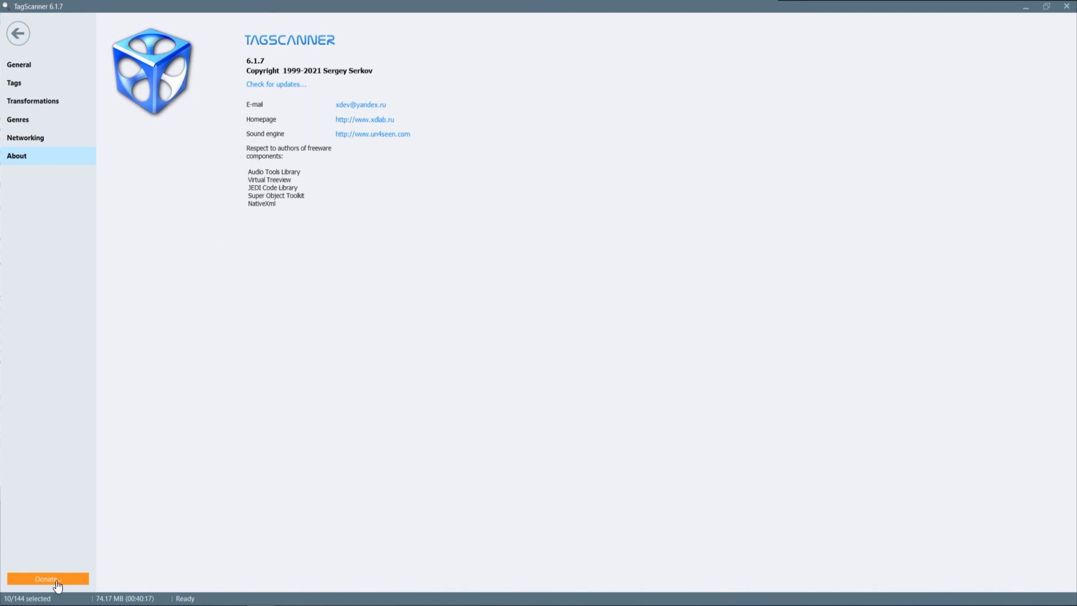